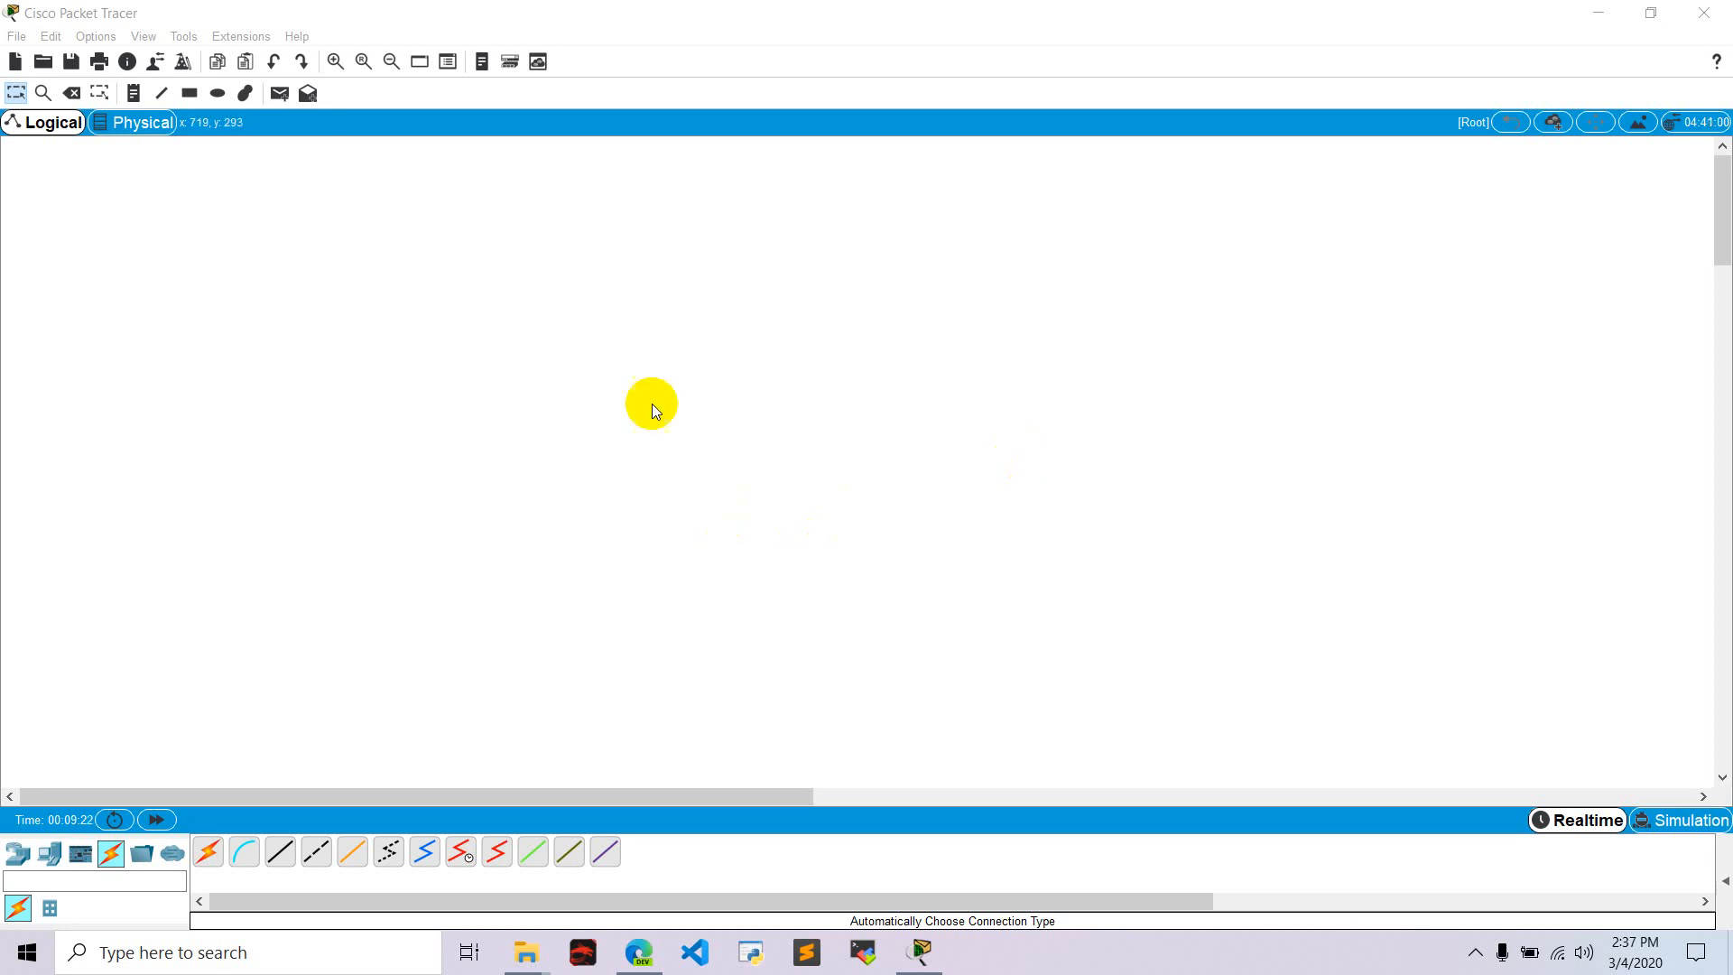
mouse_move(661, 400)
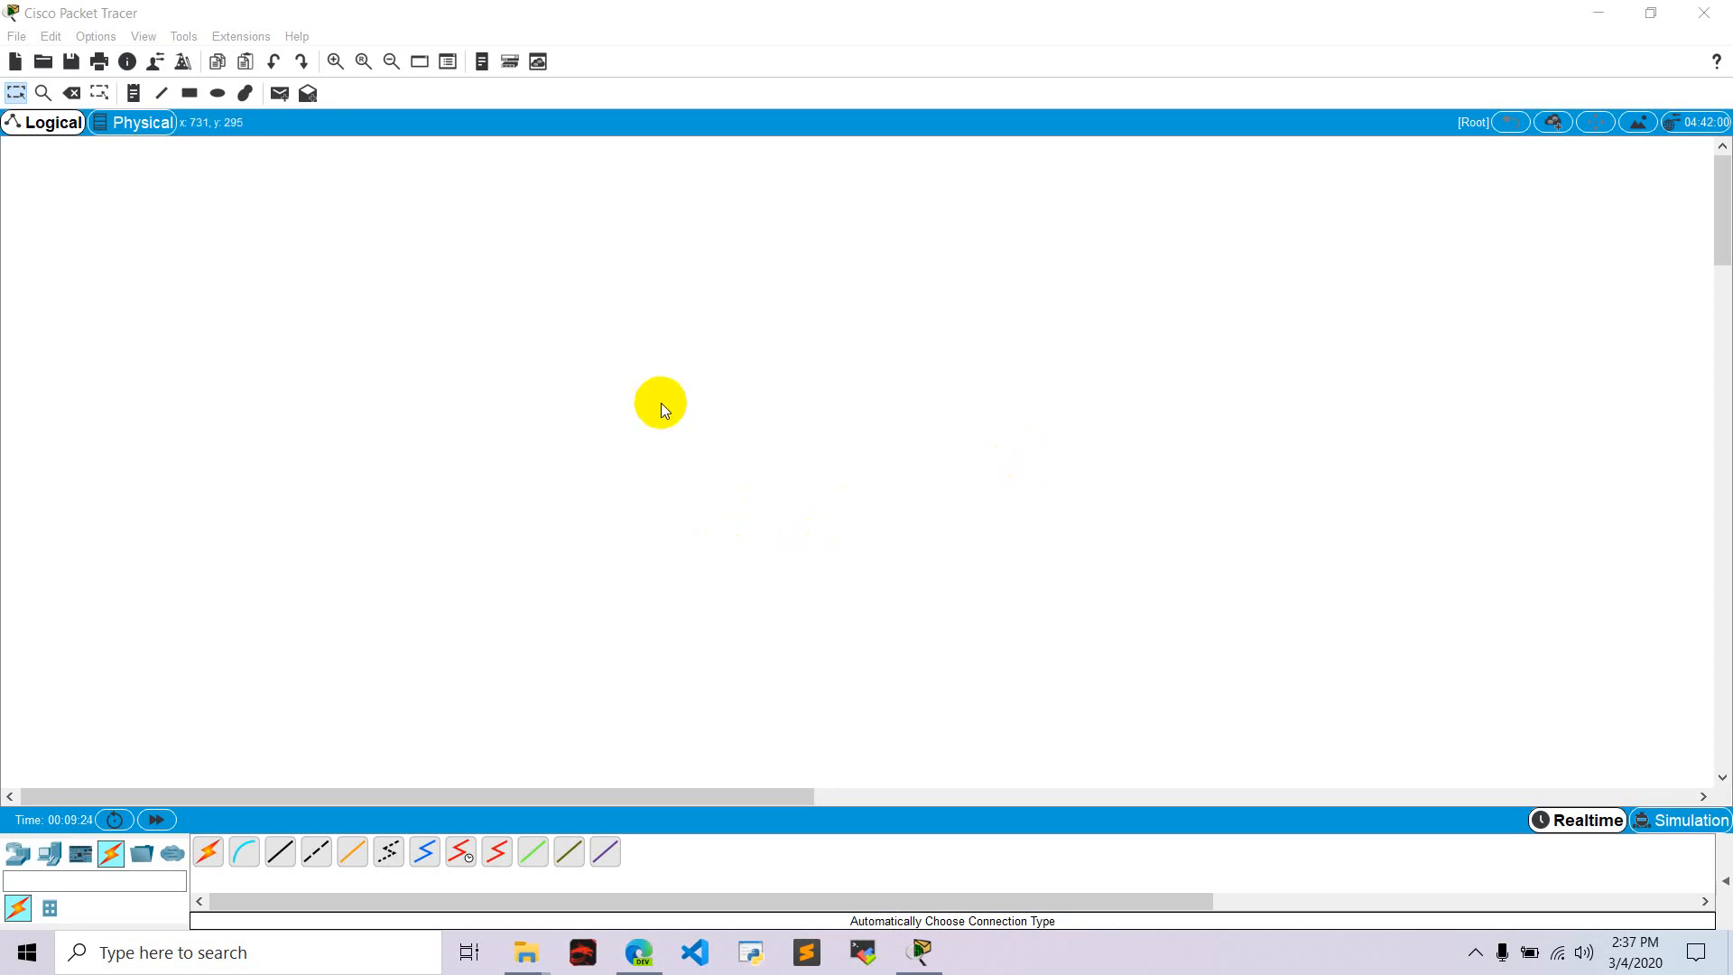
mouse_move(334, 326)
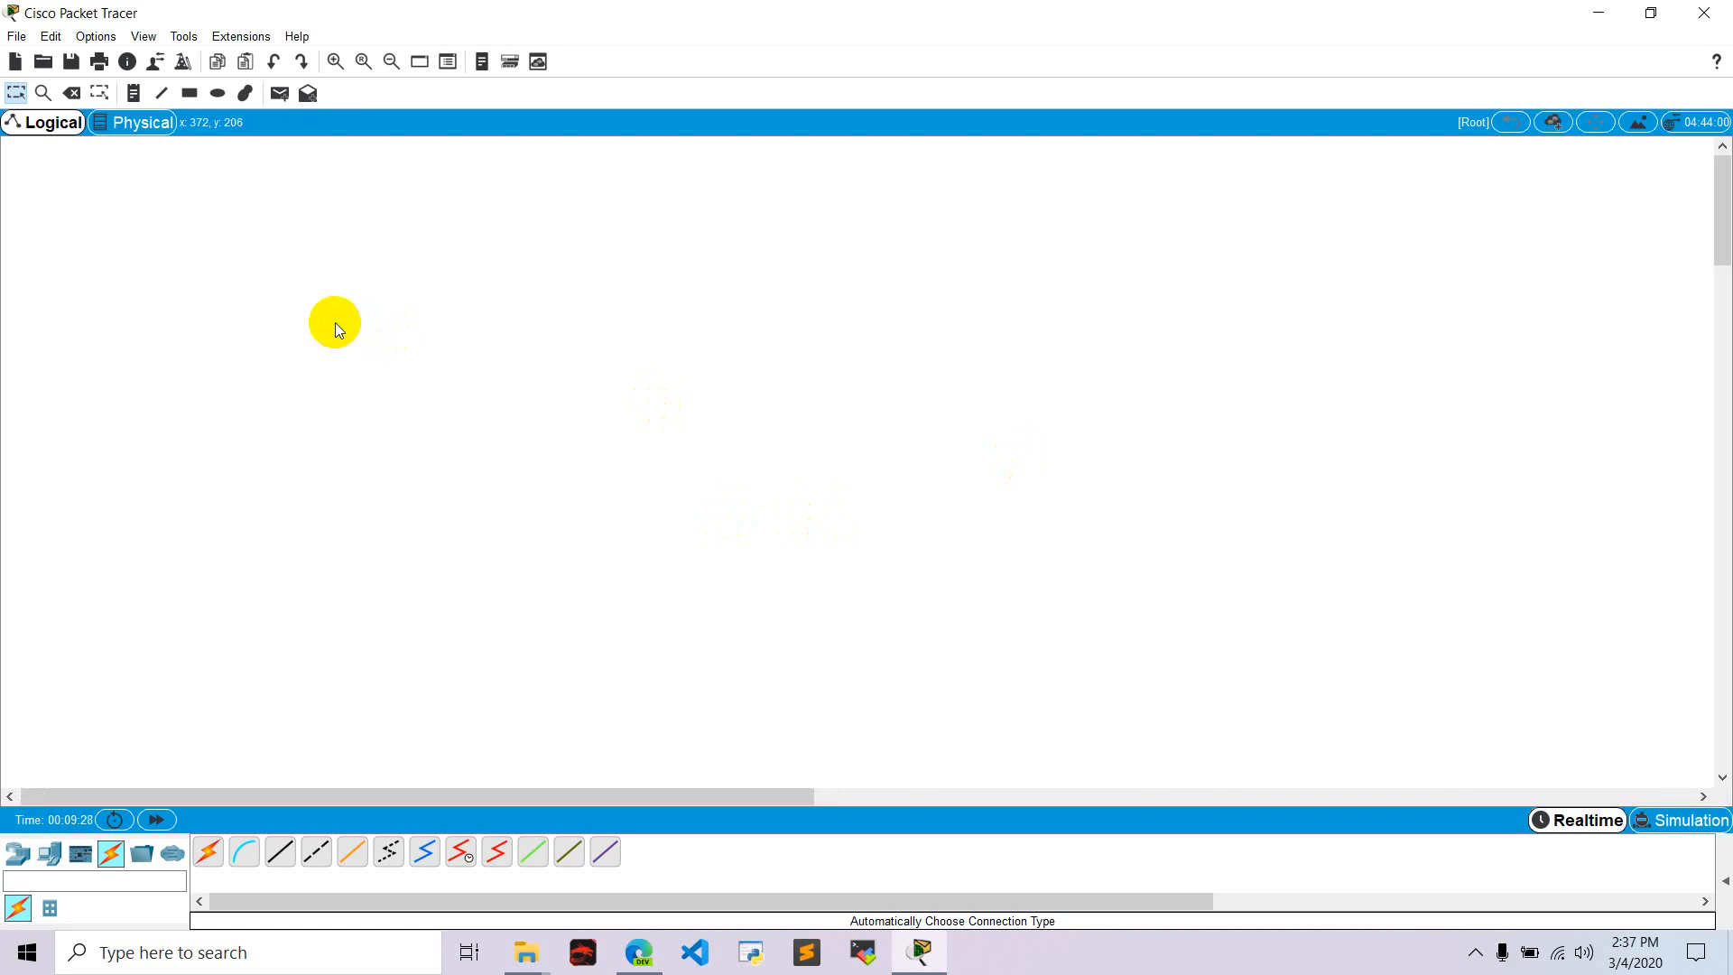
mouse_move(106, 688)
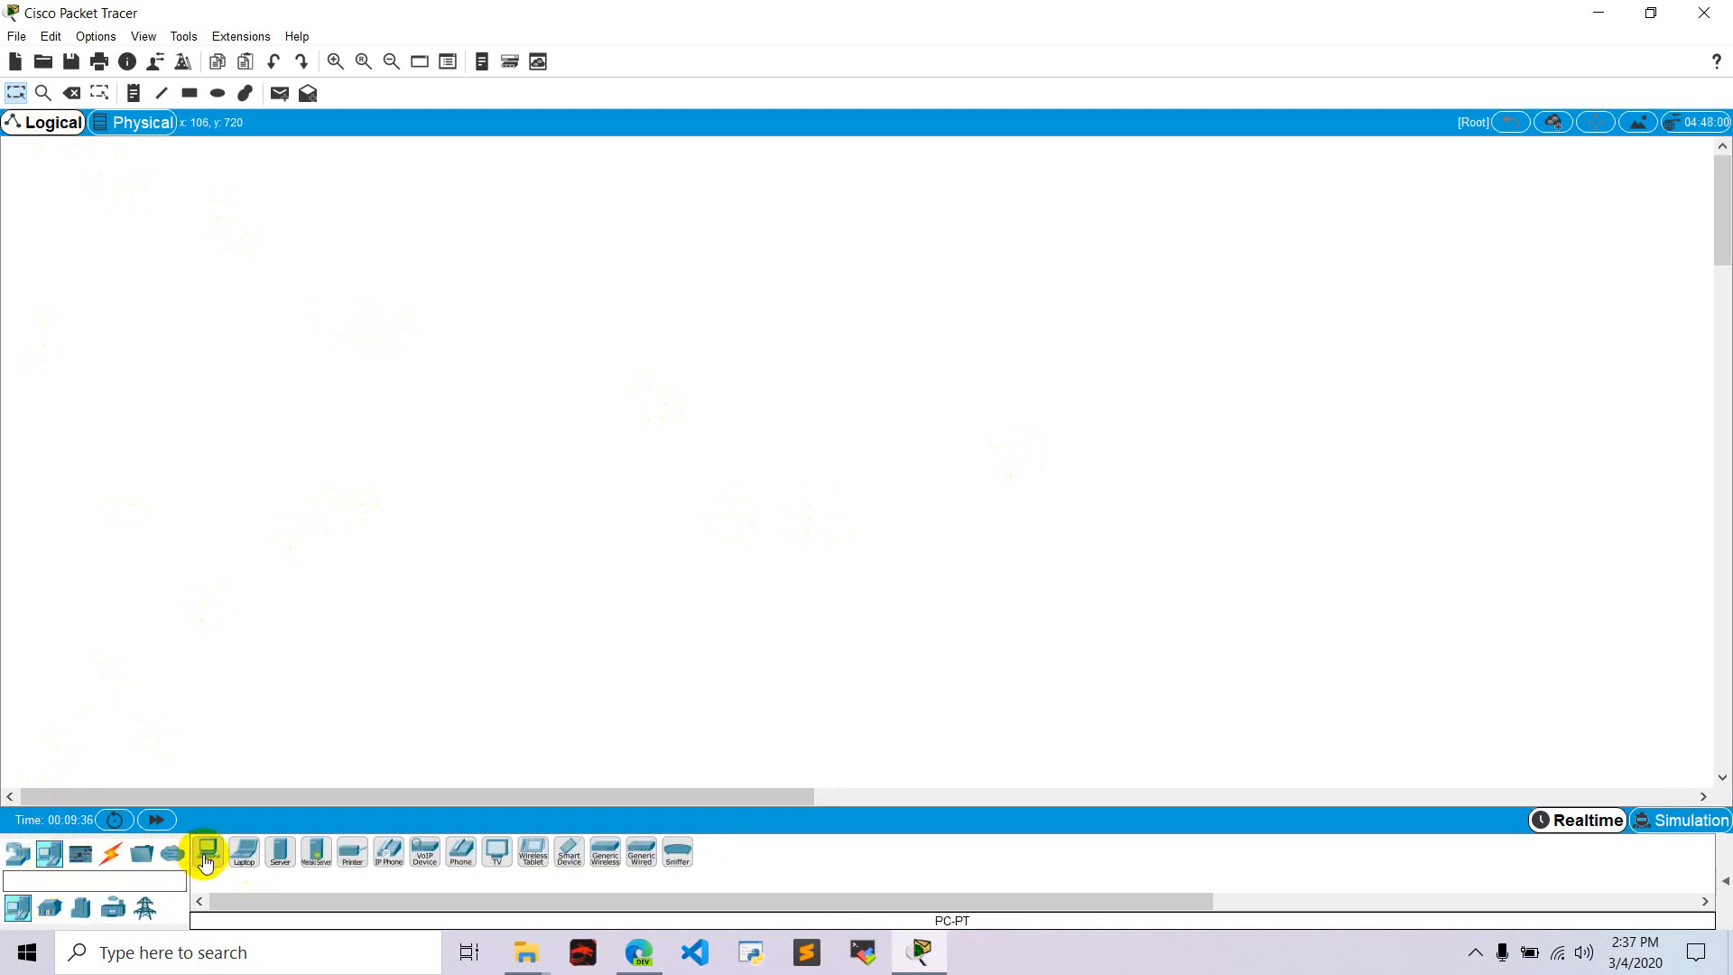
Place a laptop, a 2960 switch and a server on the workspace.
left_click(479, 668)
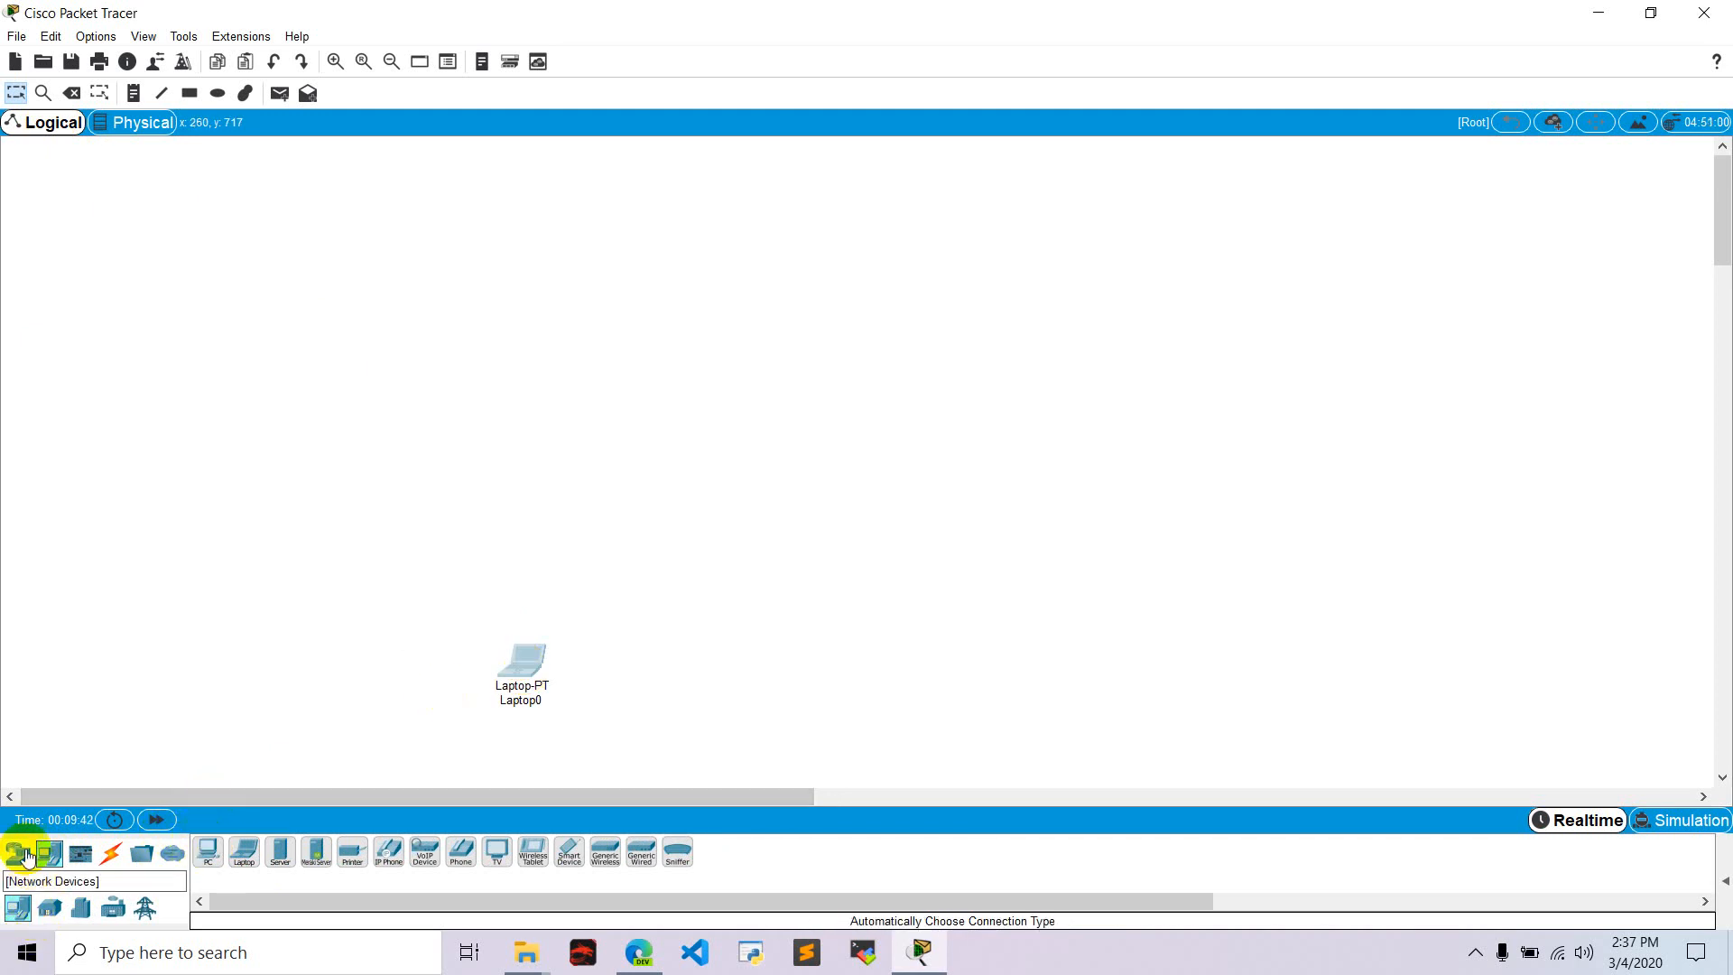
left_click(50, 908)
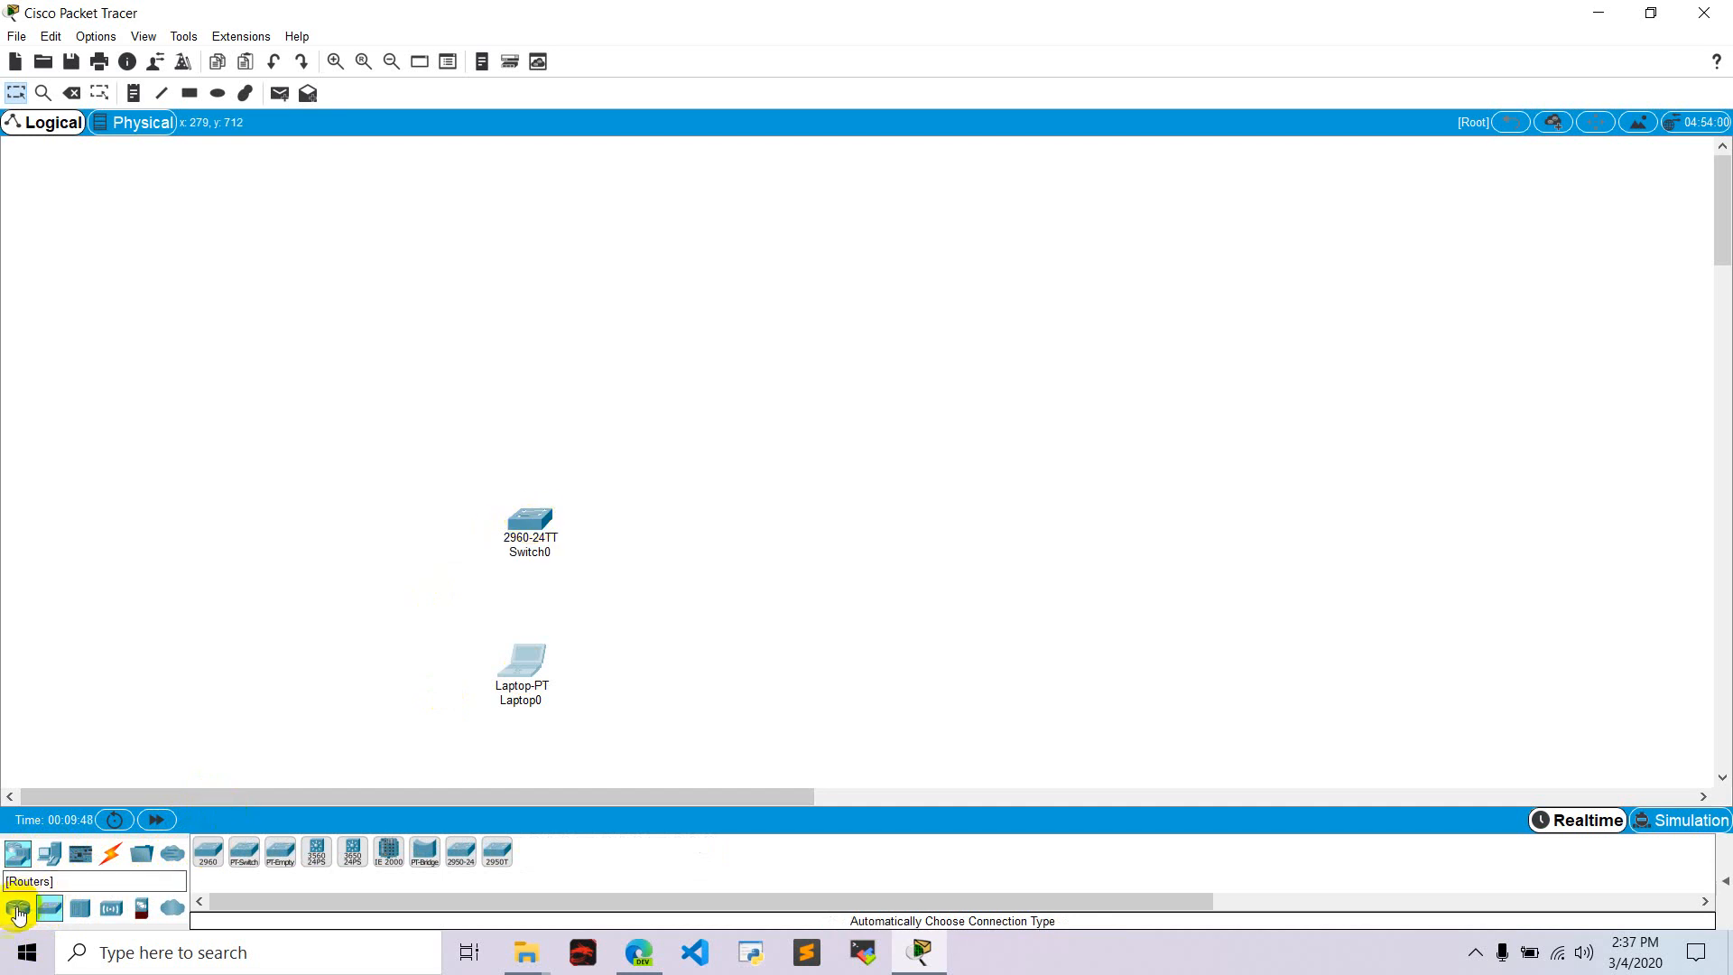
left_click(18, 907)
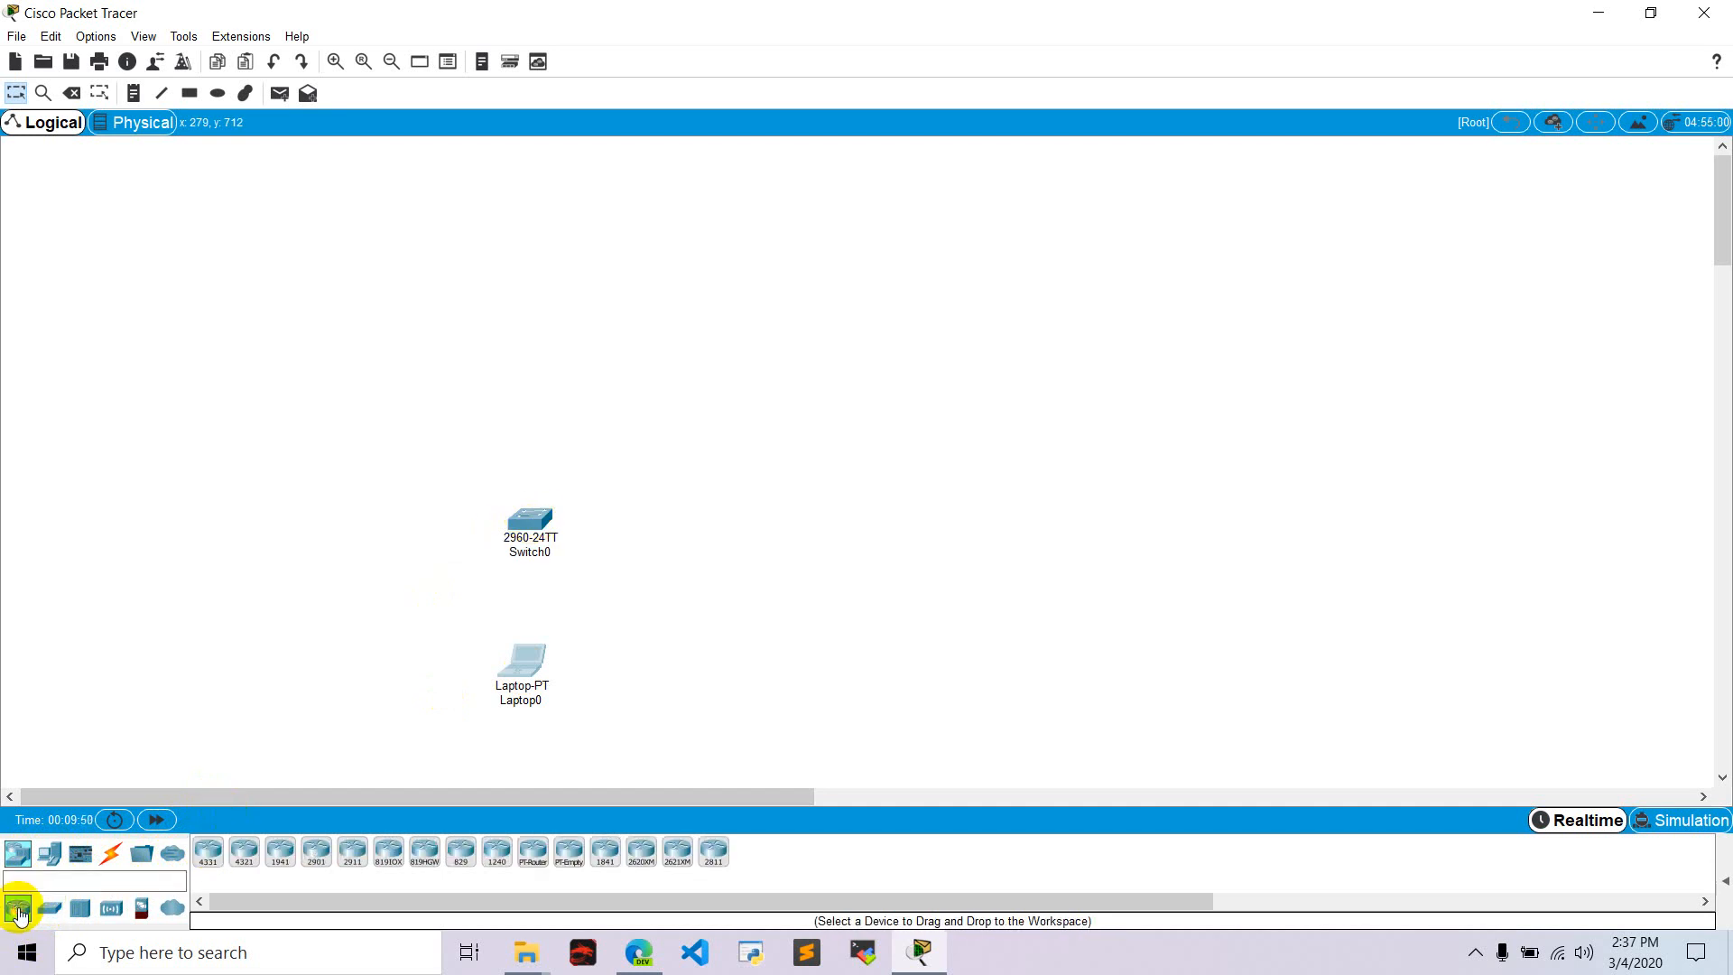
left_click(20, 908)
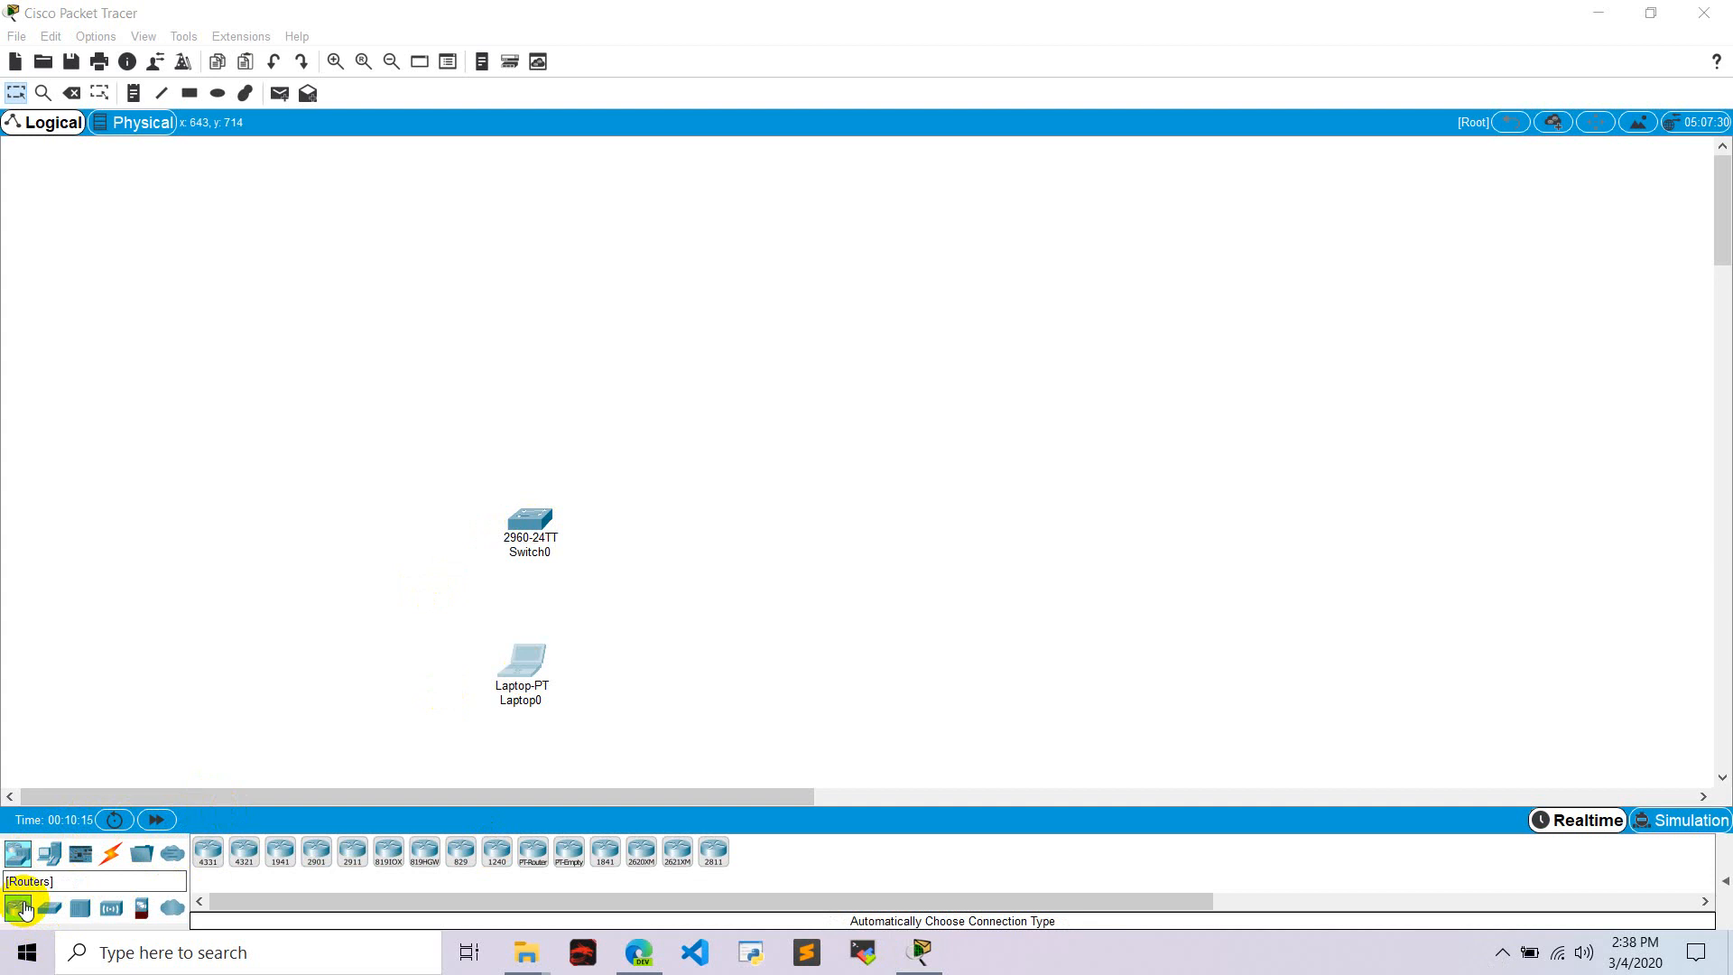
left_click(18, 852)
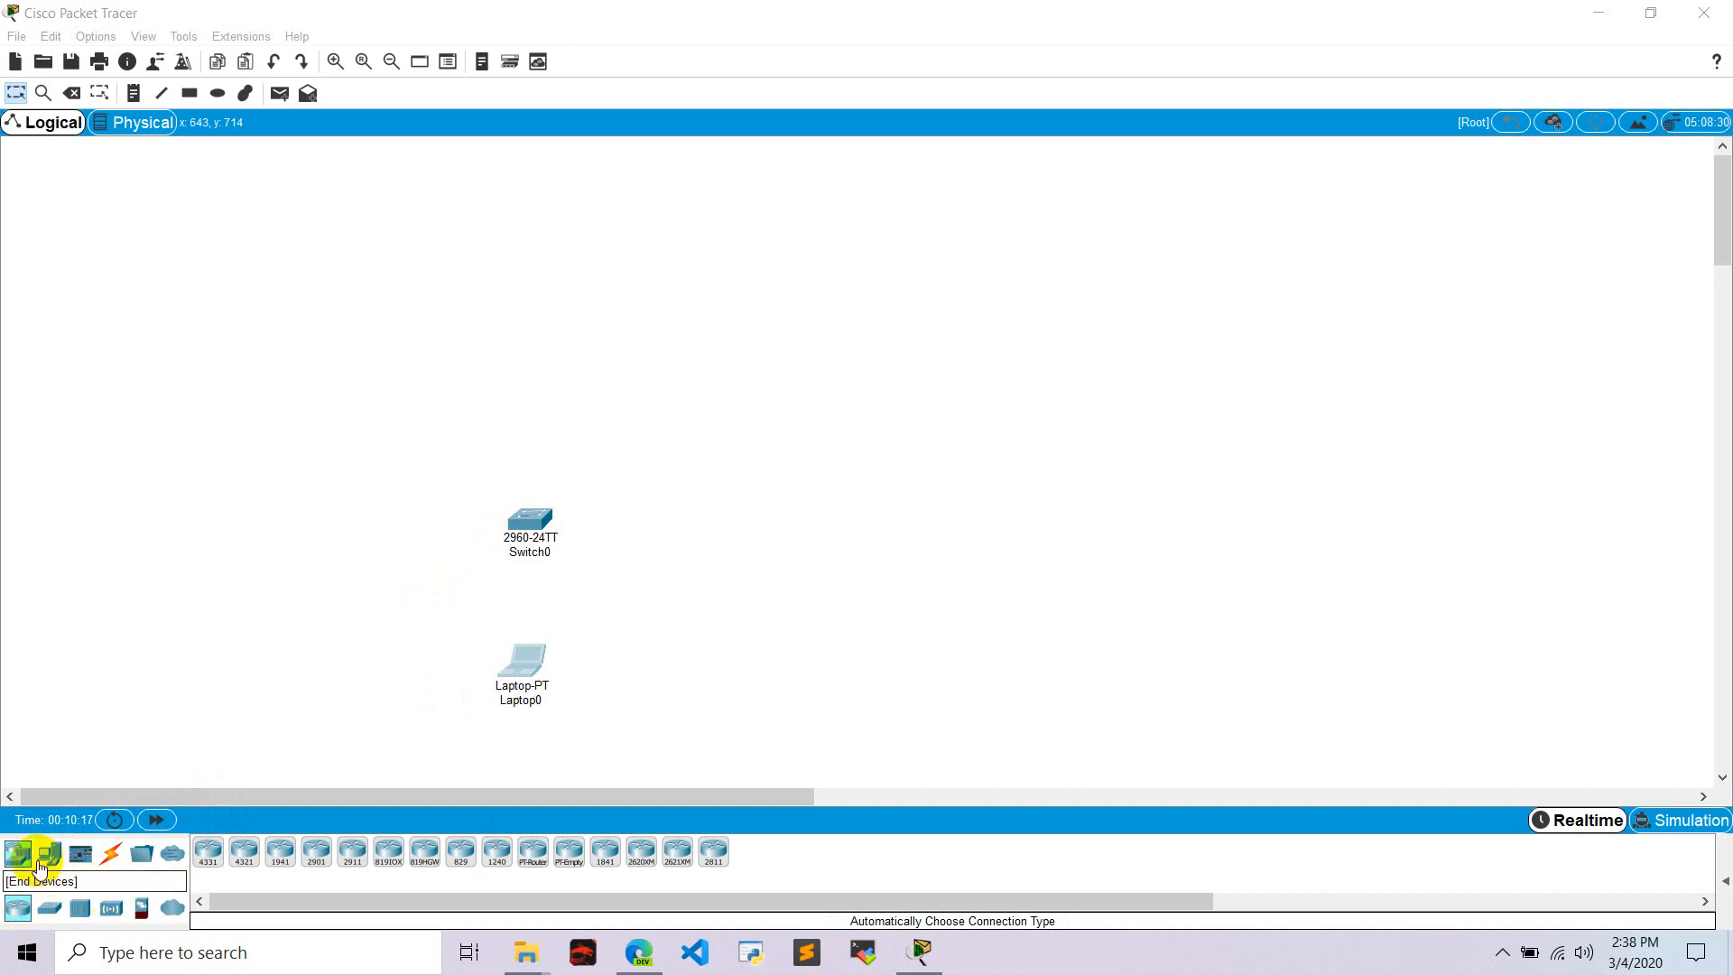
left_click(48, 852)
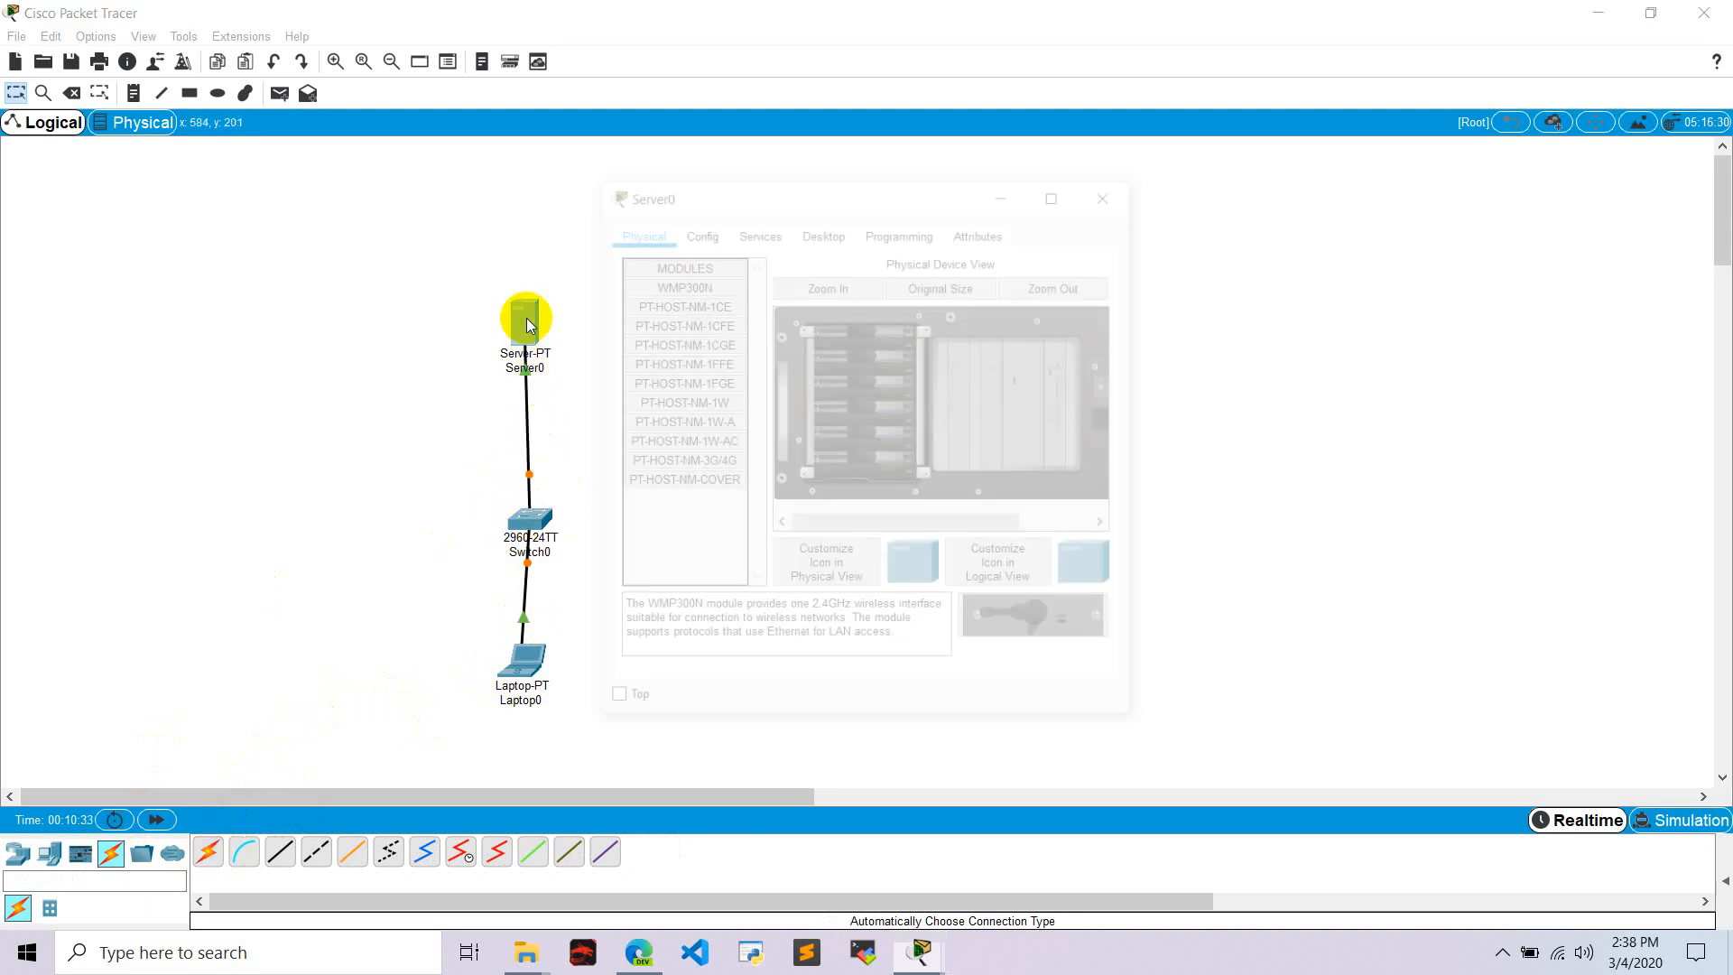
Set Server0 to static IP 192.168.1.1 with mask 255.255.255.0 and close its window.
left_click(823, 228)
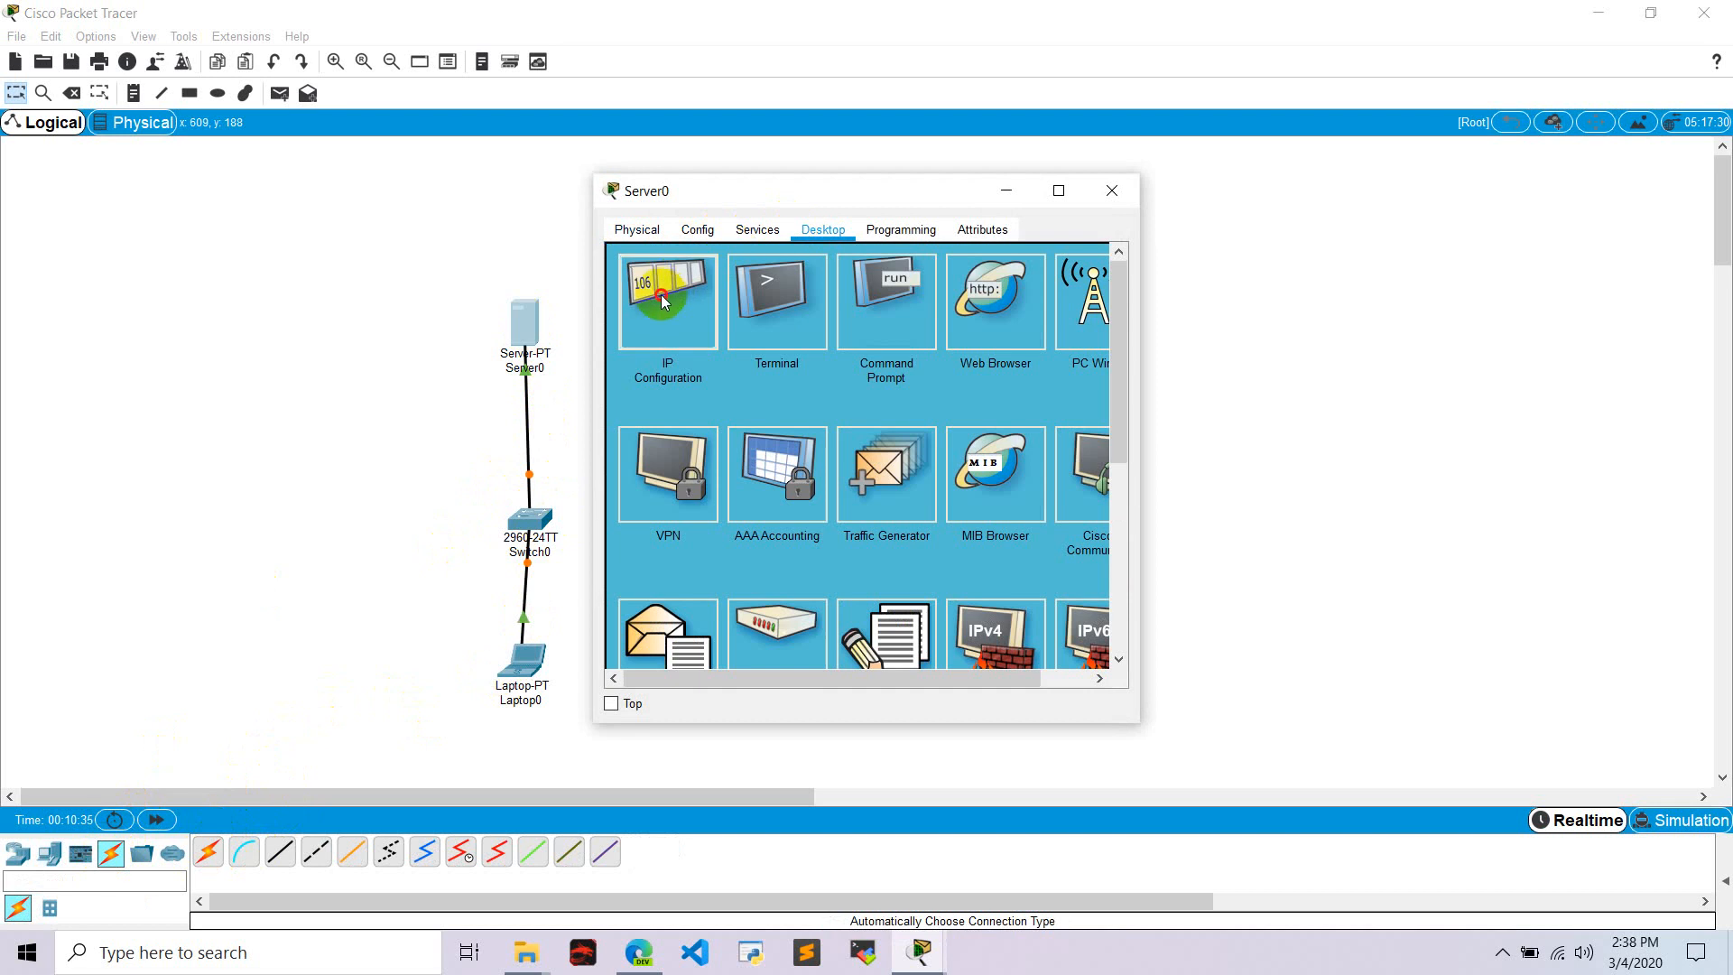
left_click(666, 301)
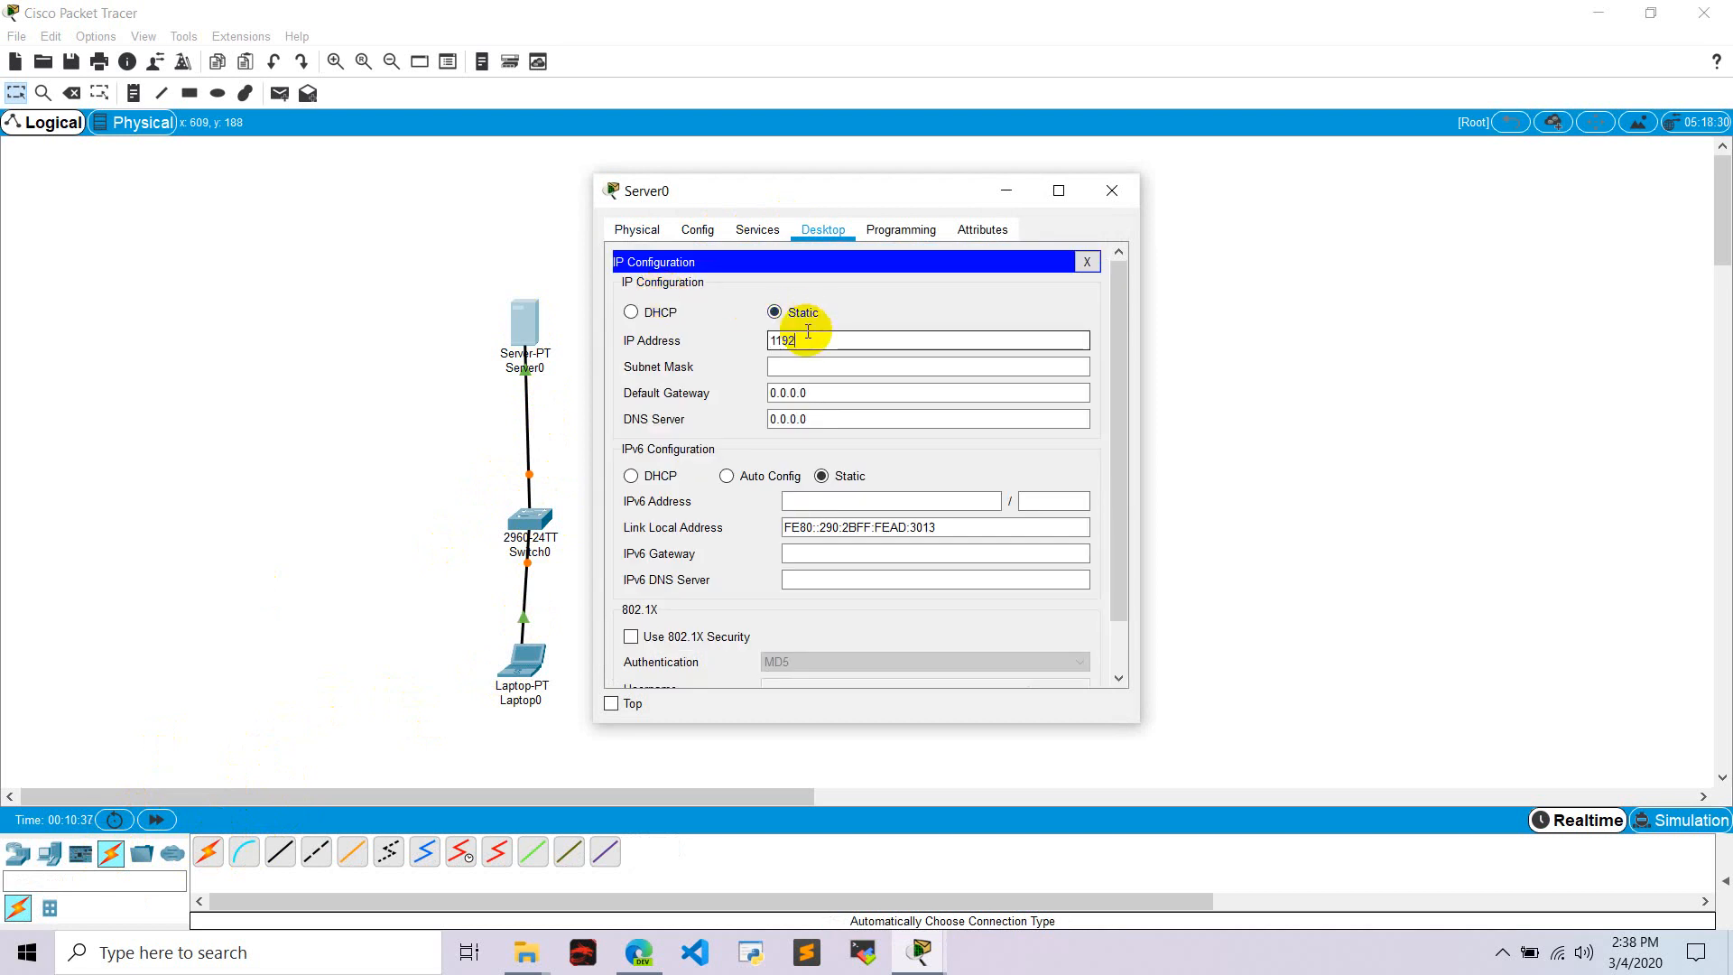
type(".168.1")
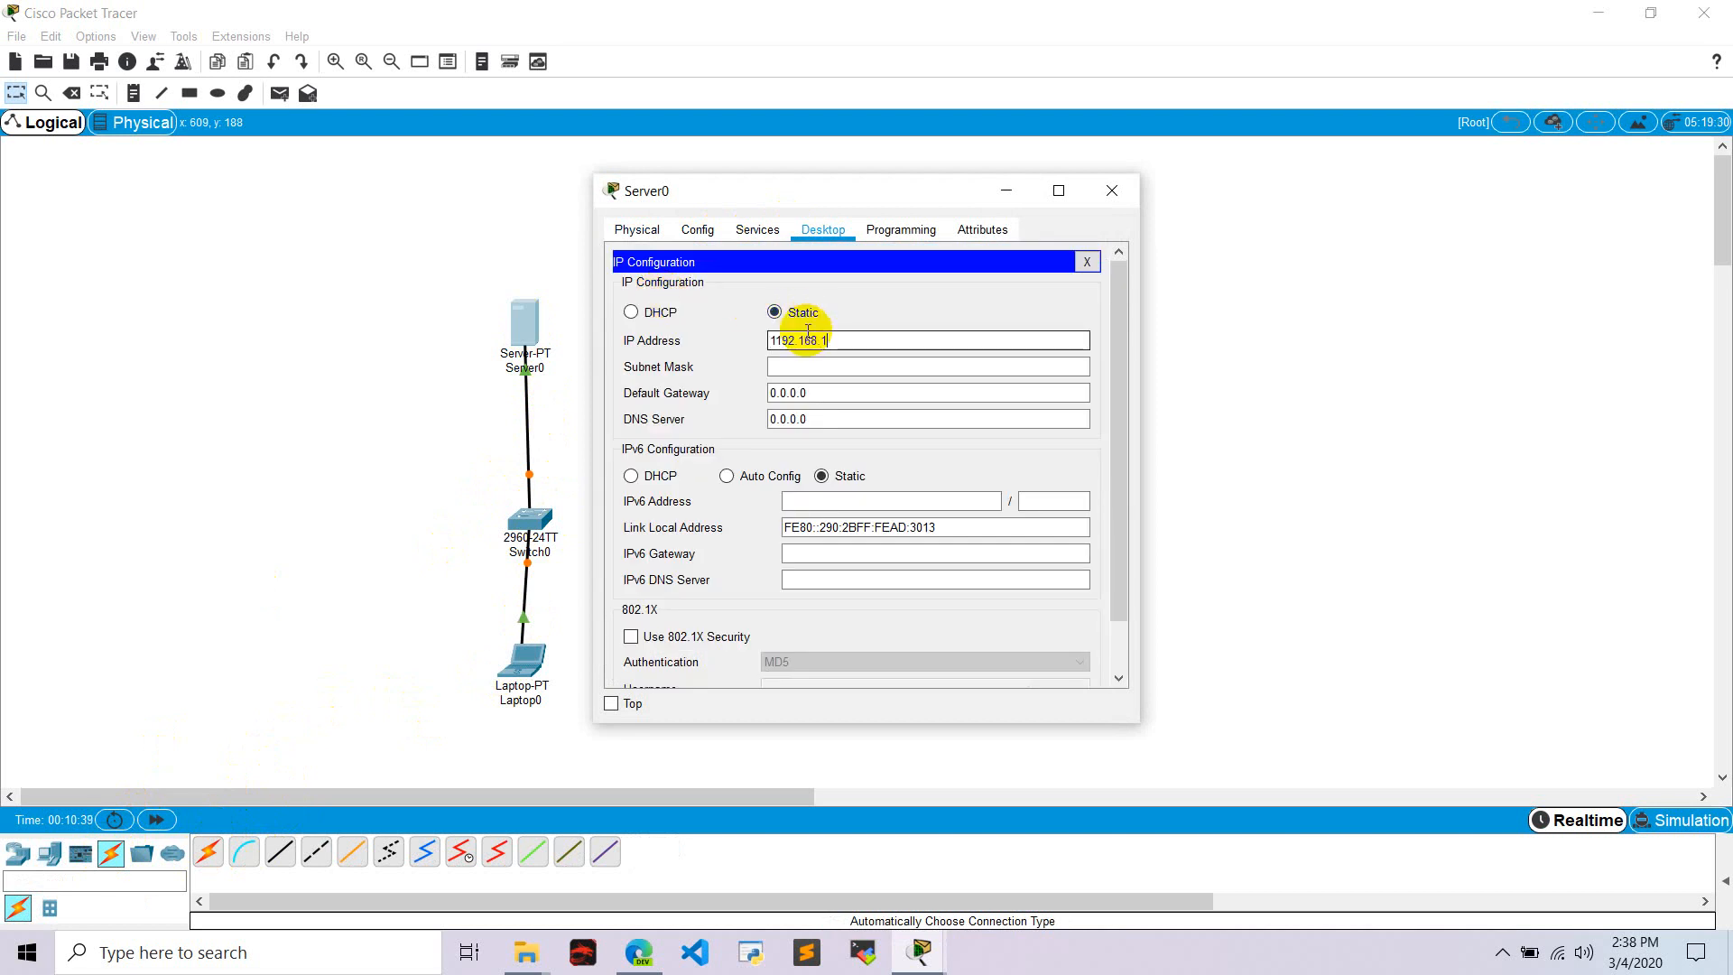
type(".1")
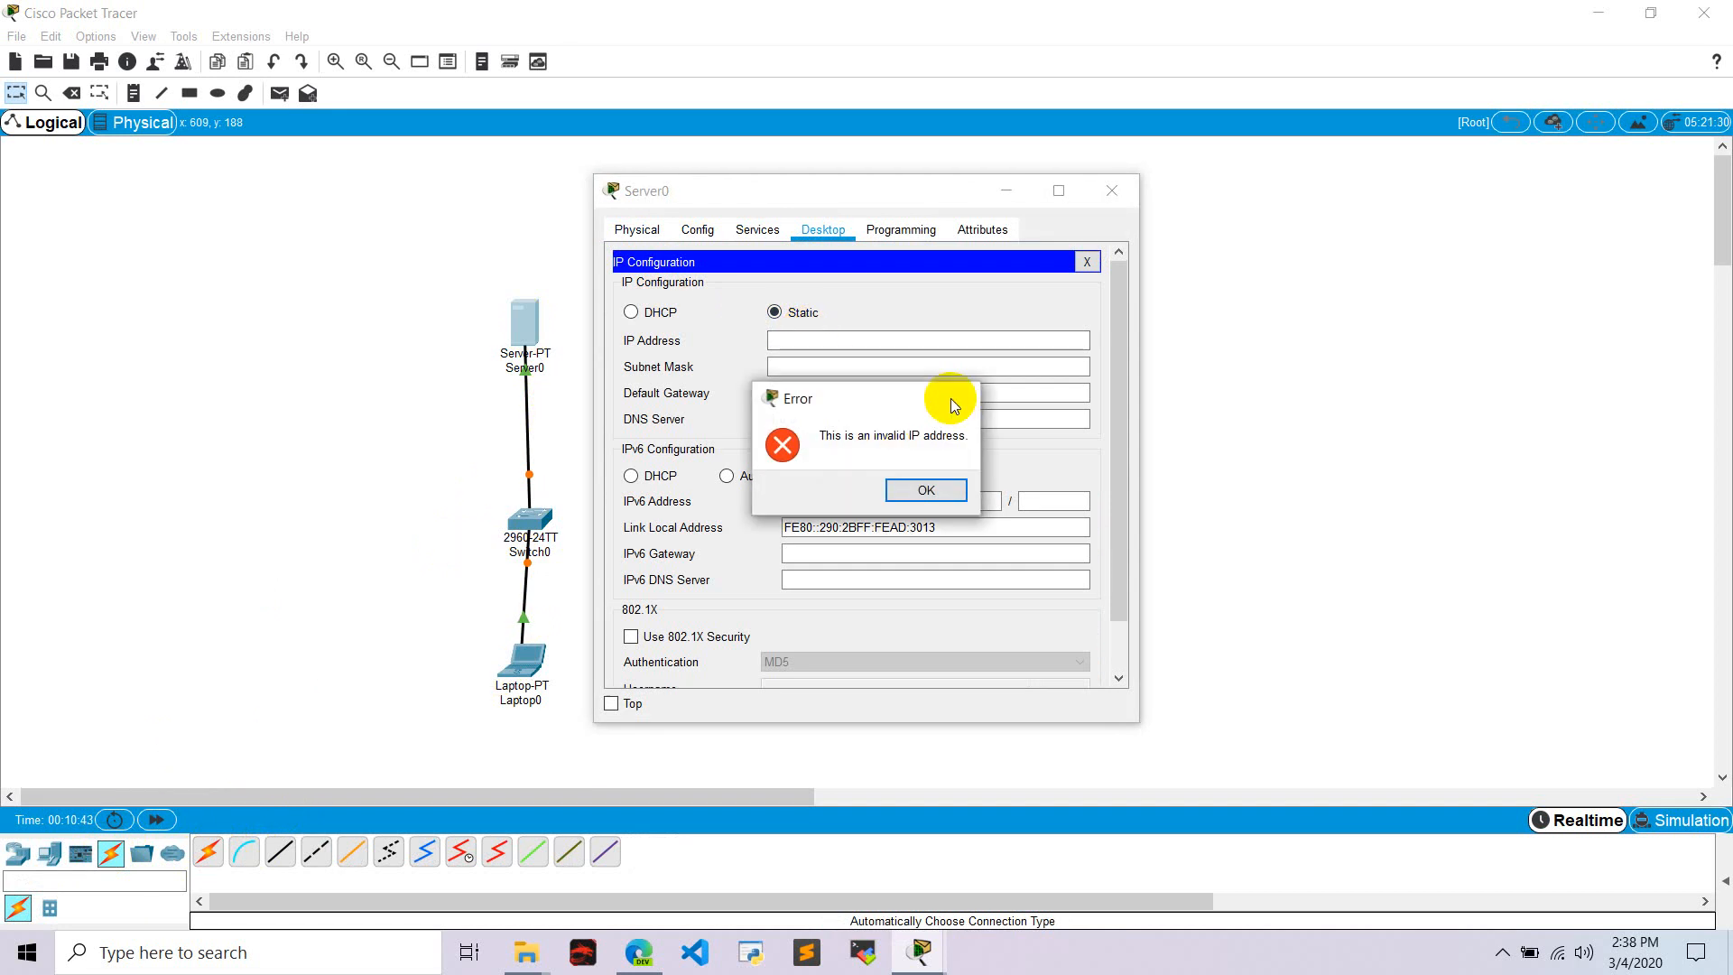
left_click(925, 489)
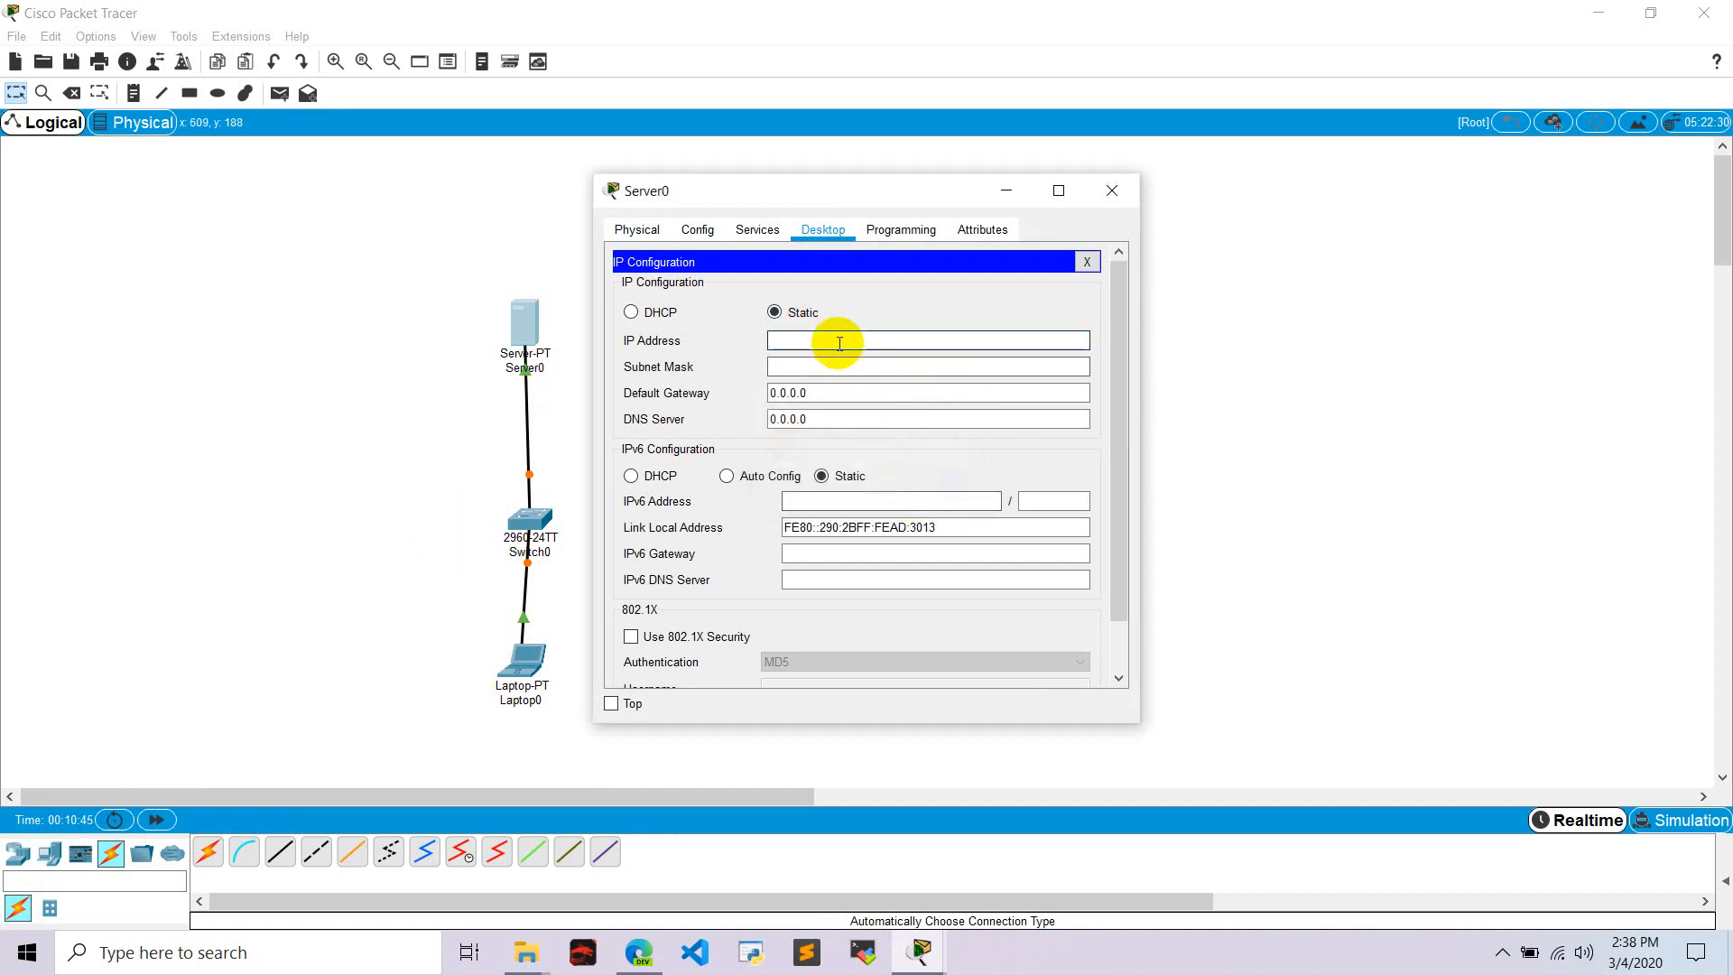
type("192")
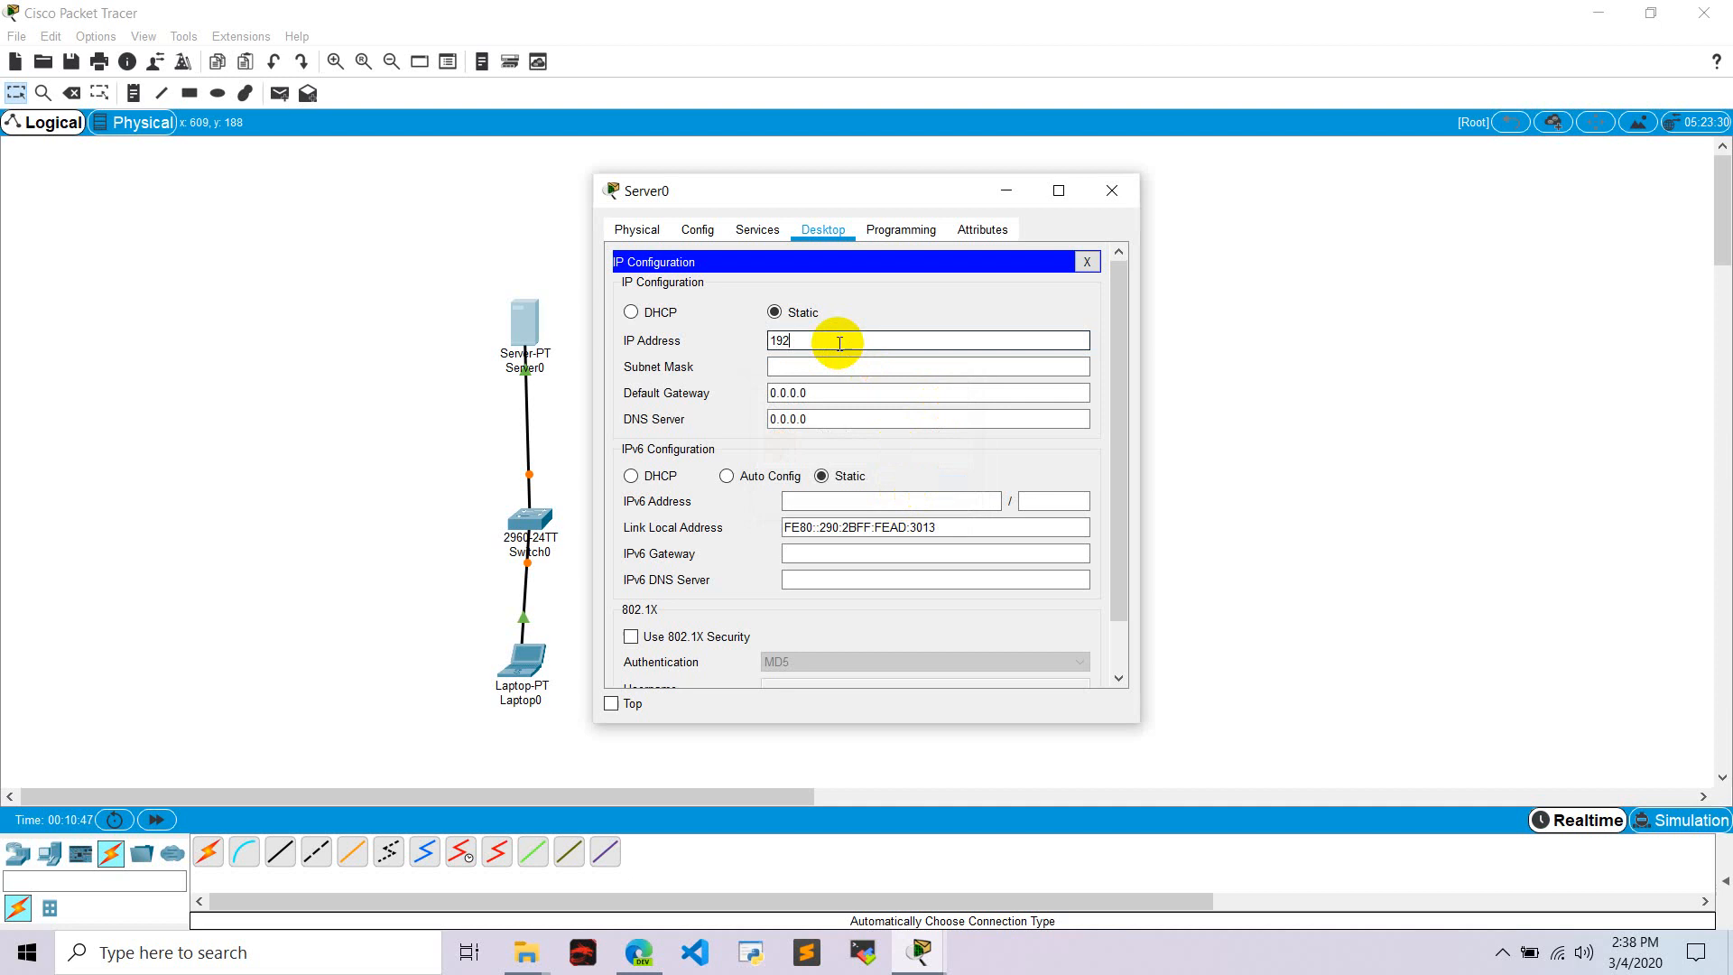
type(".168.1.1")
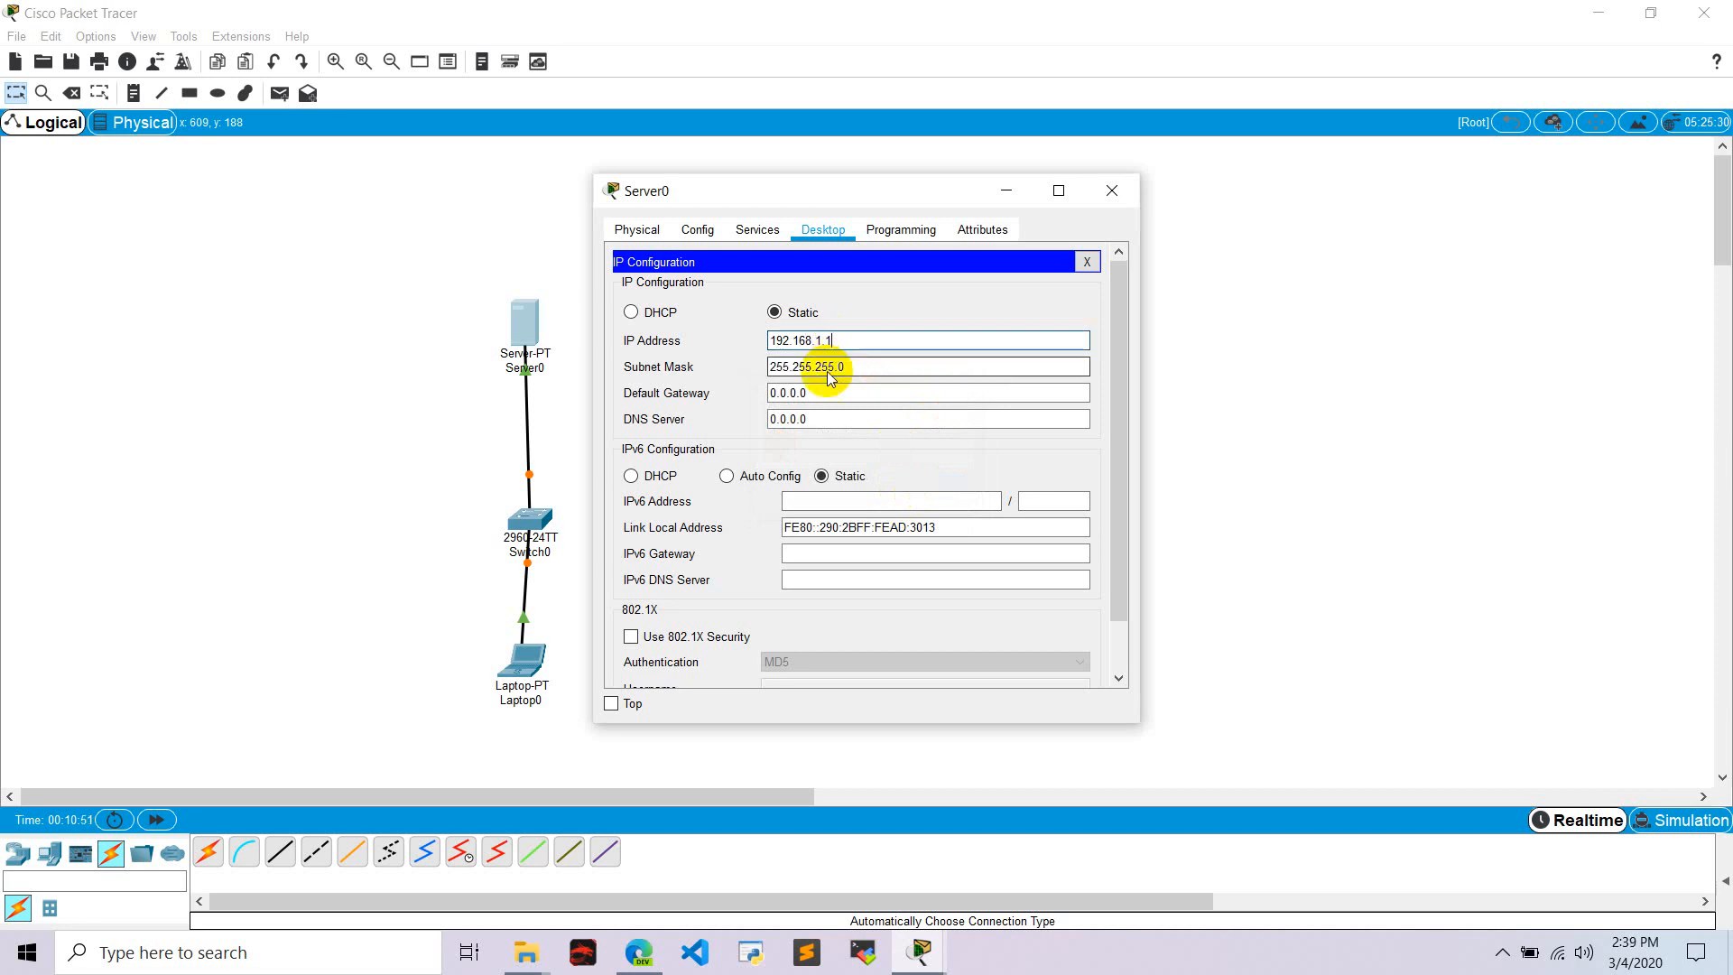
left_click(927, 418)
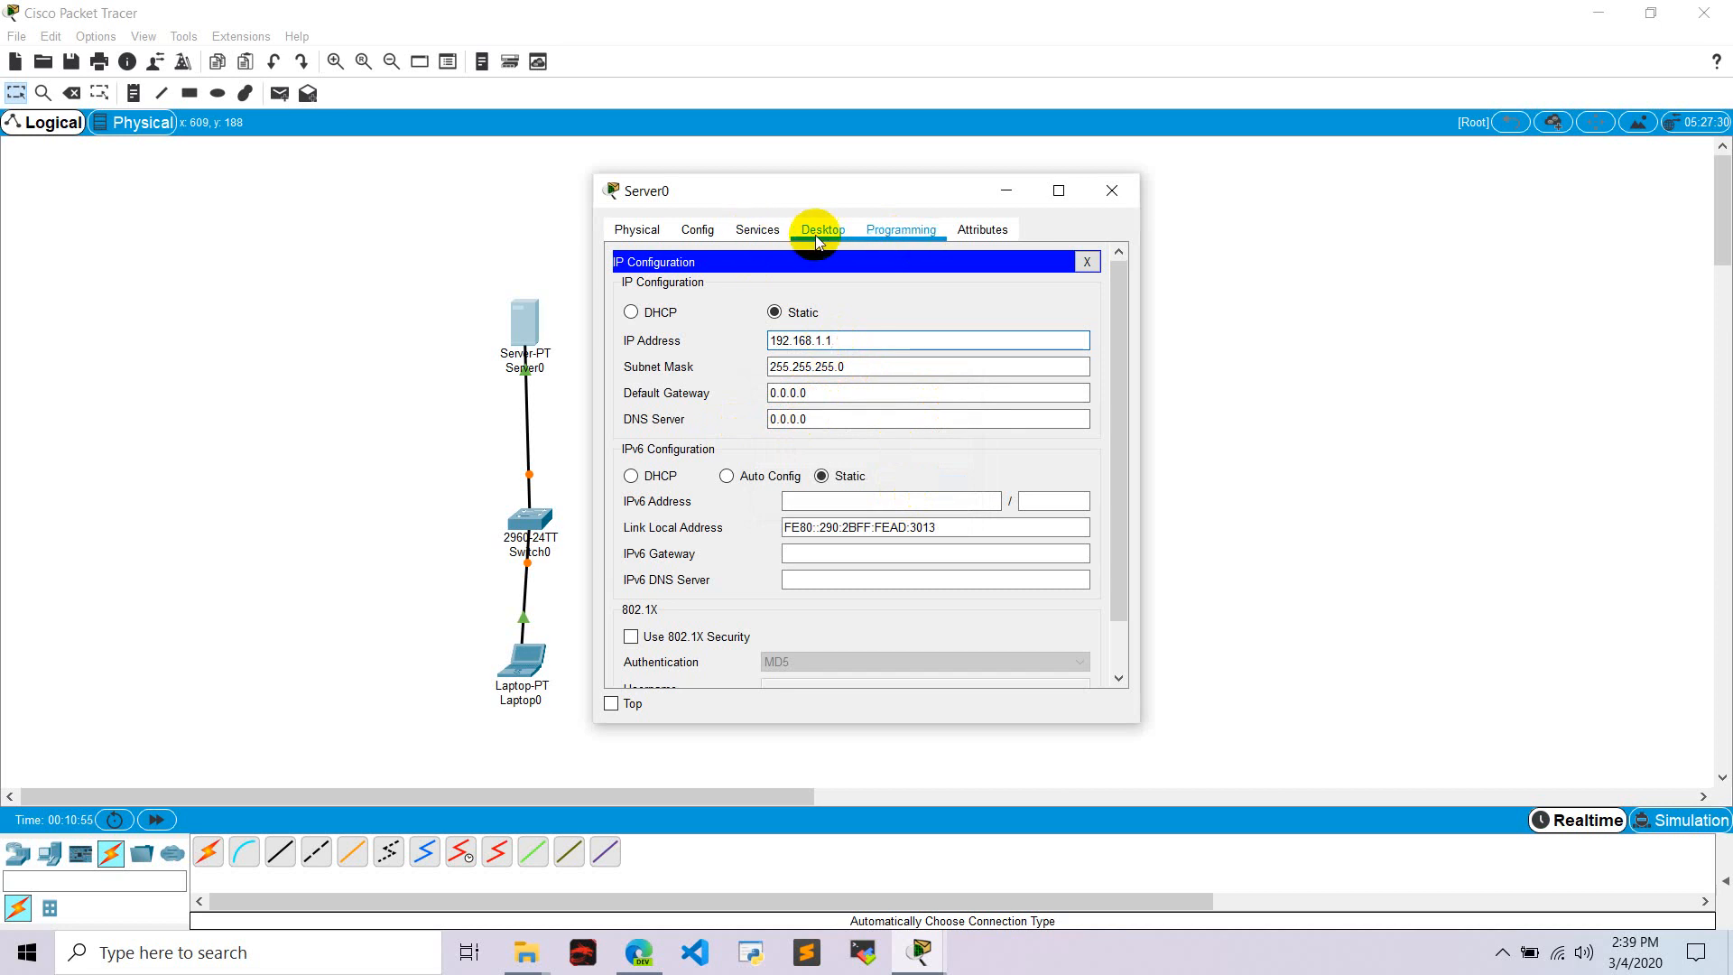
left_click(1111, 190)
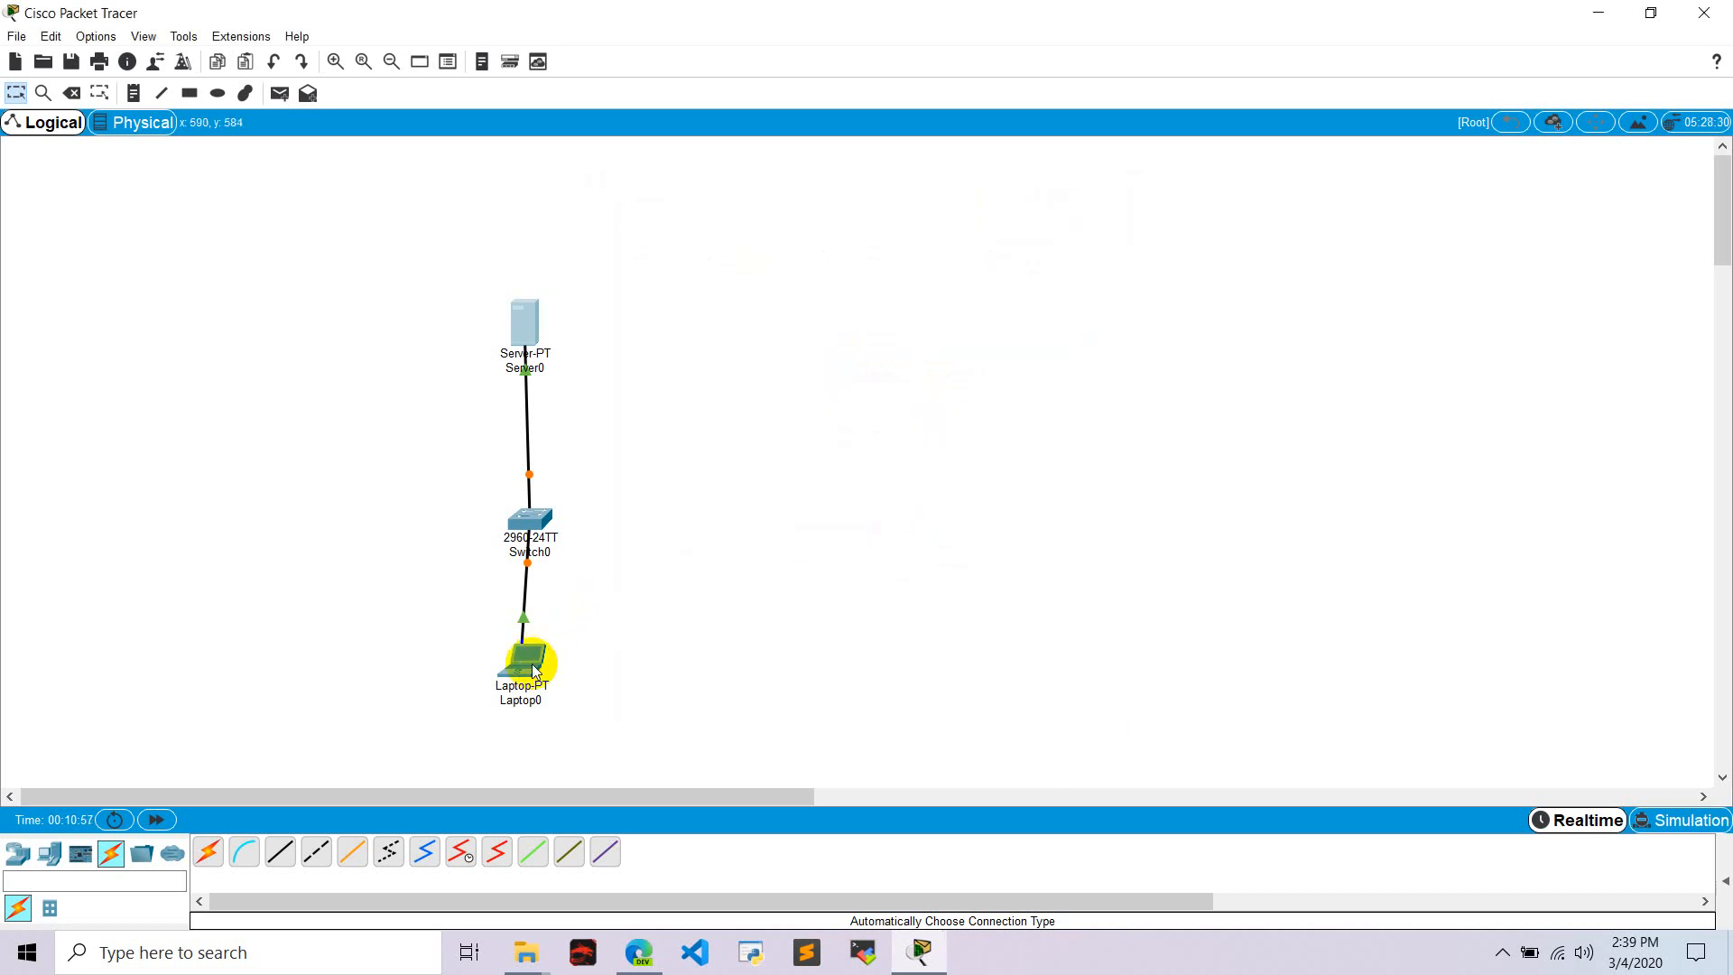
Set Laptop0 to 192.168.1.2, mask 255.255.255.0, gateway 192.168.1.1, then close its window.
double_click(522, 658)
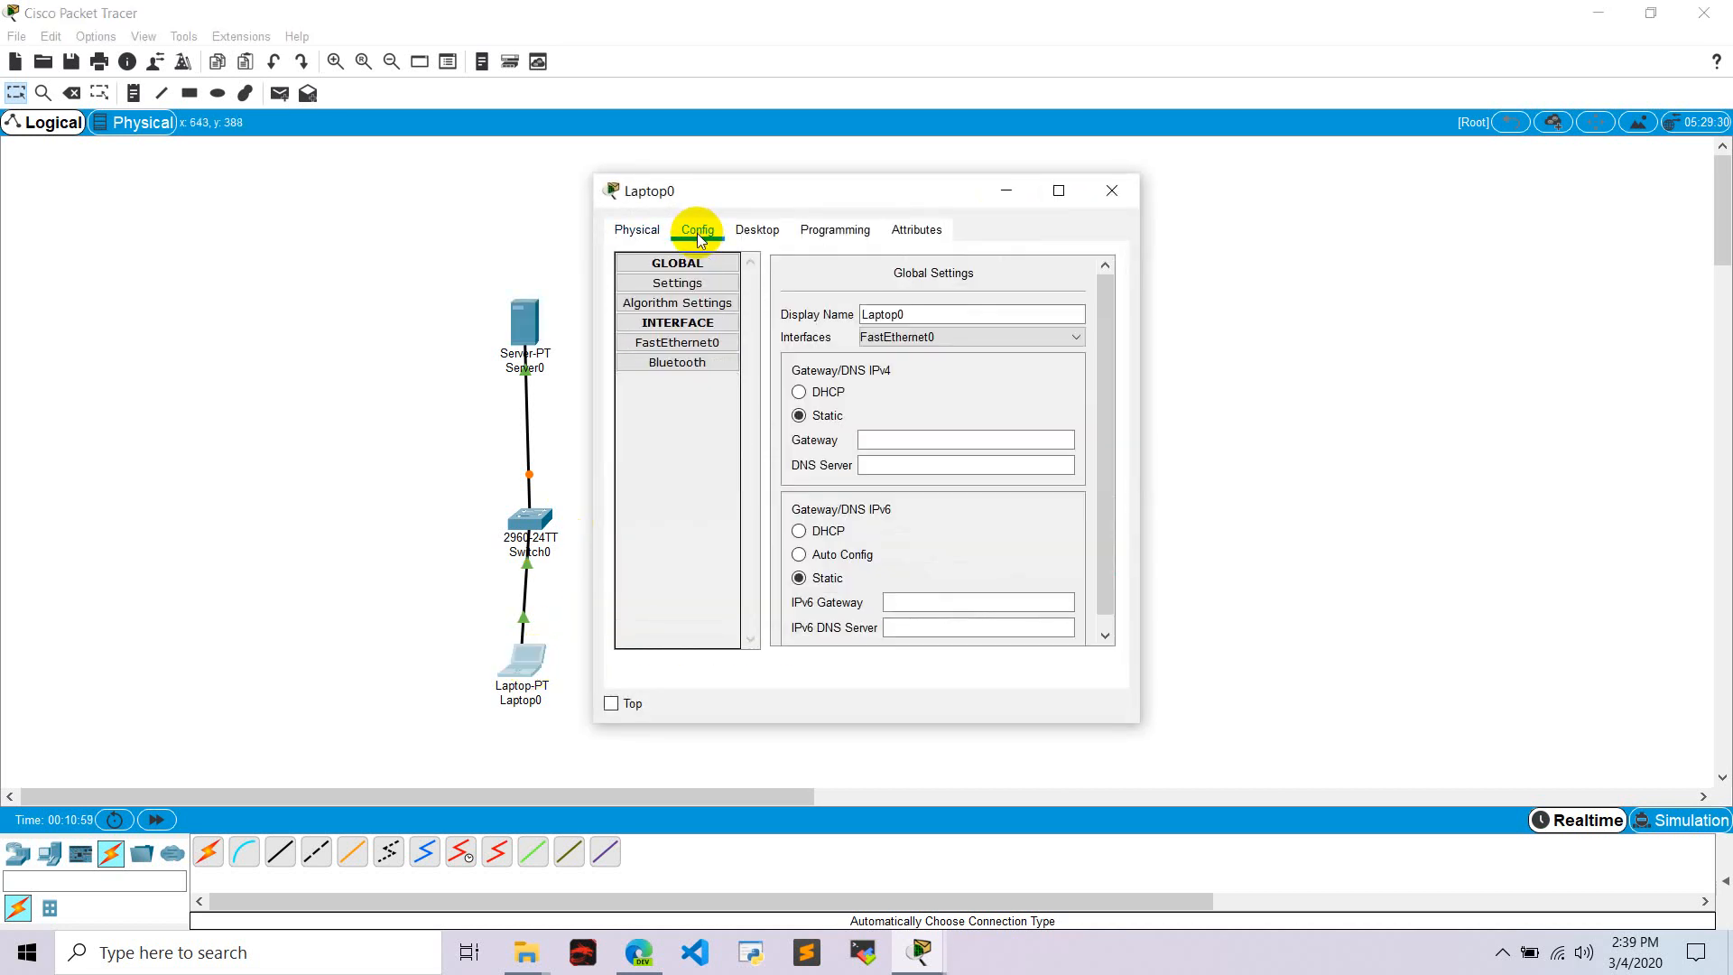
left_click(757, 228)
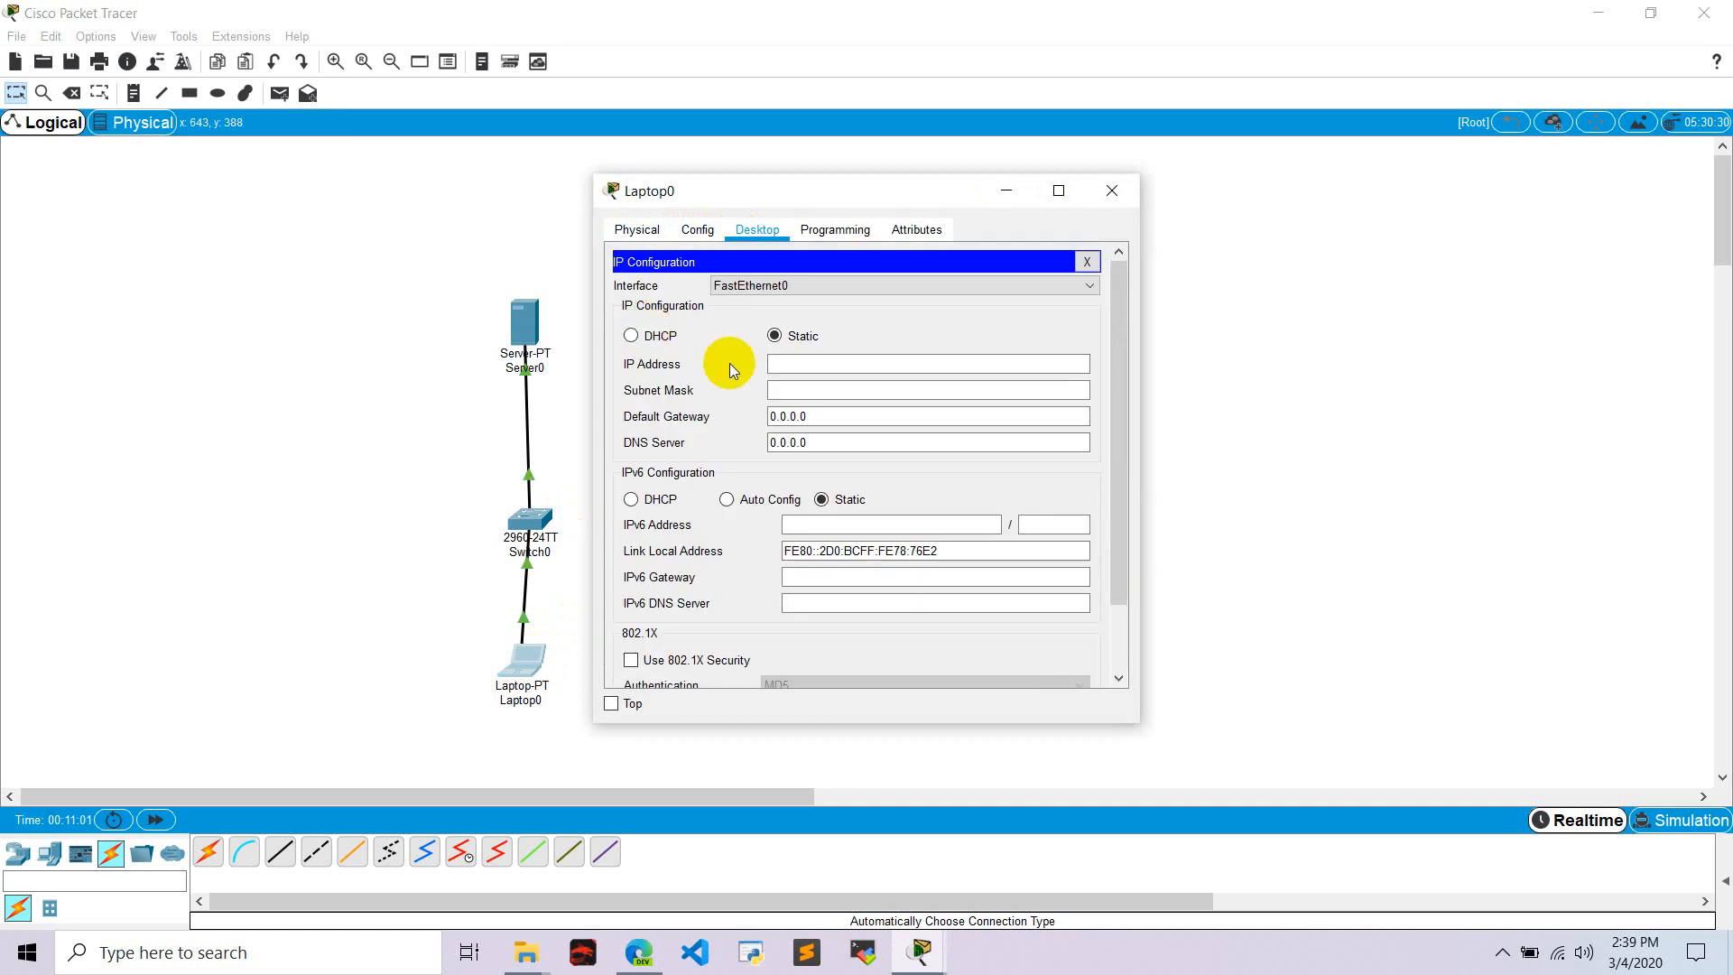
type("192.168.1.2")
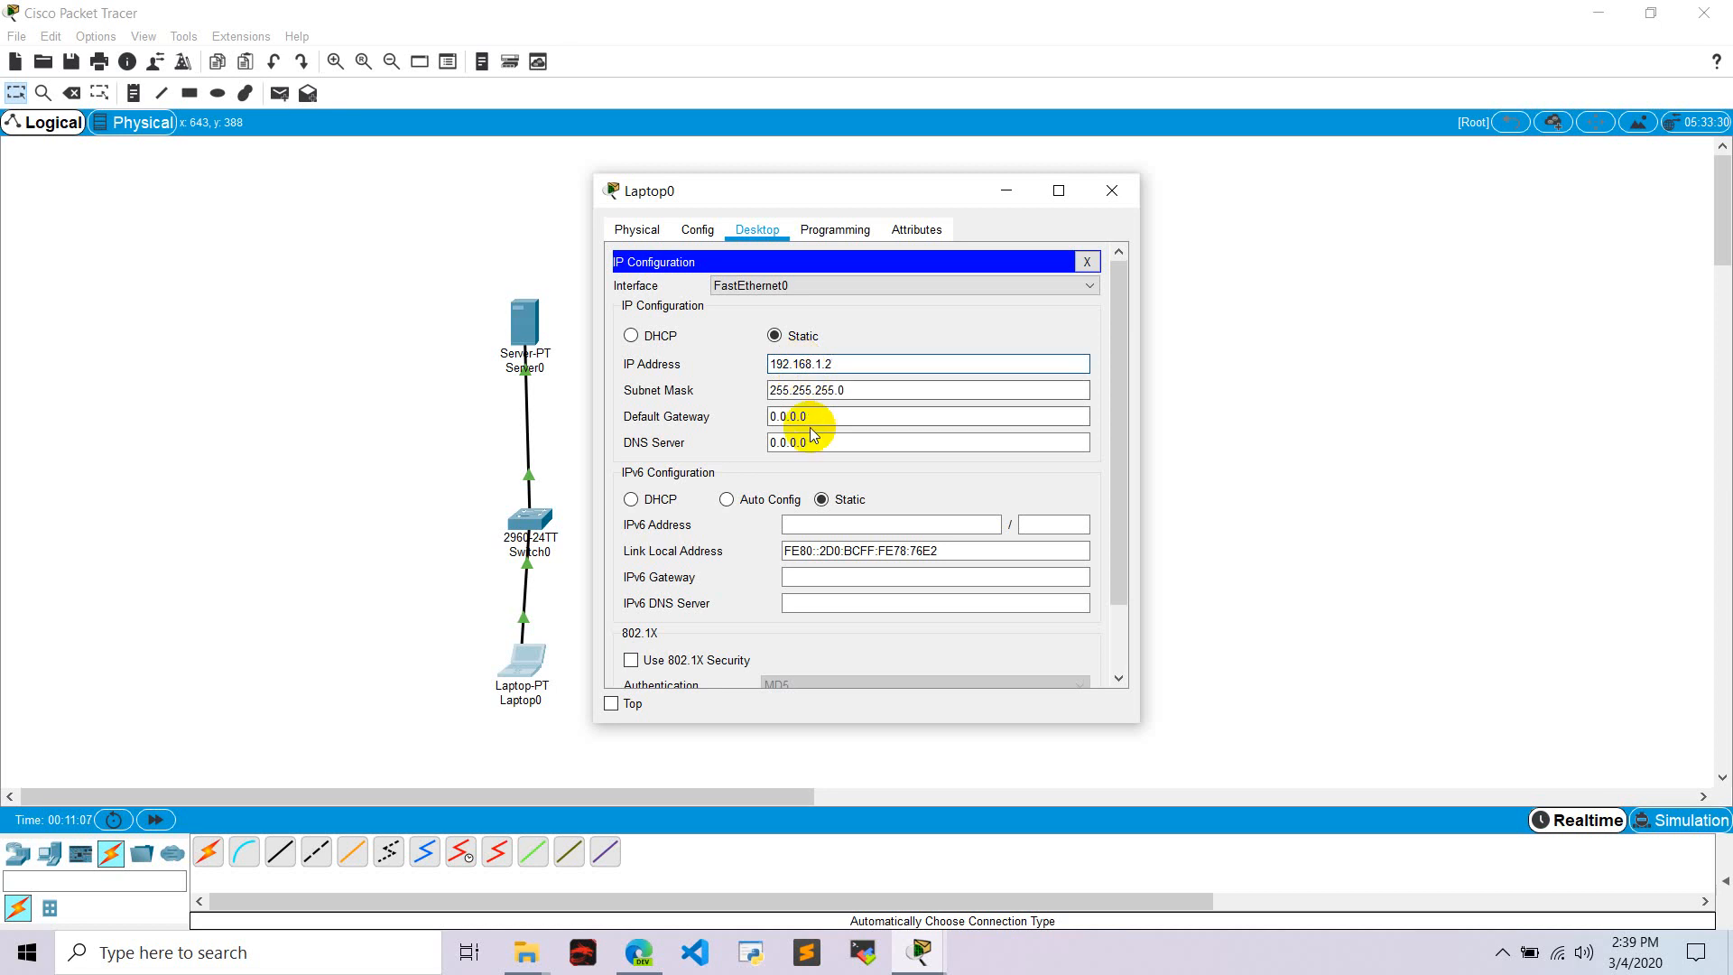
triple_click(927, 415)
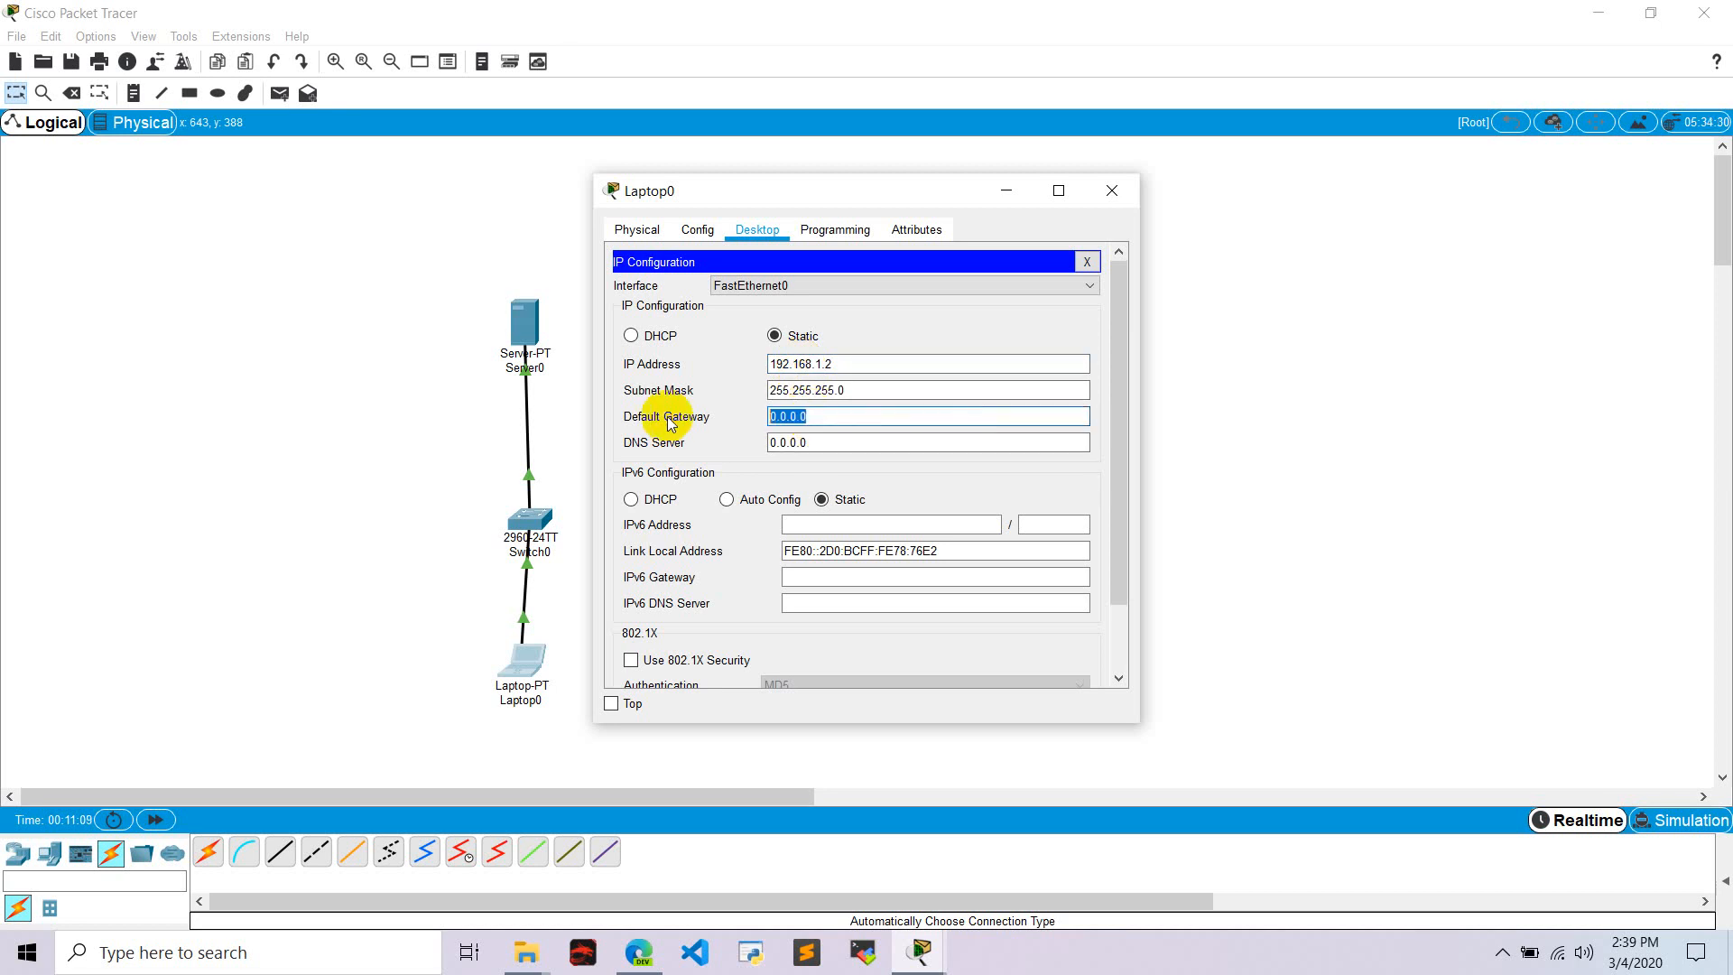
type("192")
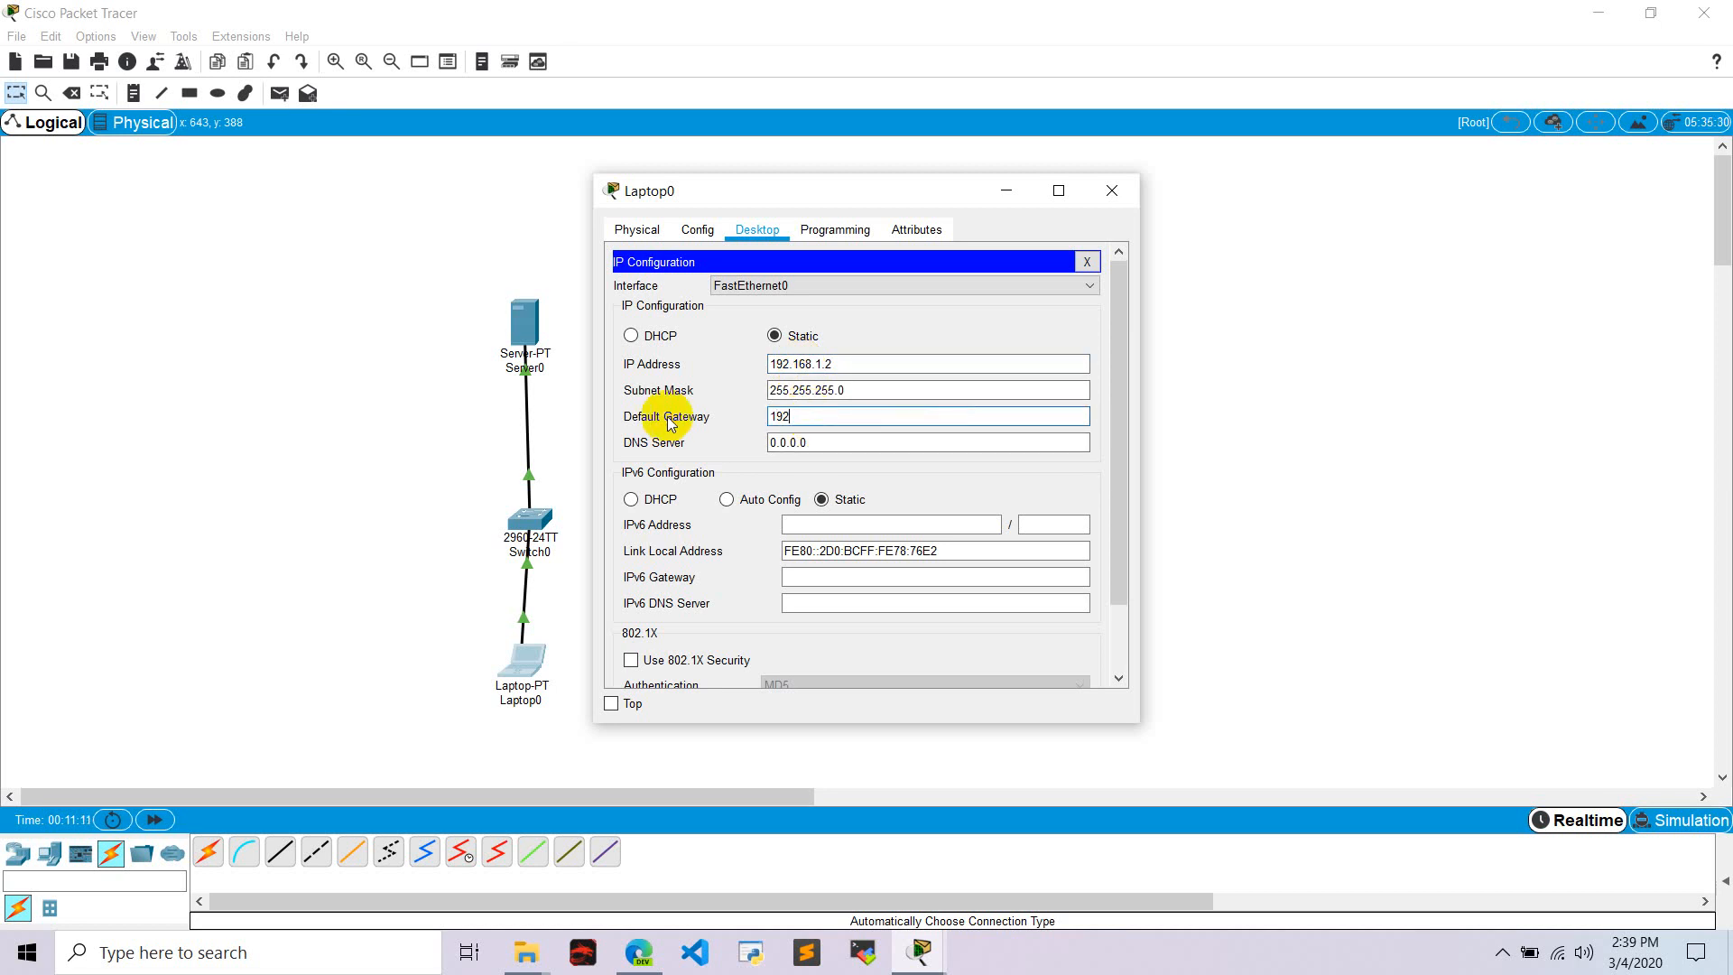
type(".168.1")
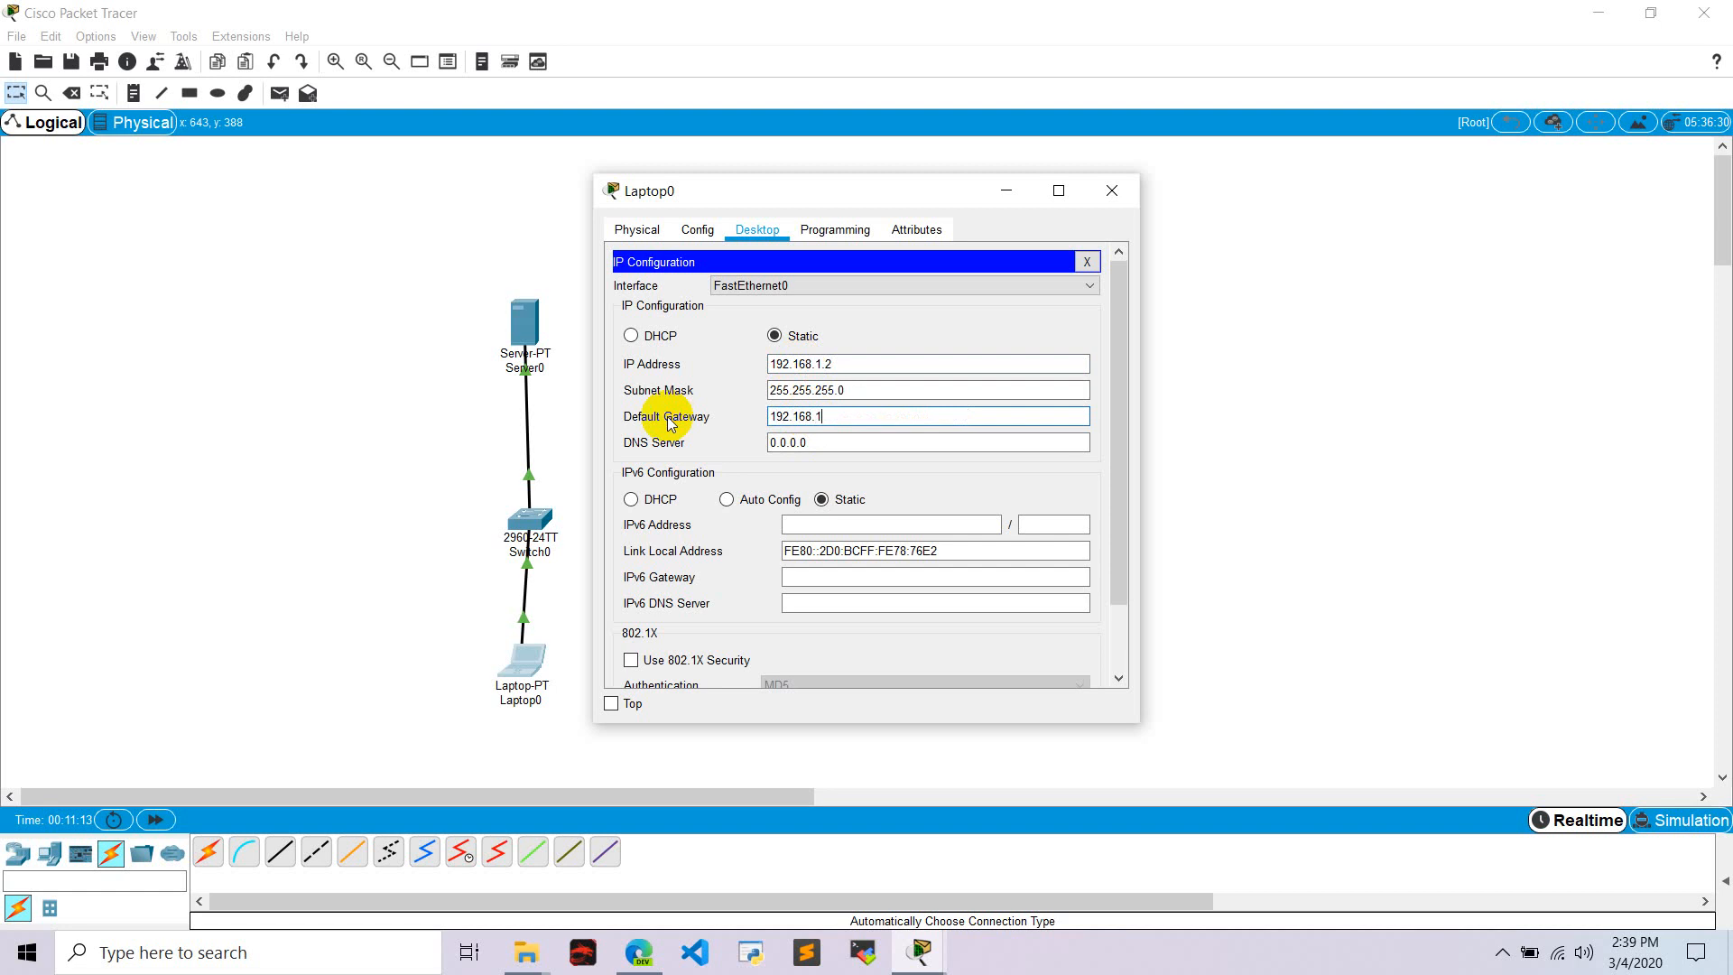
type("1")
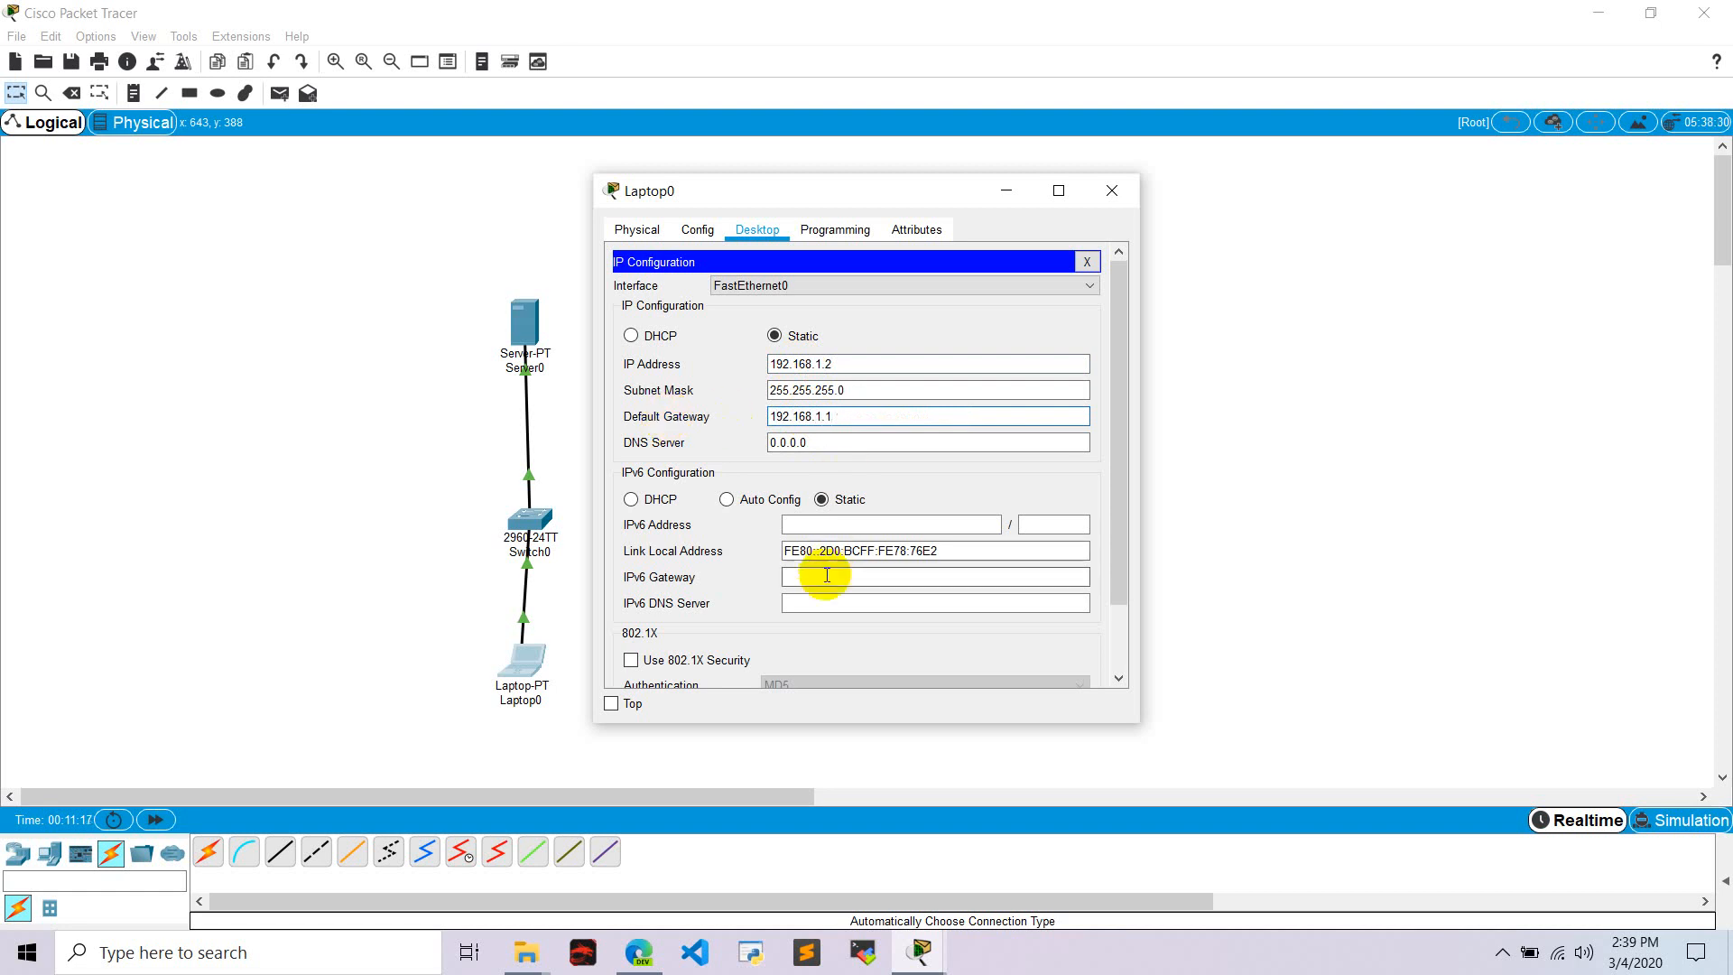
left_click(1112, 190)
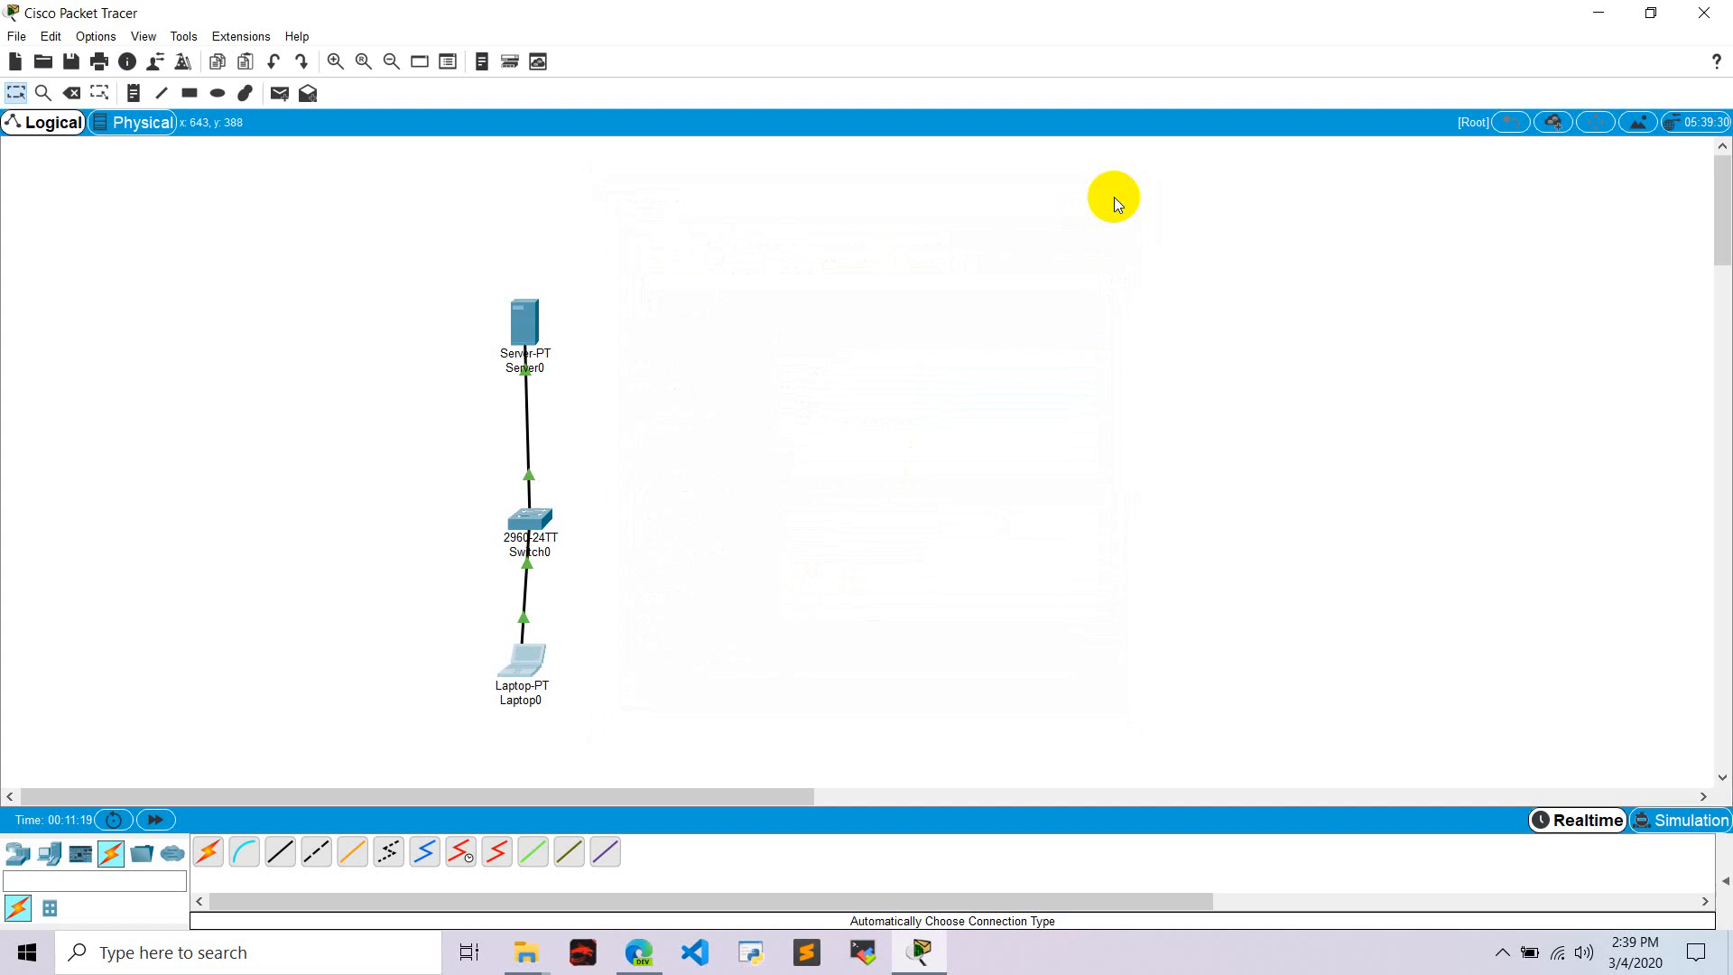
mouse_move(558, 494)
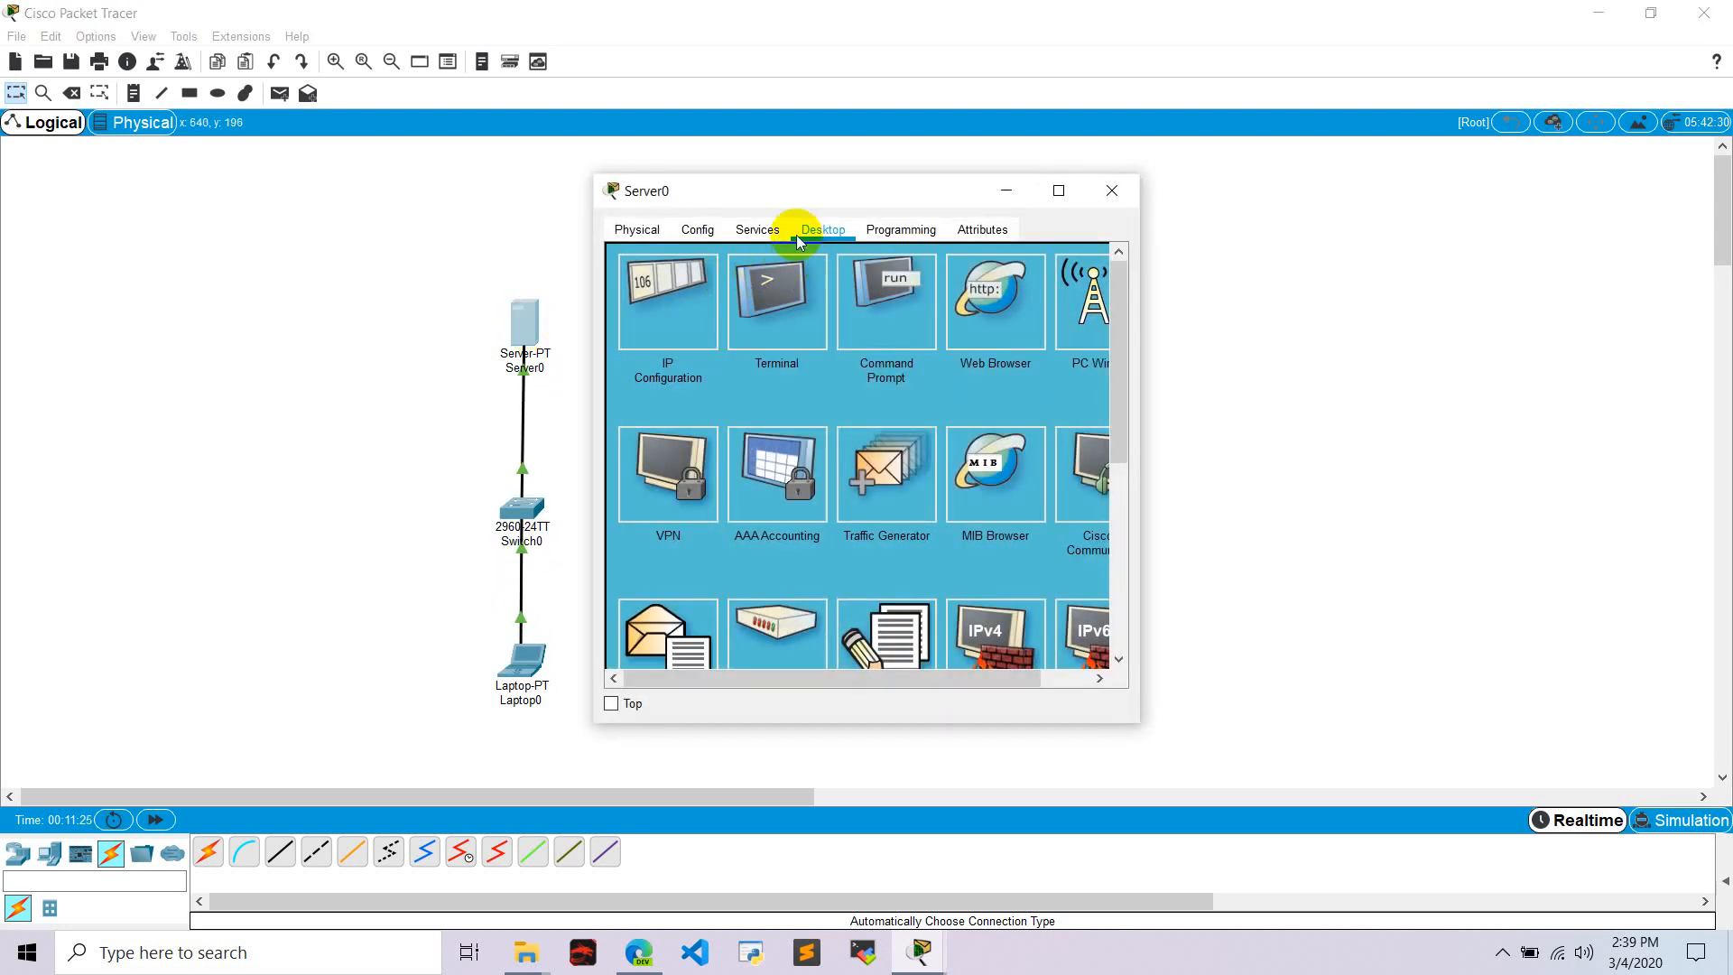
left_click(757, 229)
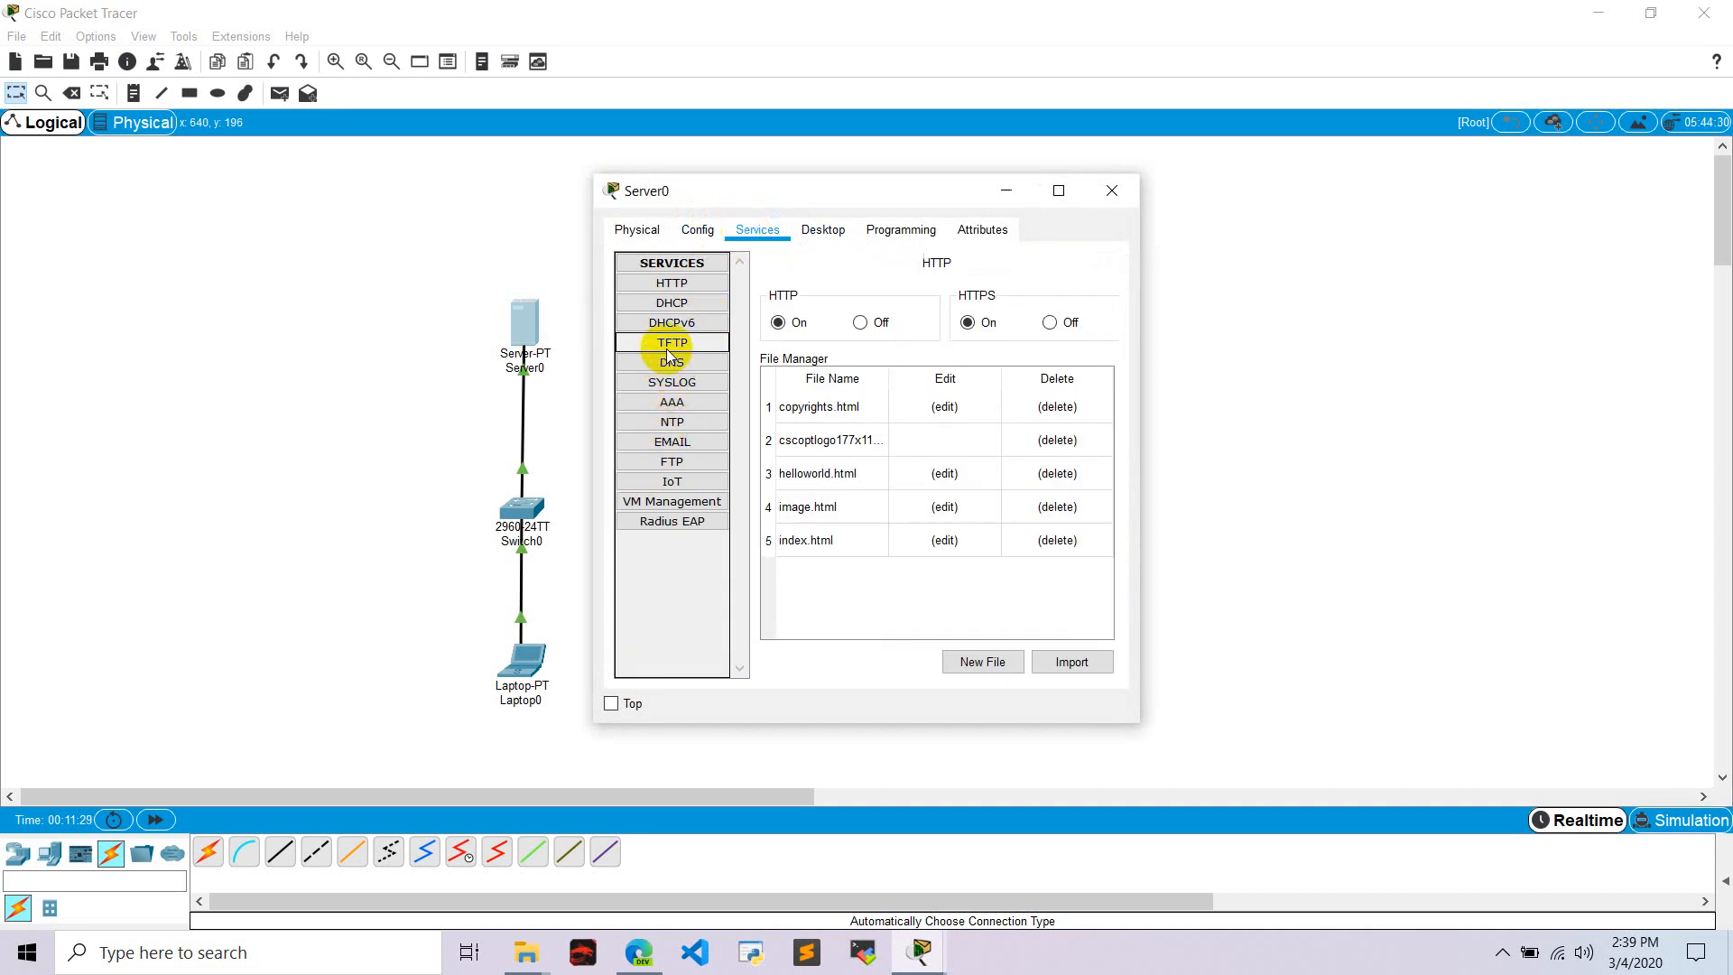
left_click(671, 462)
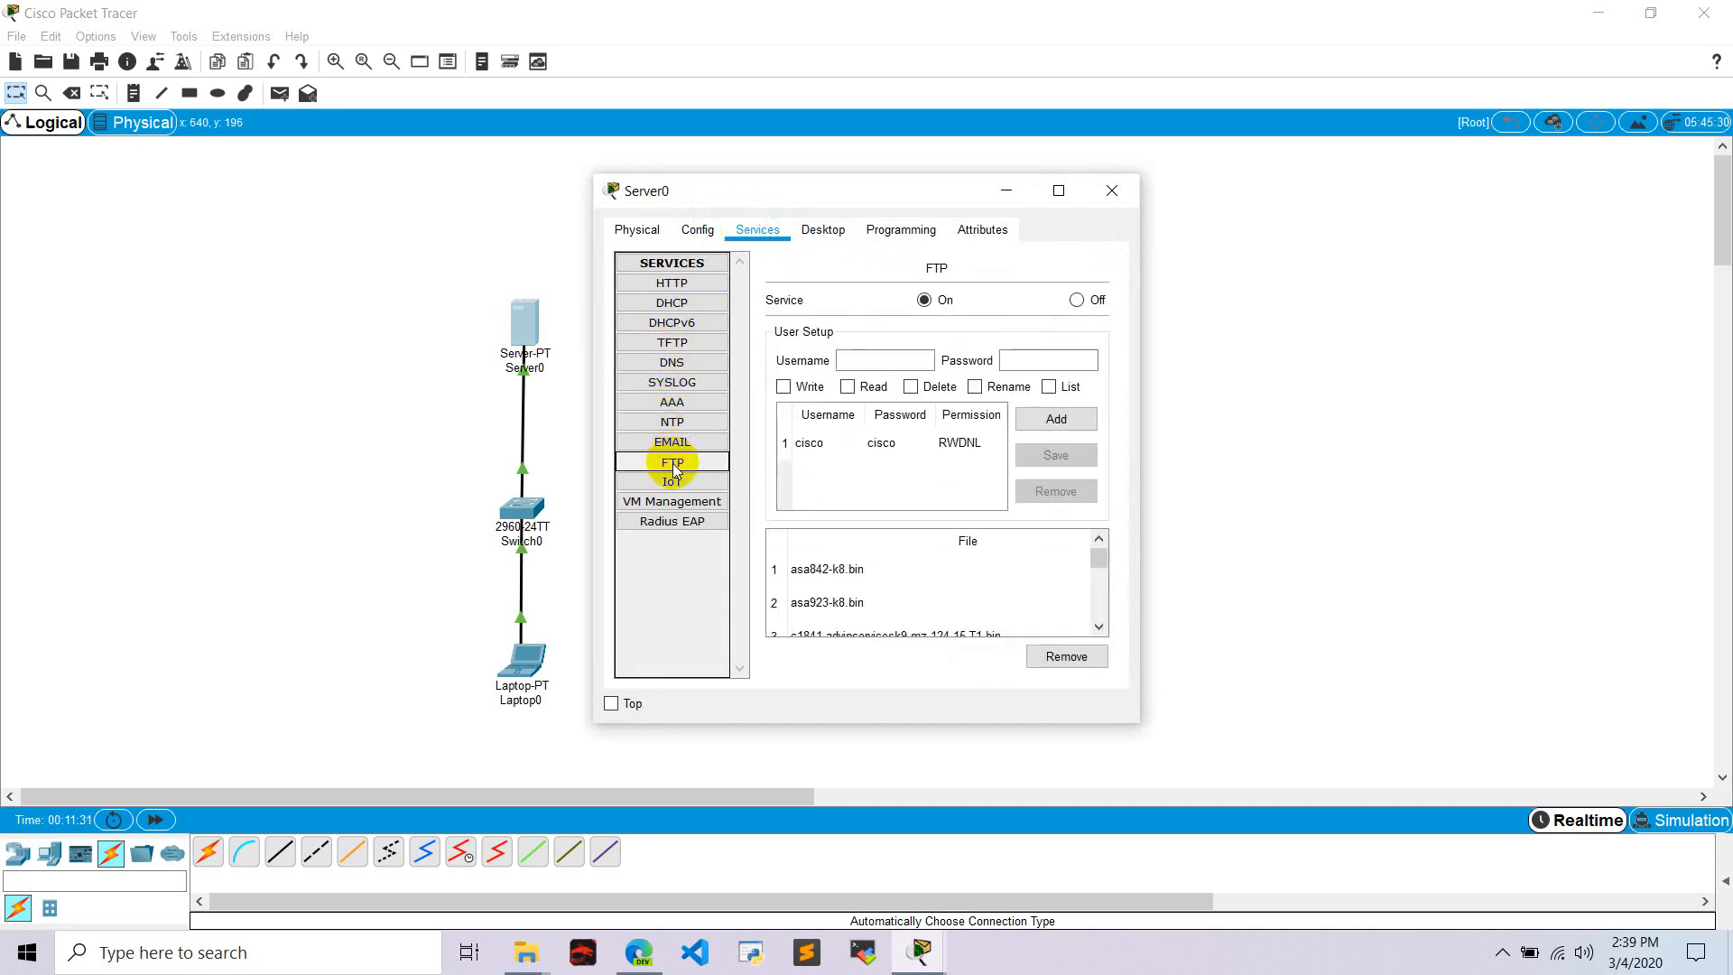
left_click(882, 360)
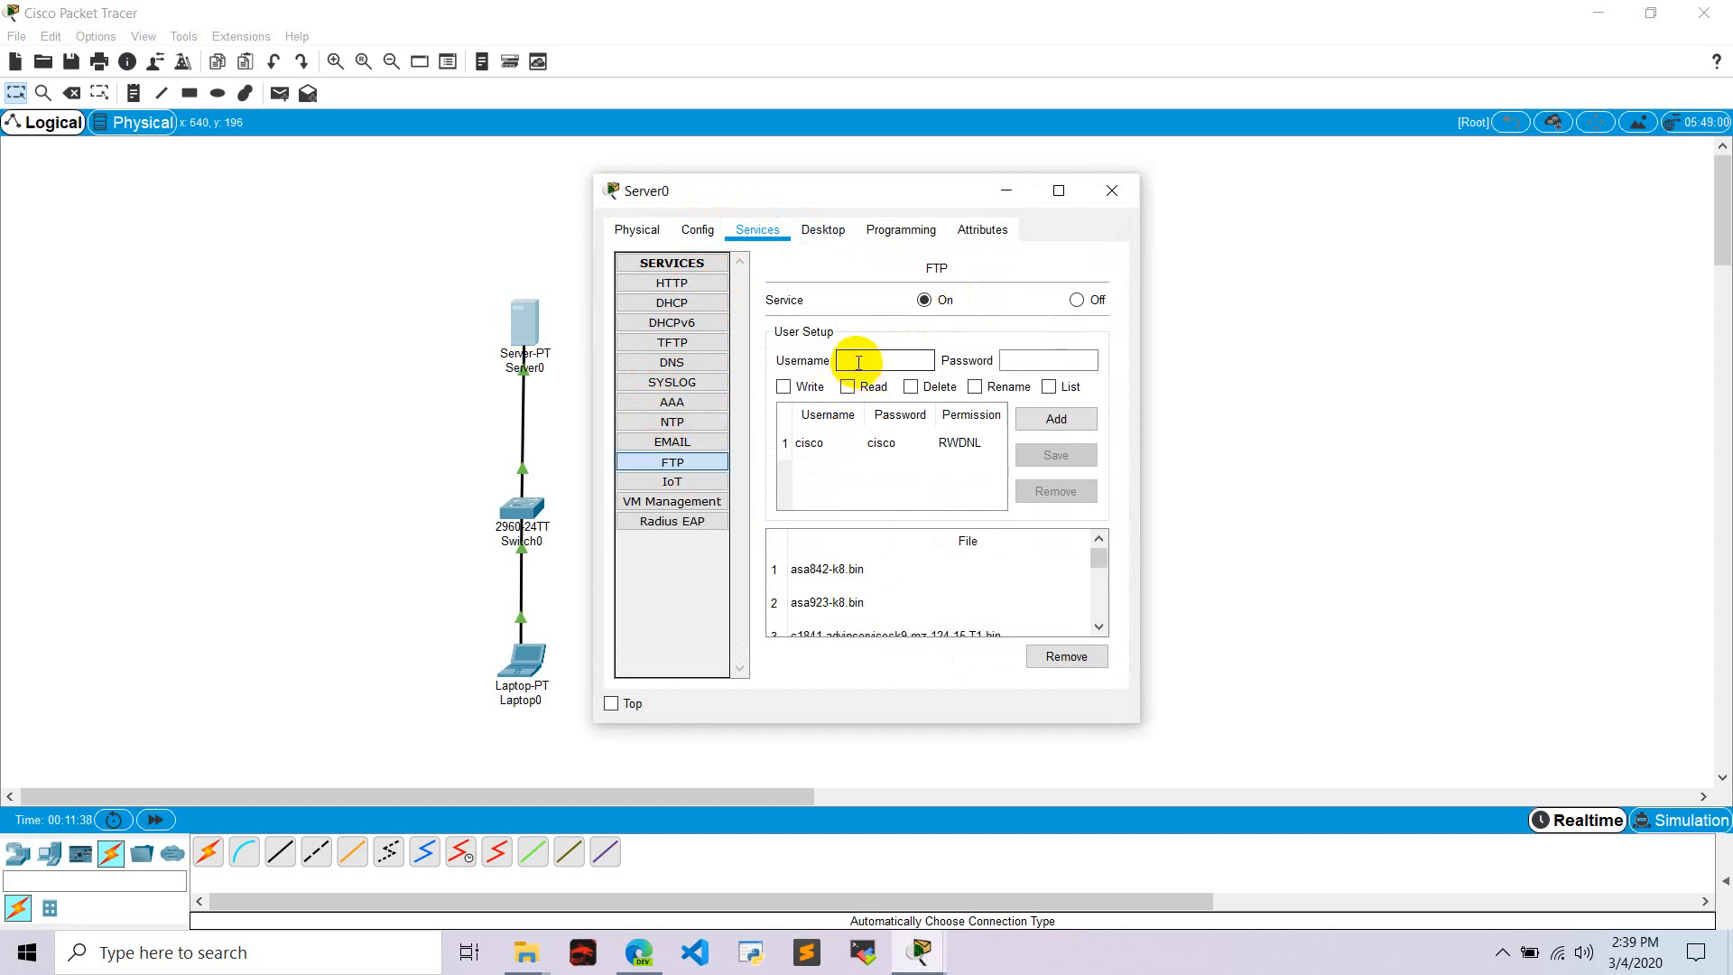
type("admin")
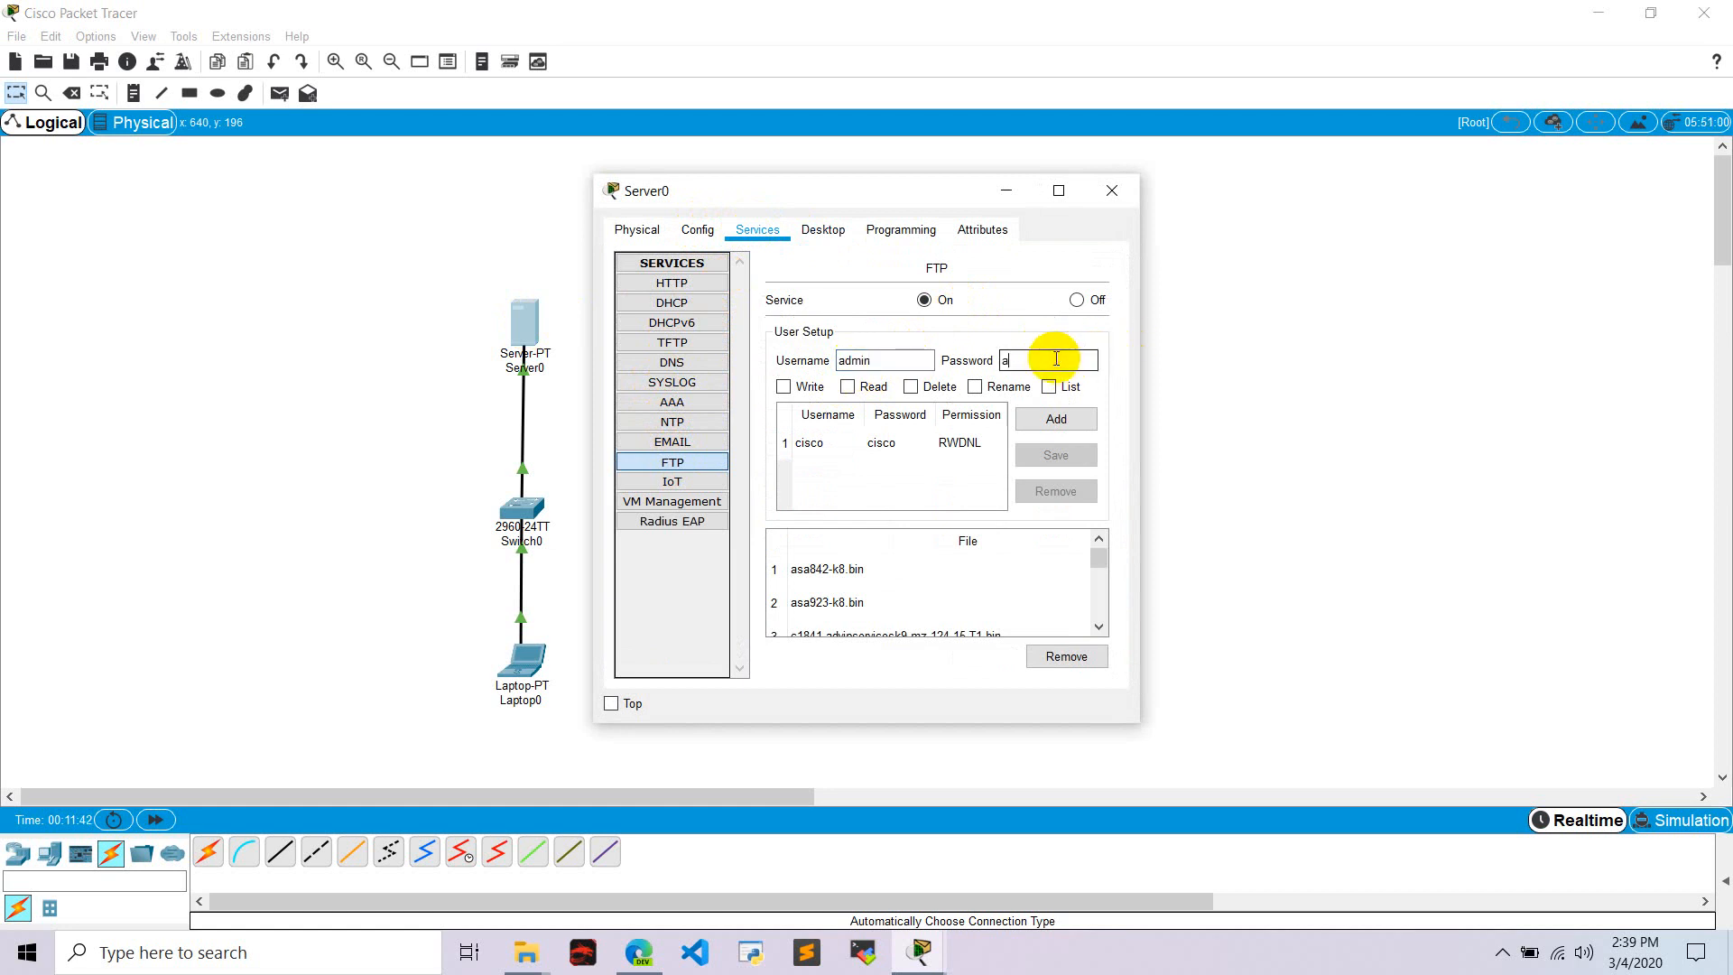
type("dmin1")
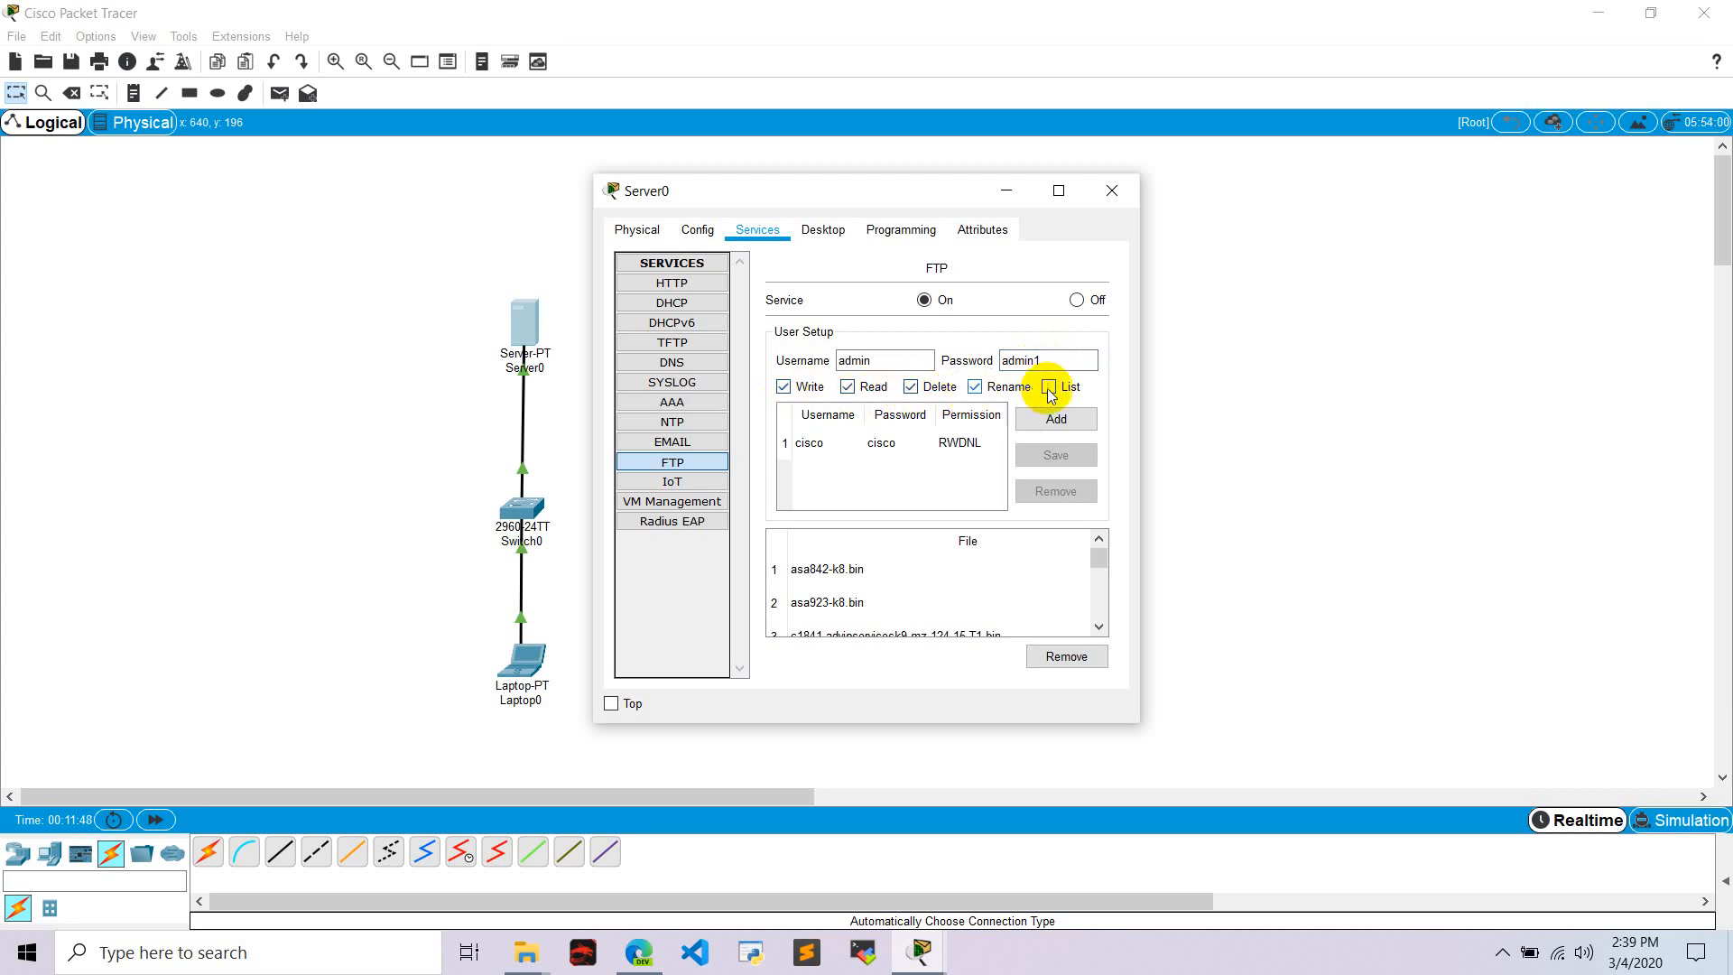
left_click(1048, 386)
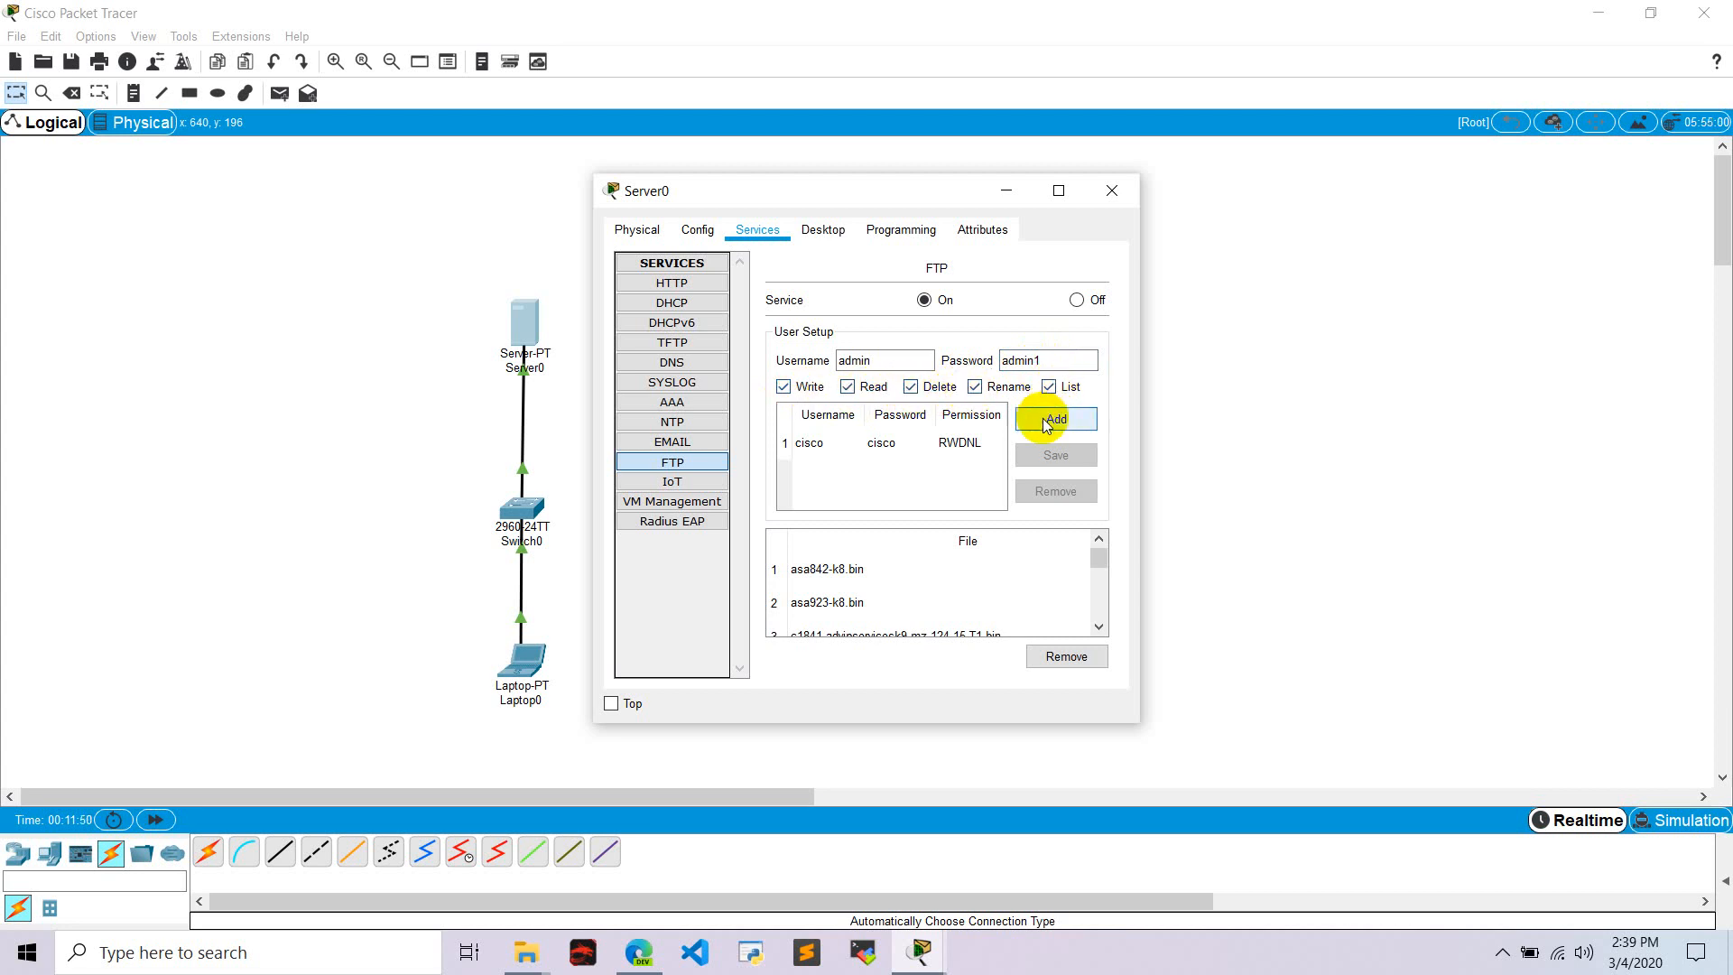
left_click(1053, 419)
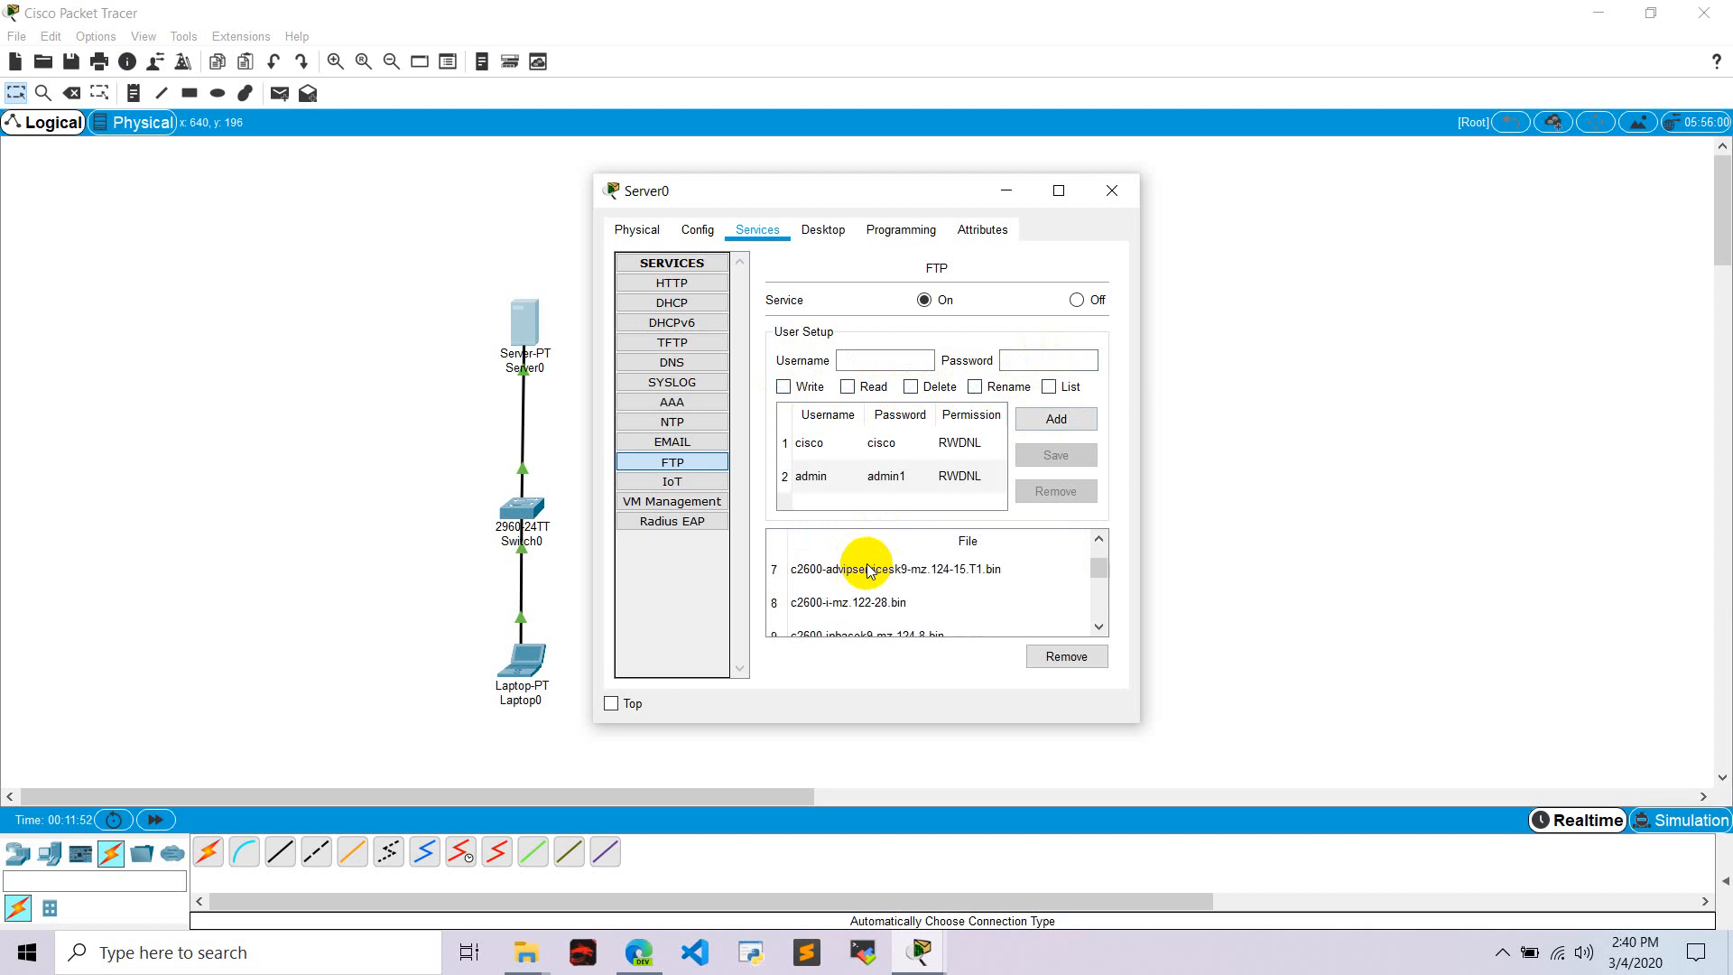
scroll("up", 3)
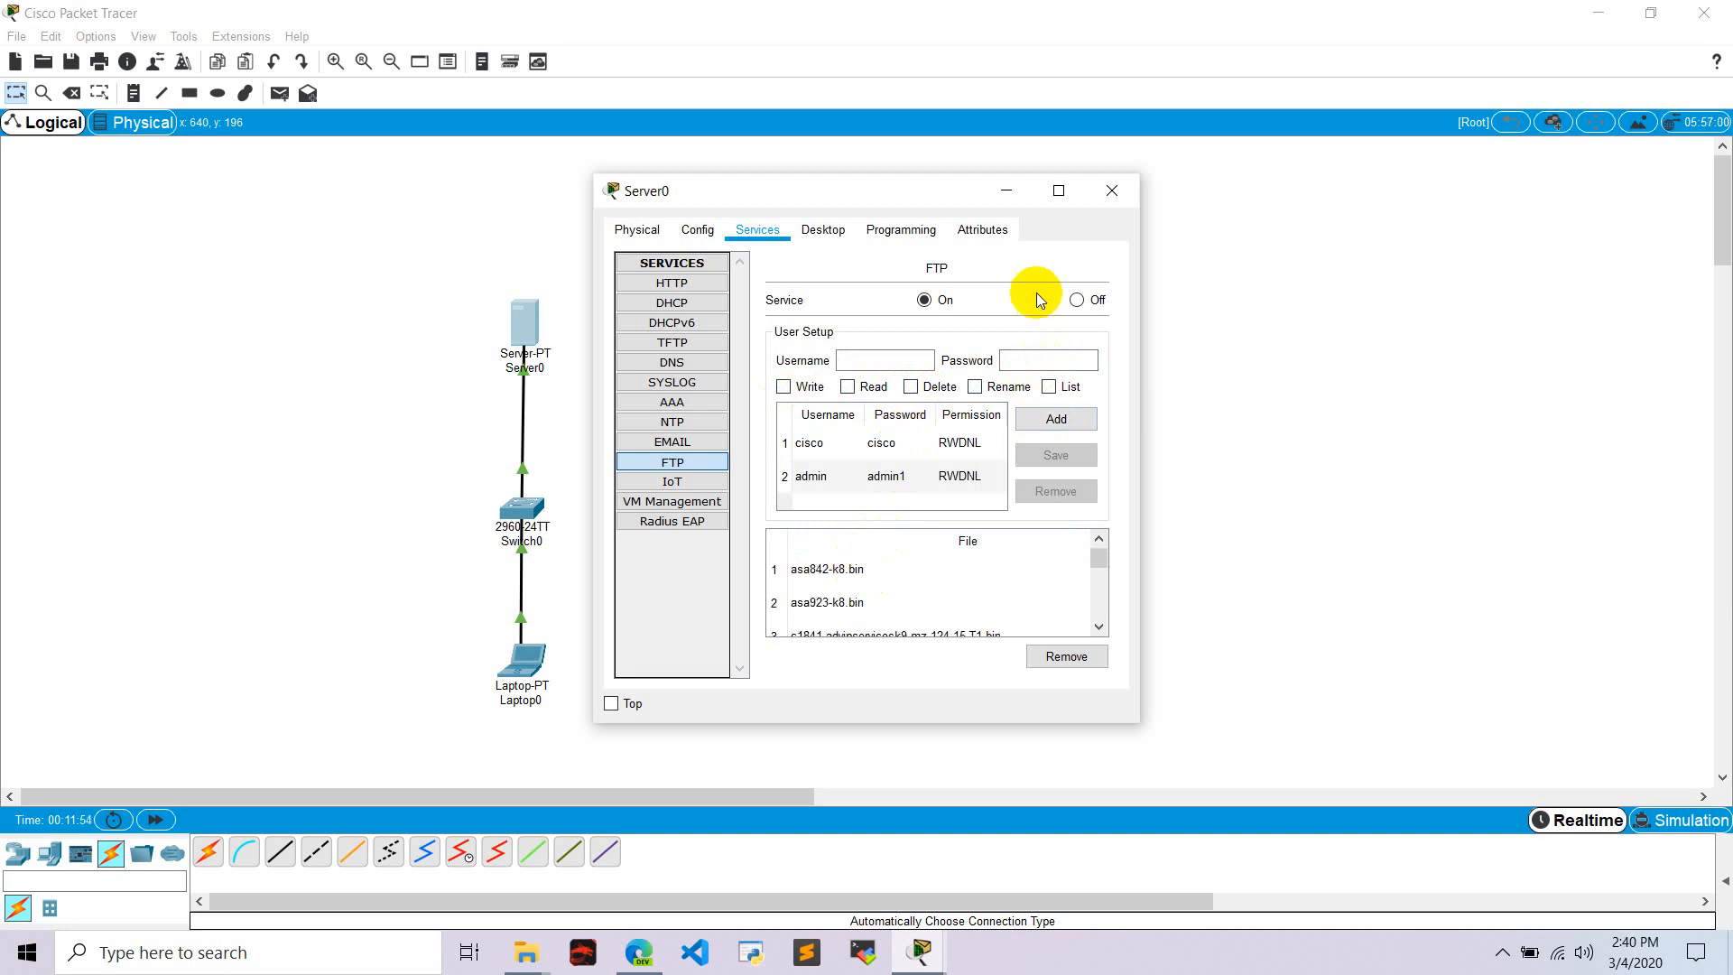
left_click(1112, 191)
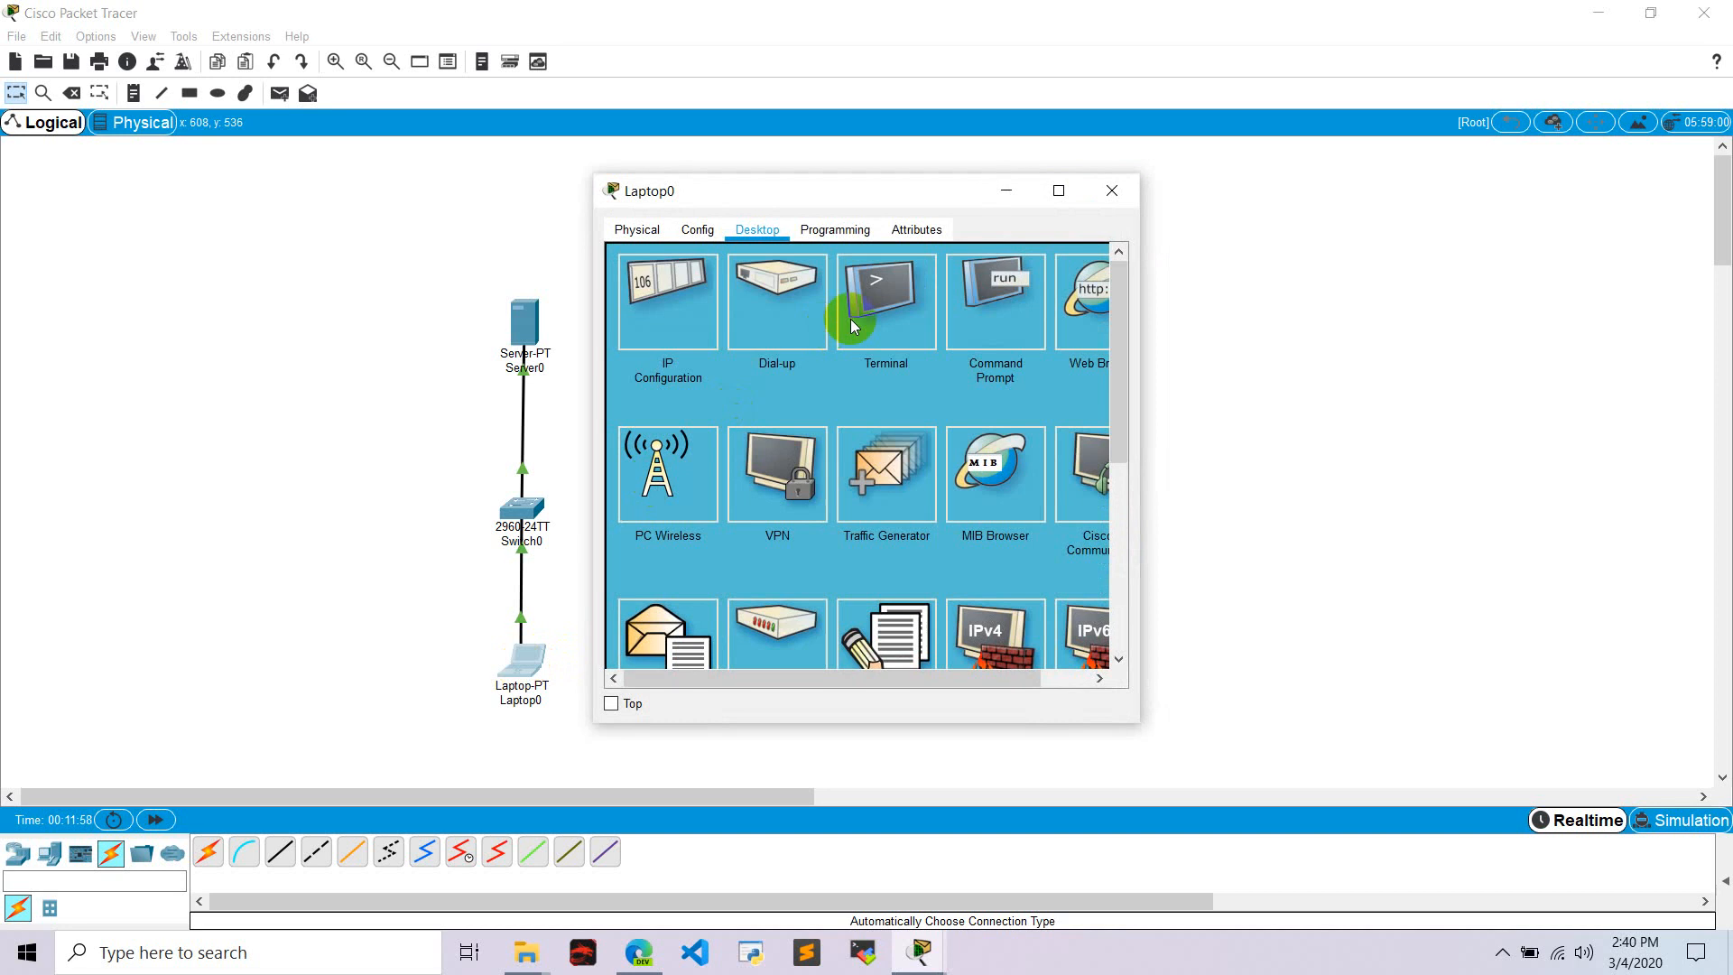
Run ipconfig in Laptop0's command prompt to confirm 192.168.1.2.
left_click(993, 300)
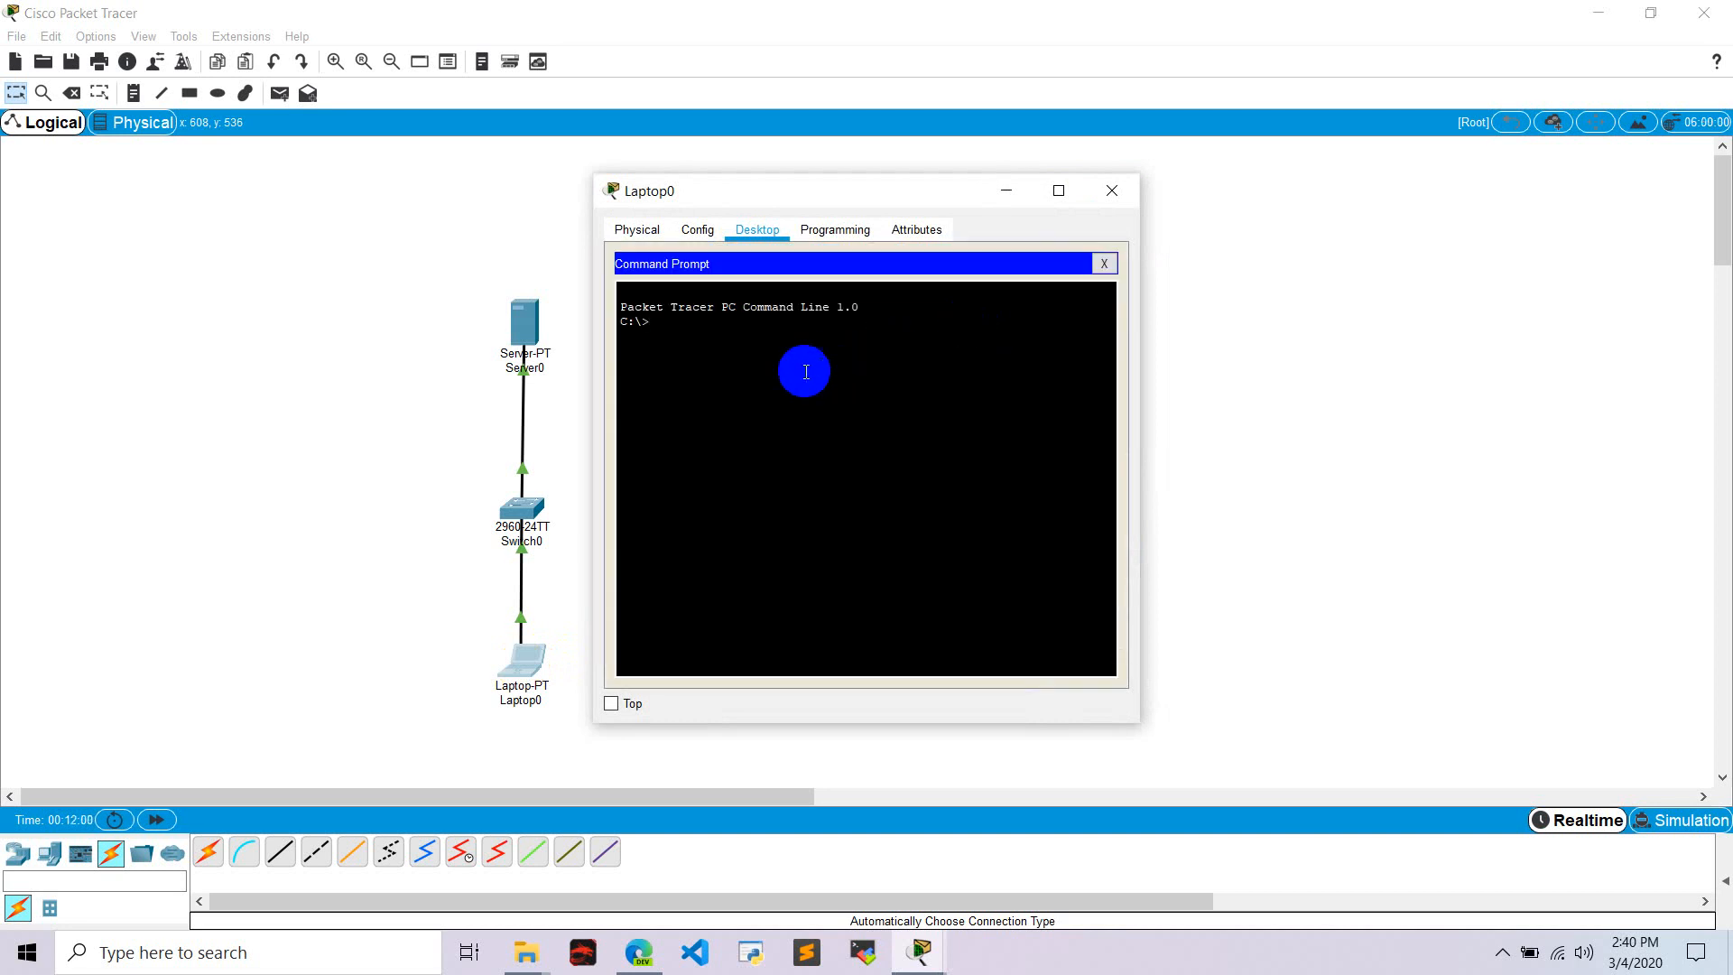
type("i")
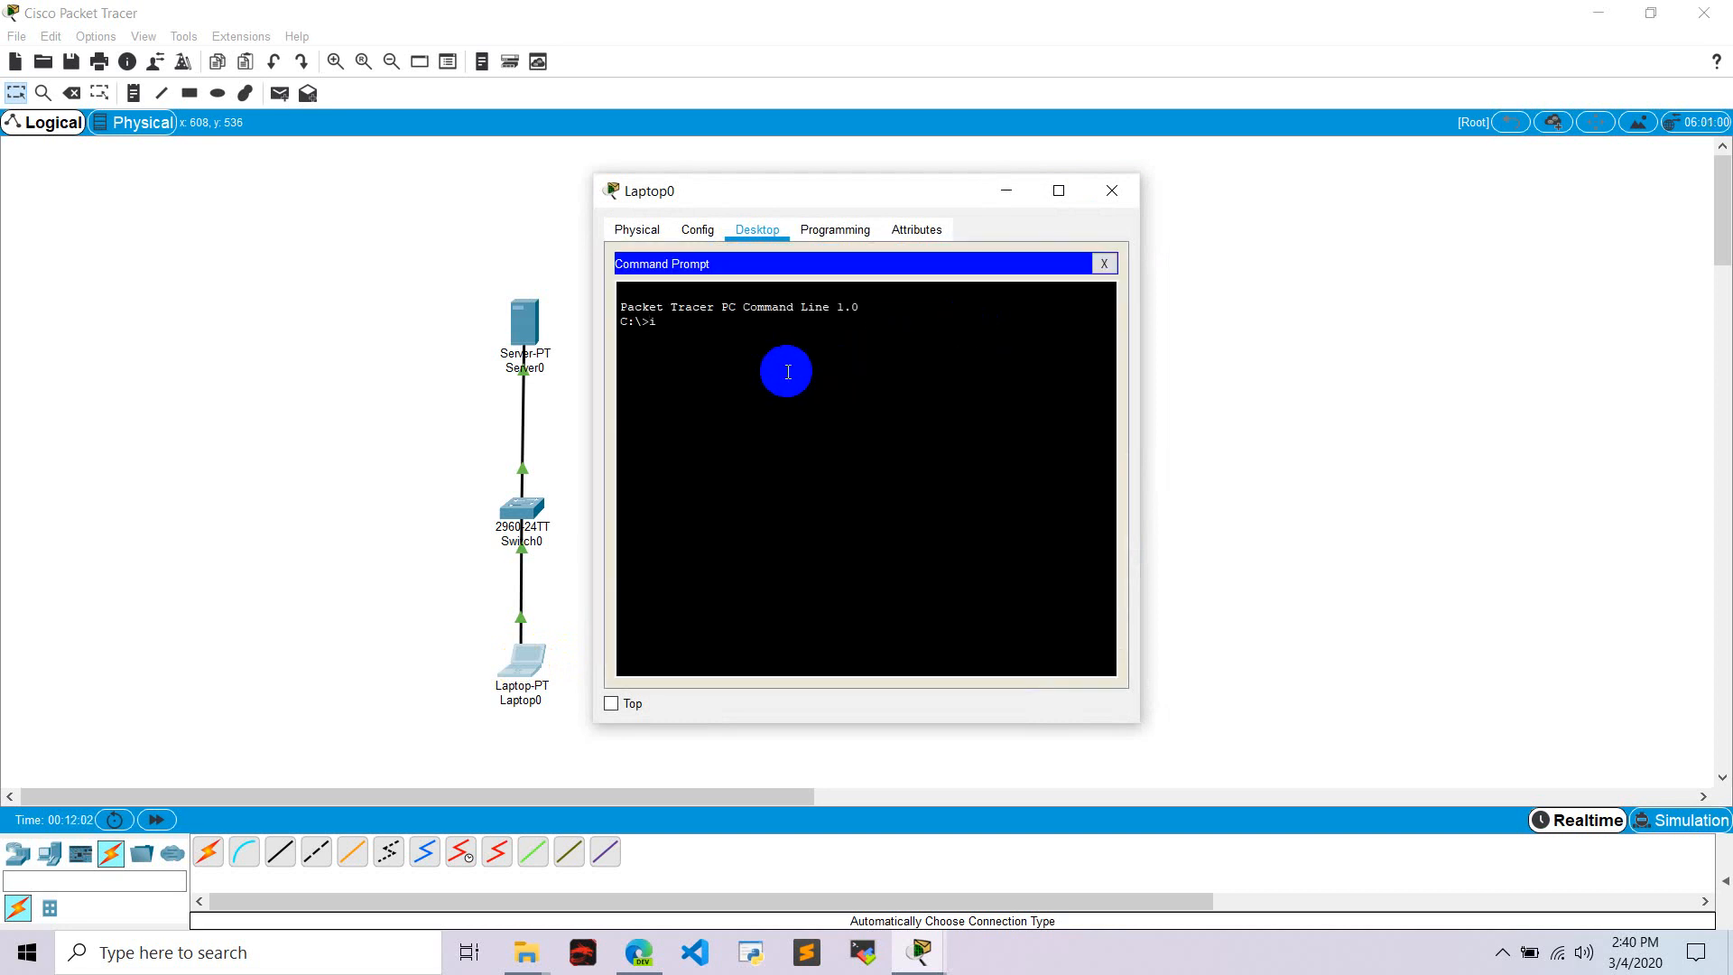
type("p")
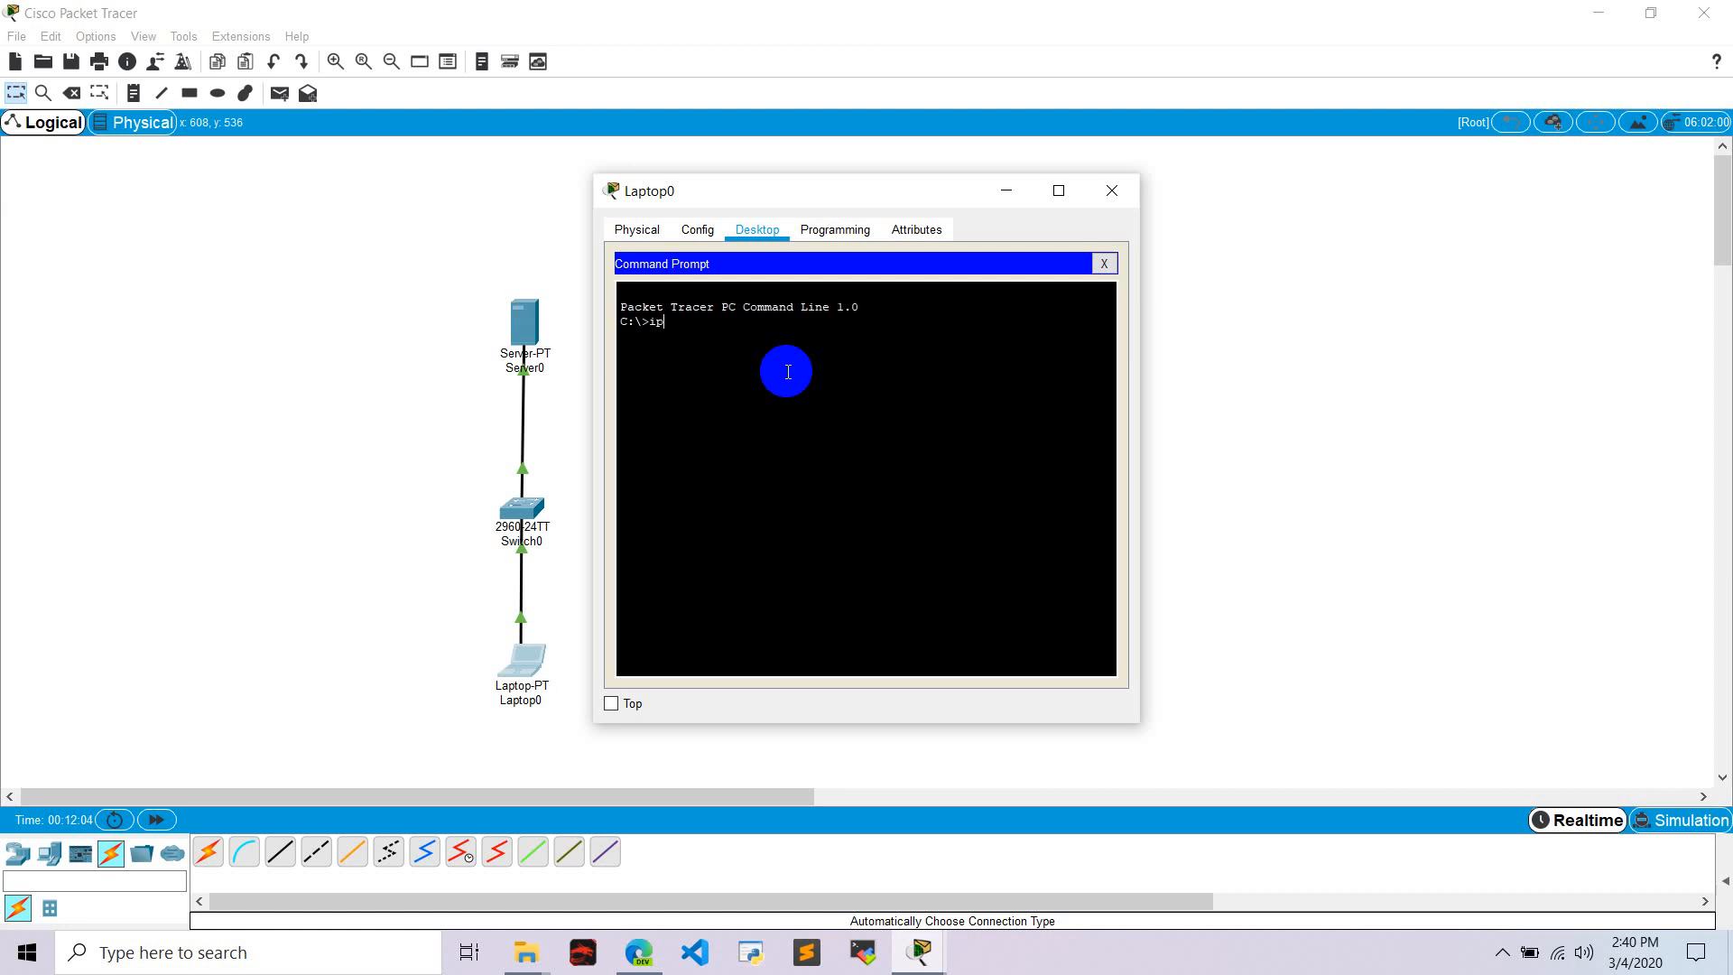
type("rou")
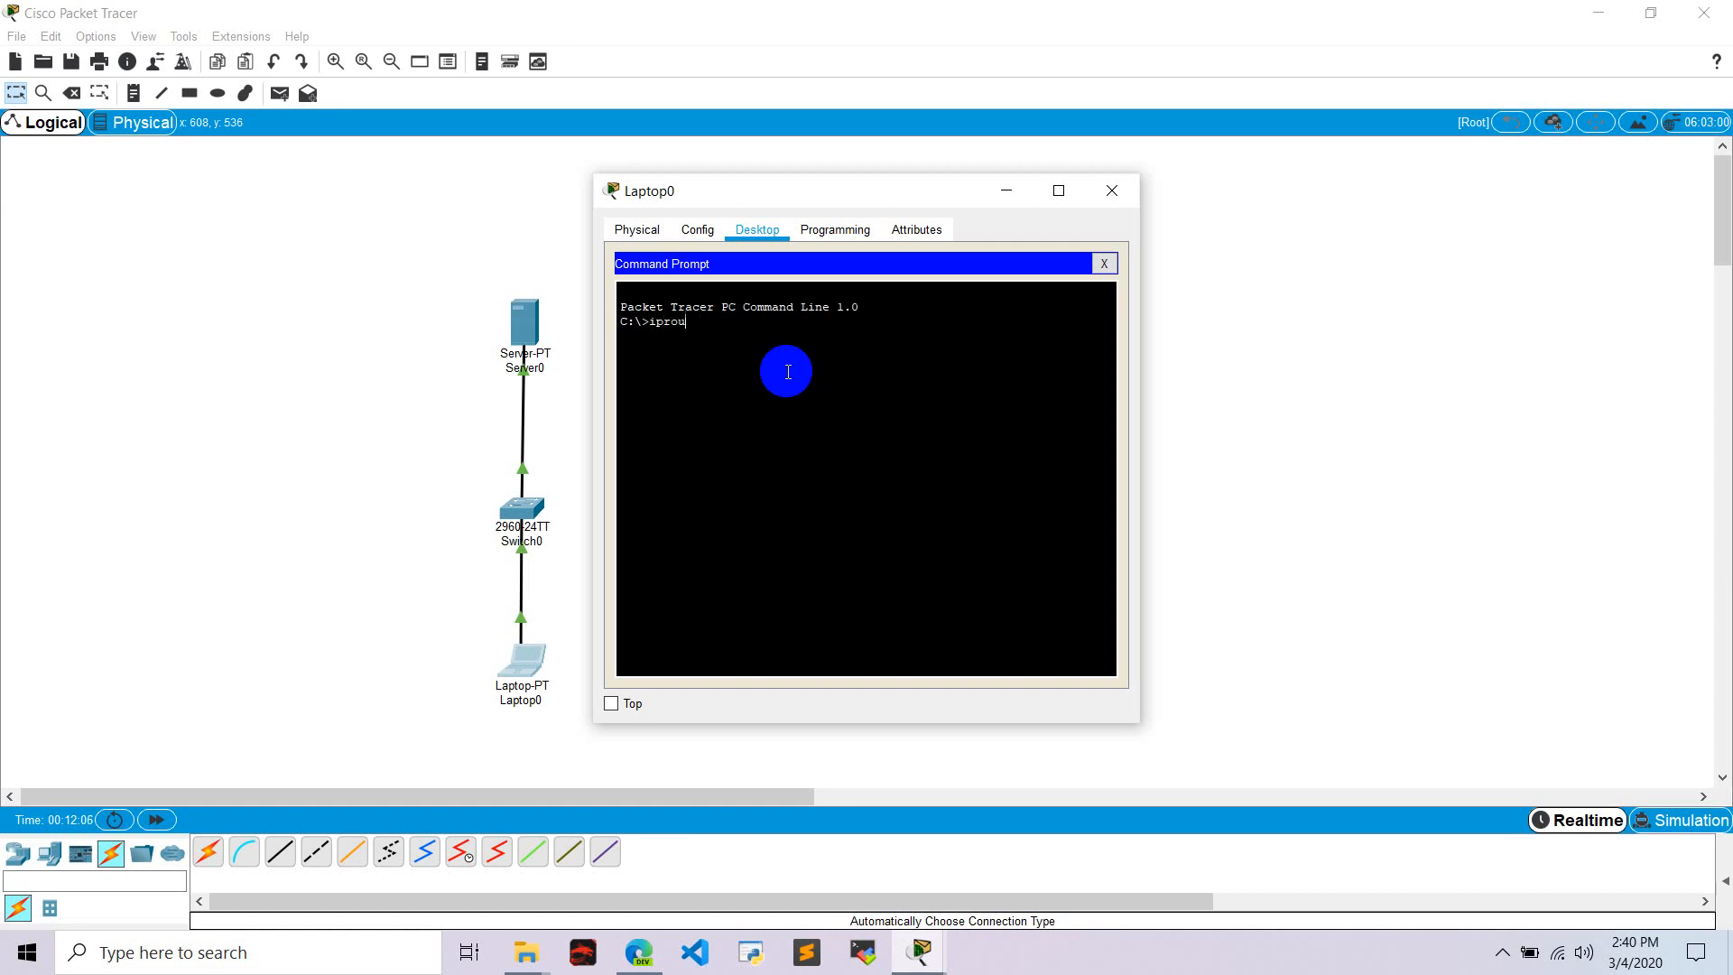
type("ipconfig")
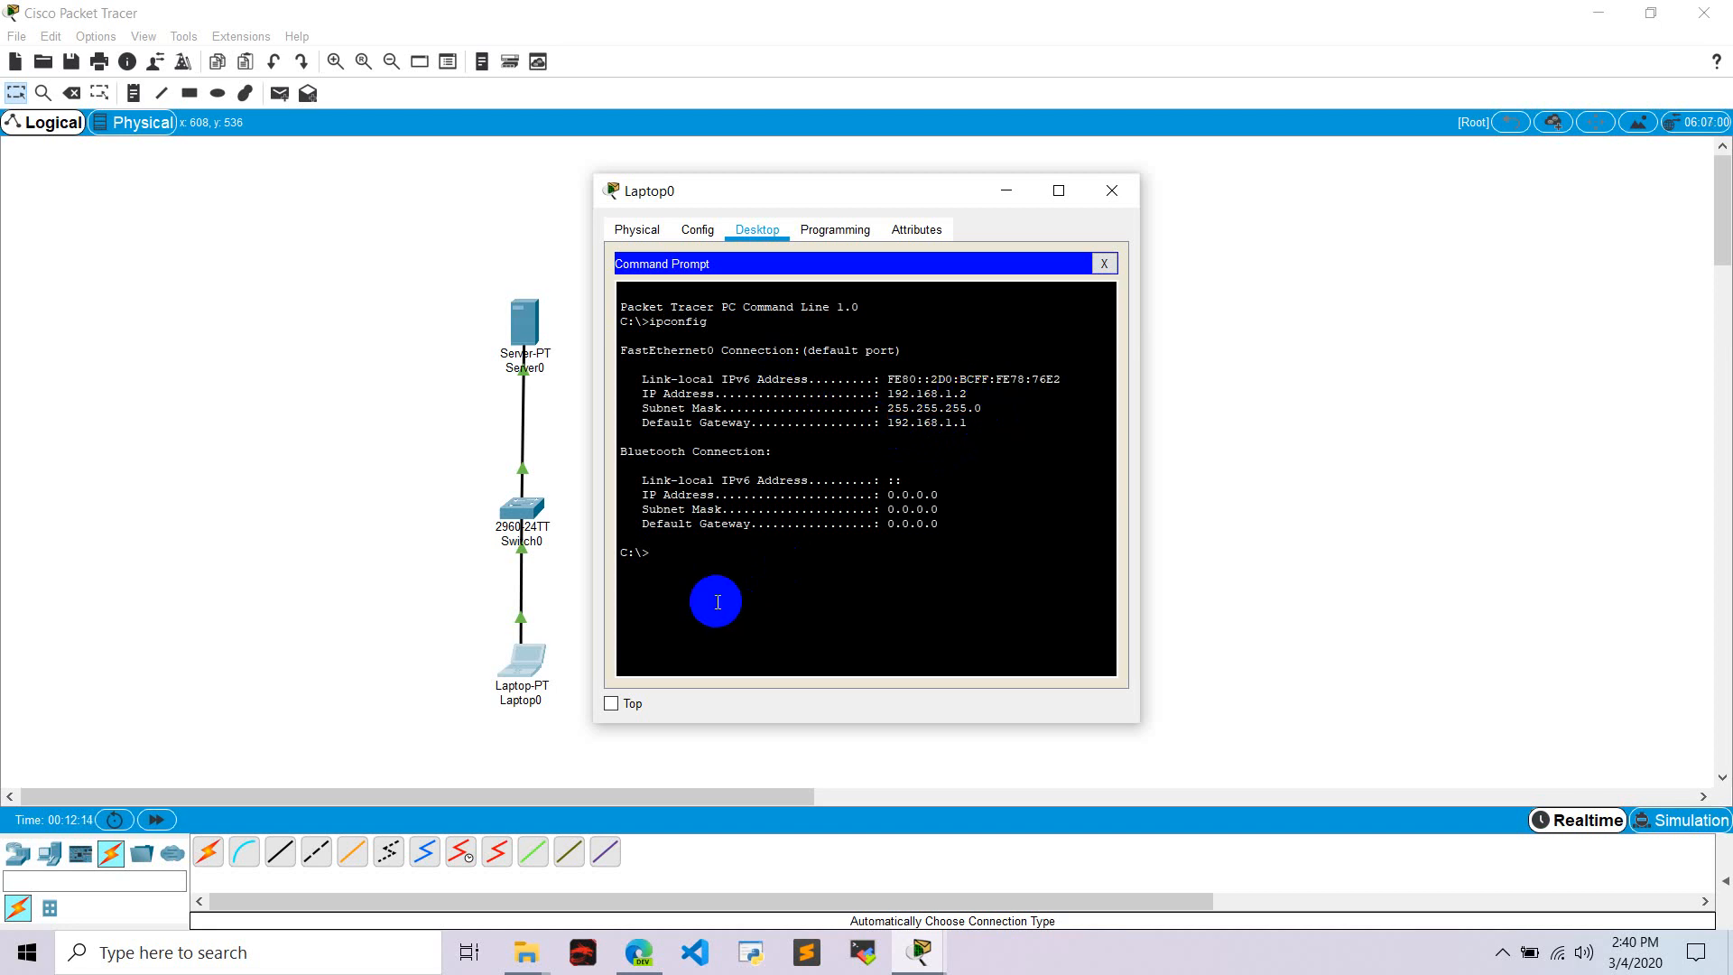
Start typing the command ftp 192.168.1.
type("ftp")
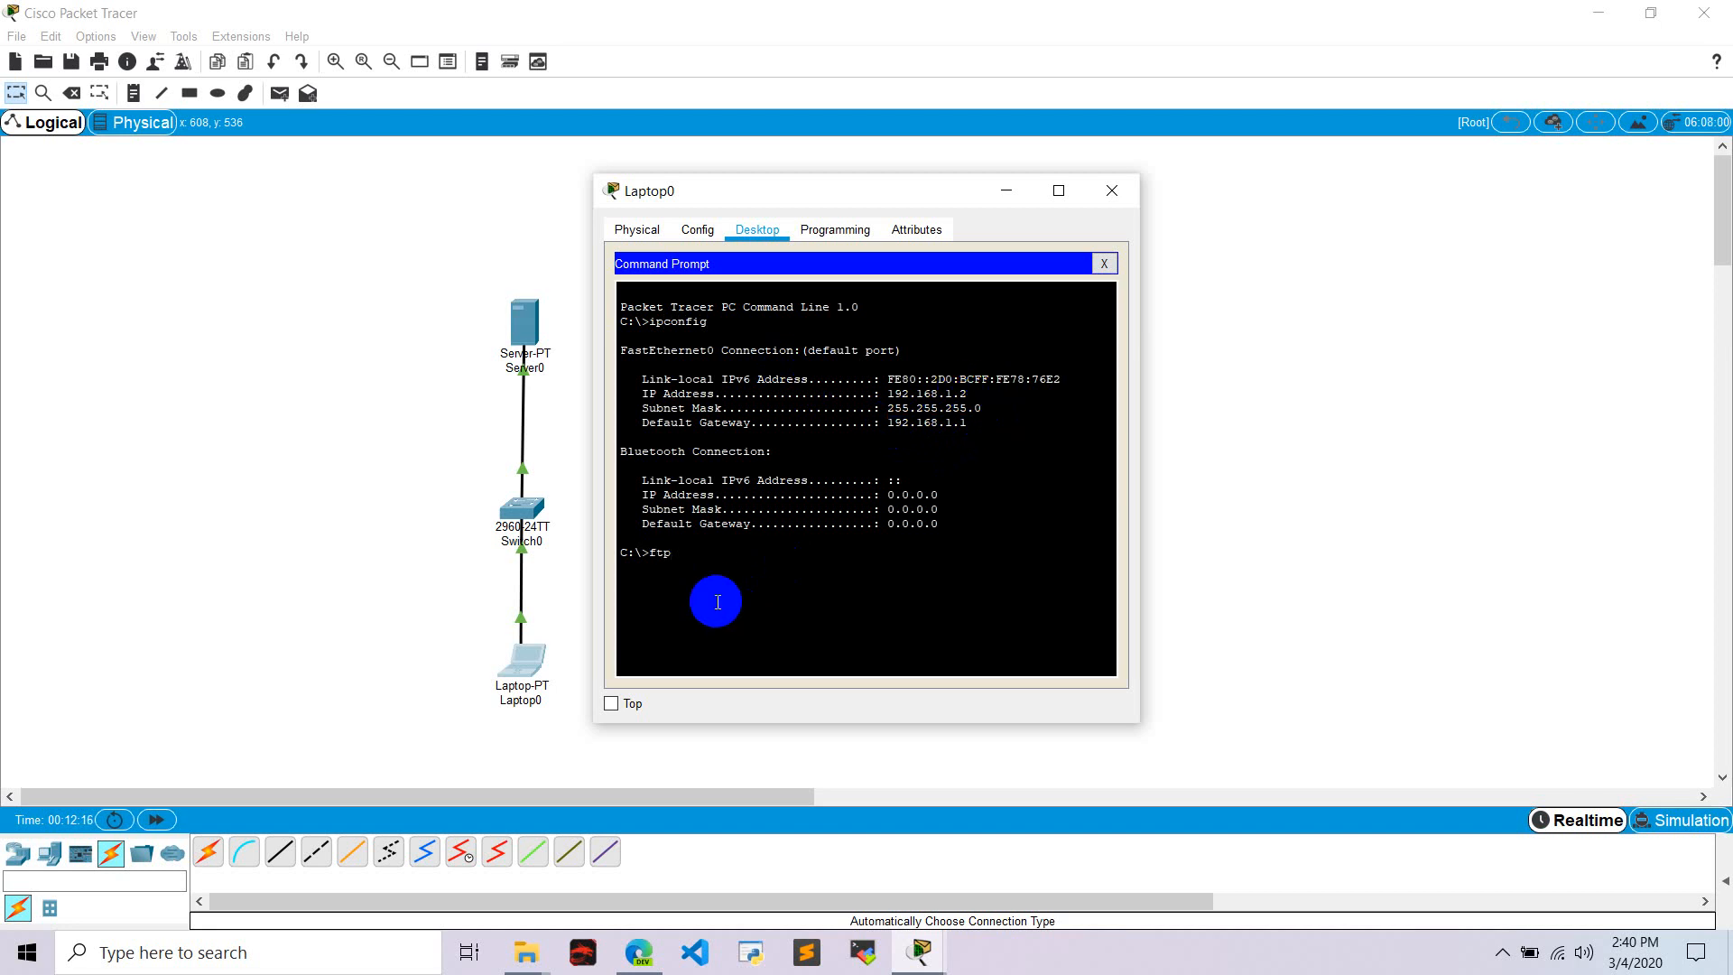
type("192.168")
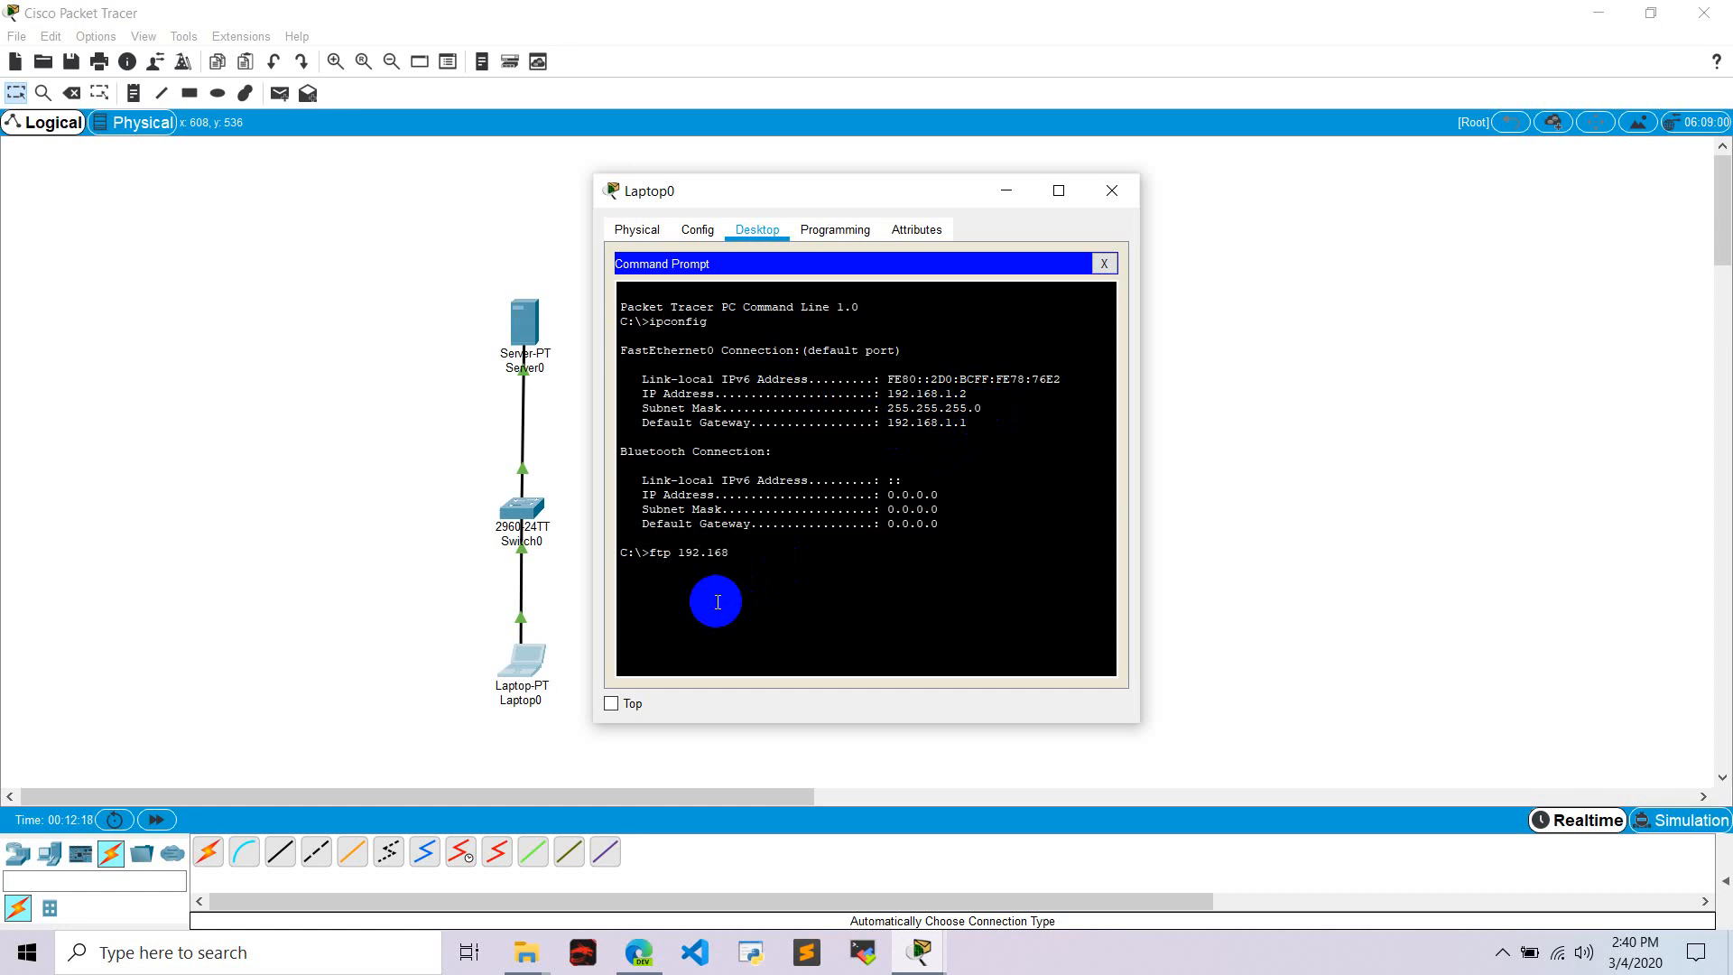
type(".1.")
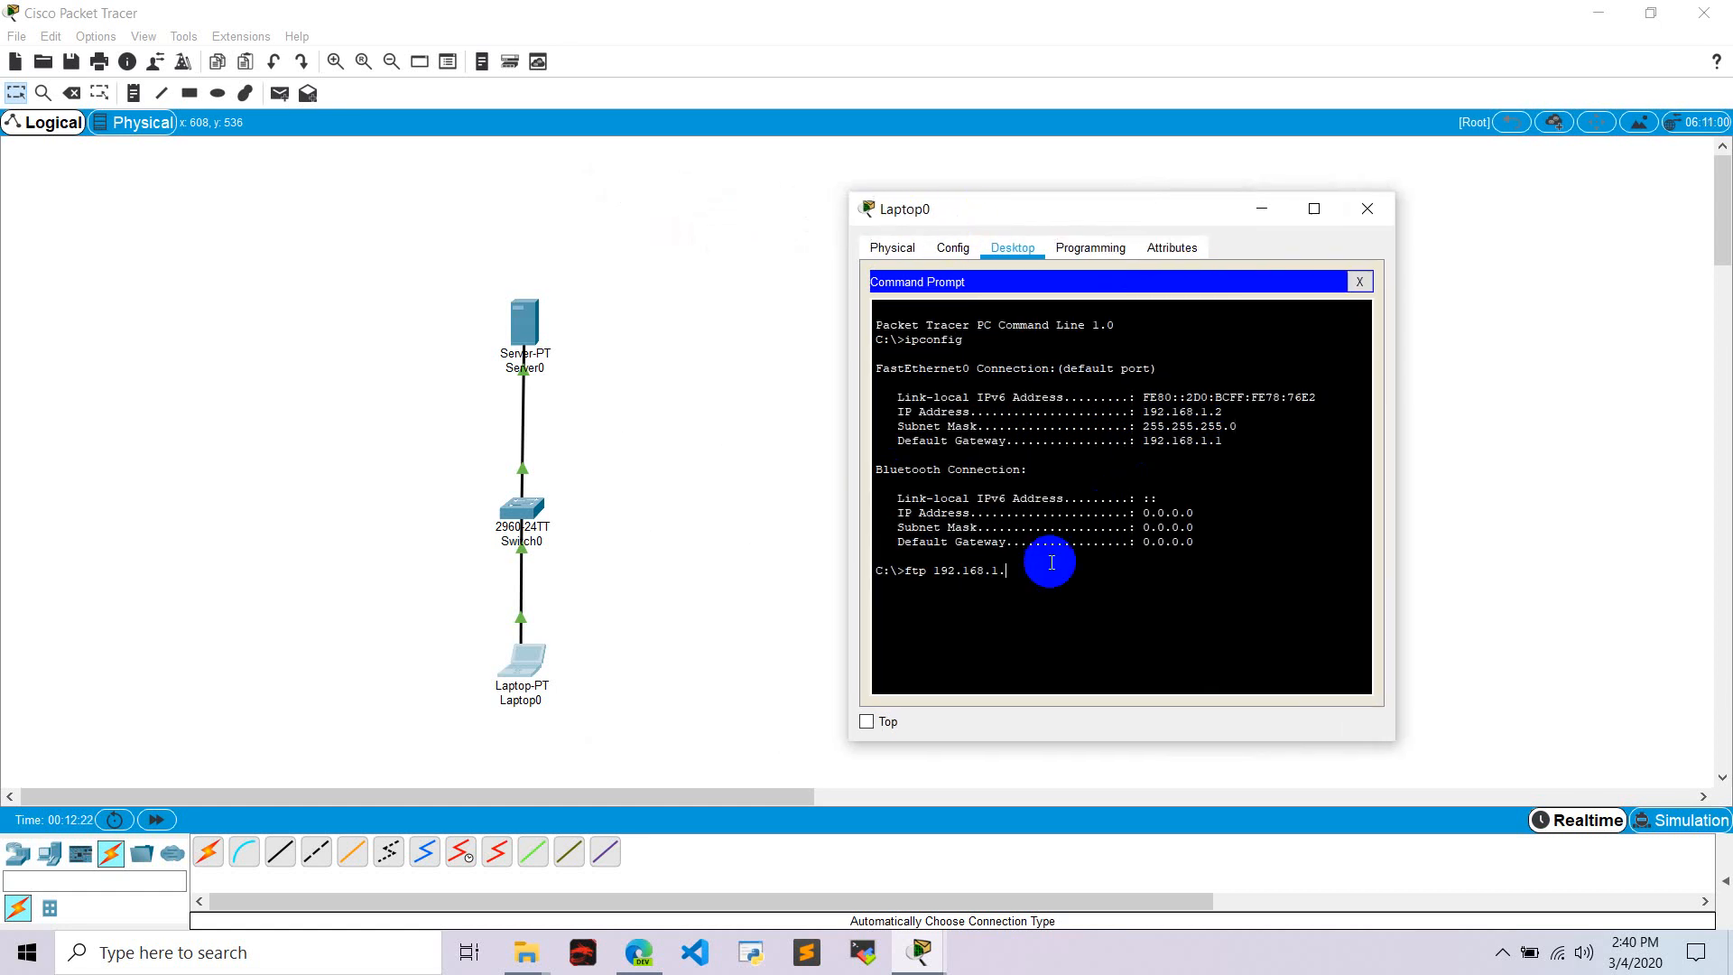
key("Return")
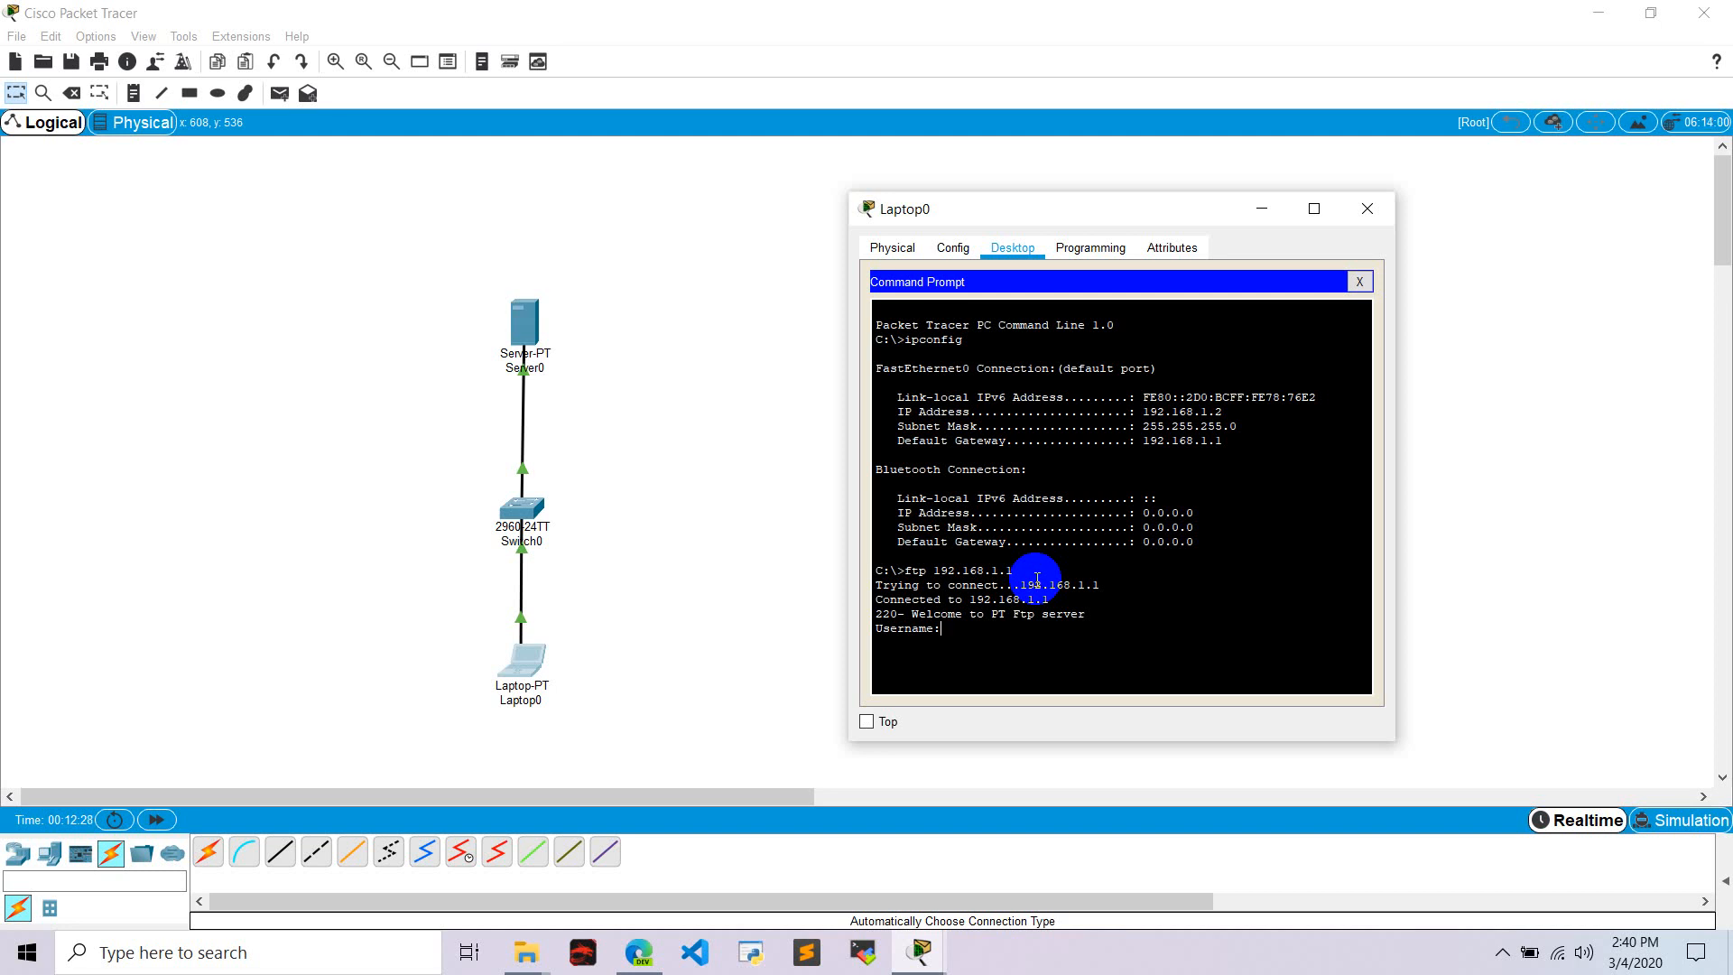
type("admin")
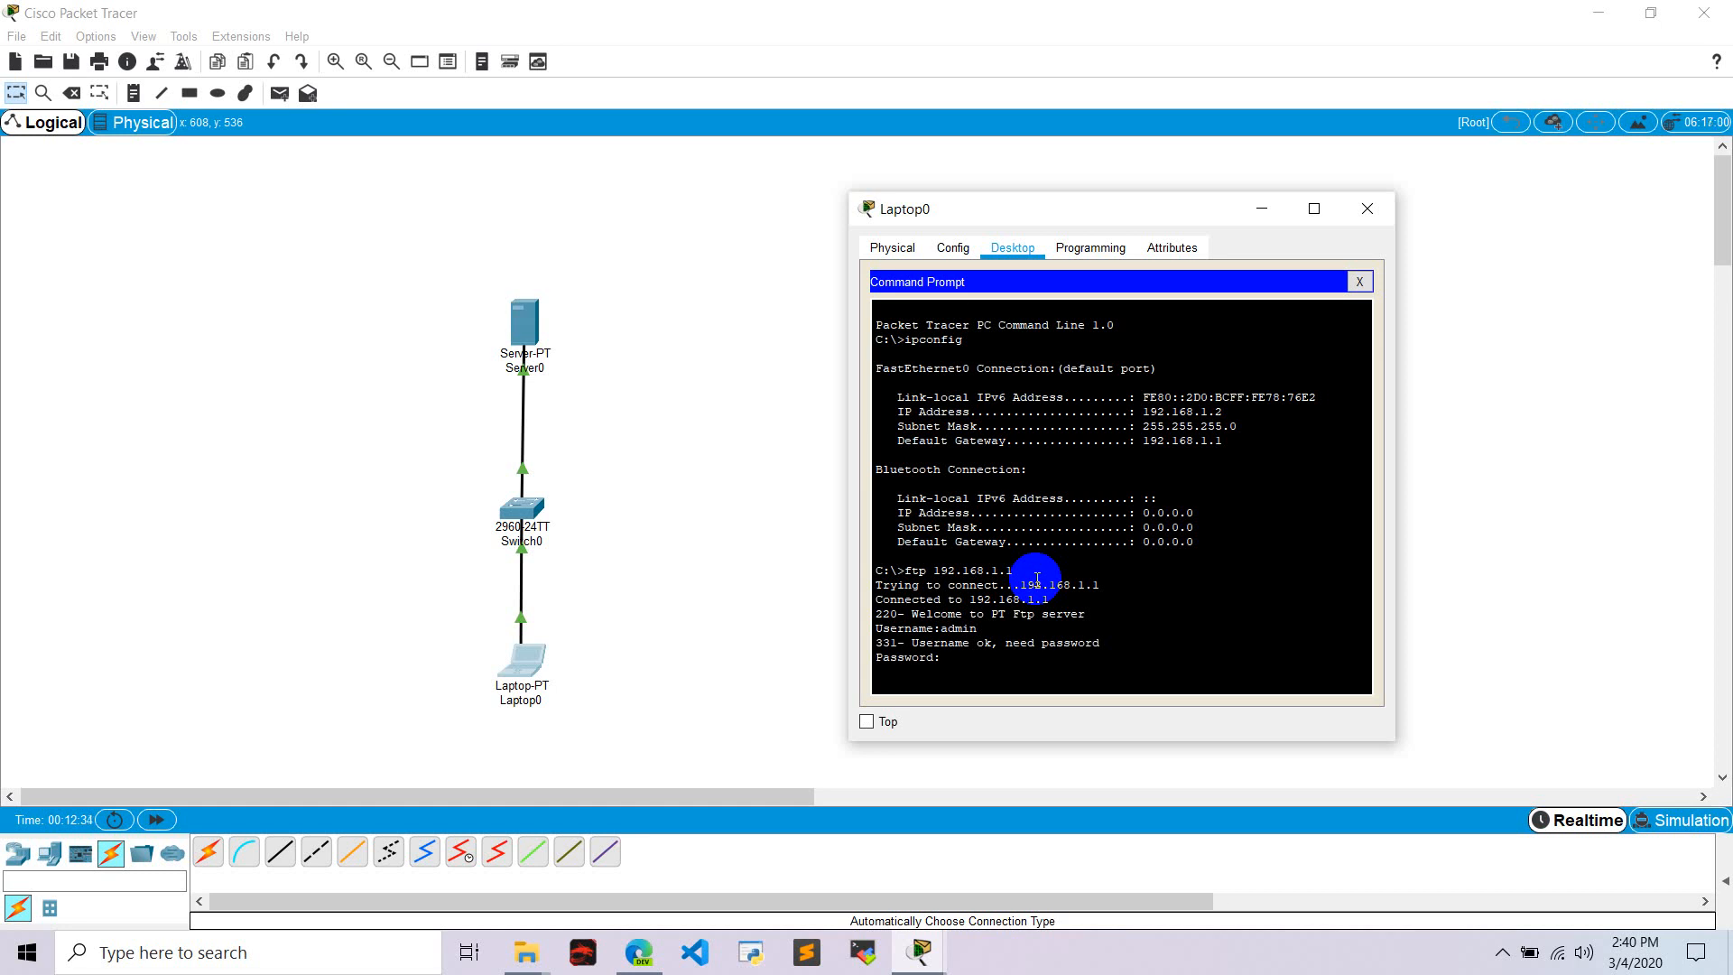
key("Return")
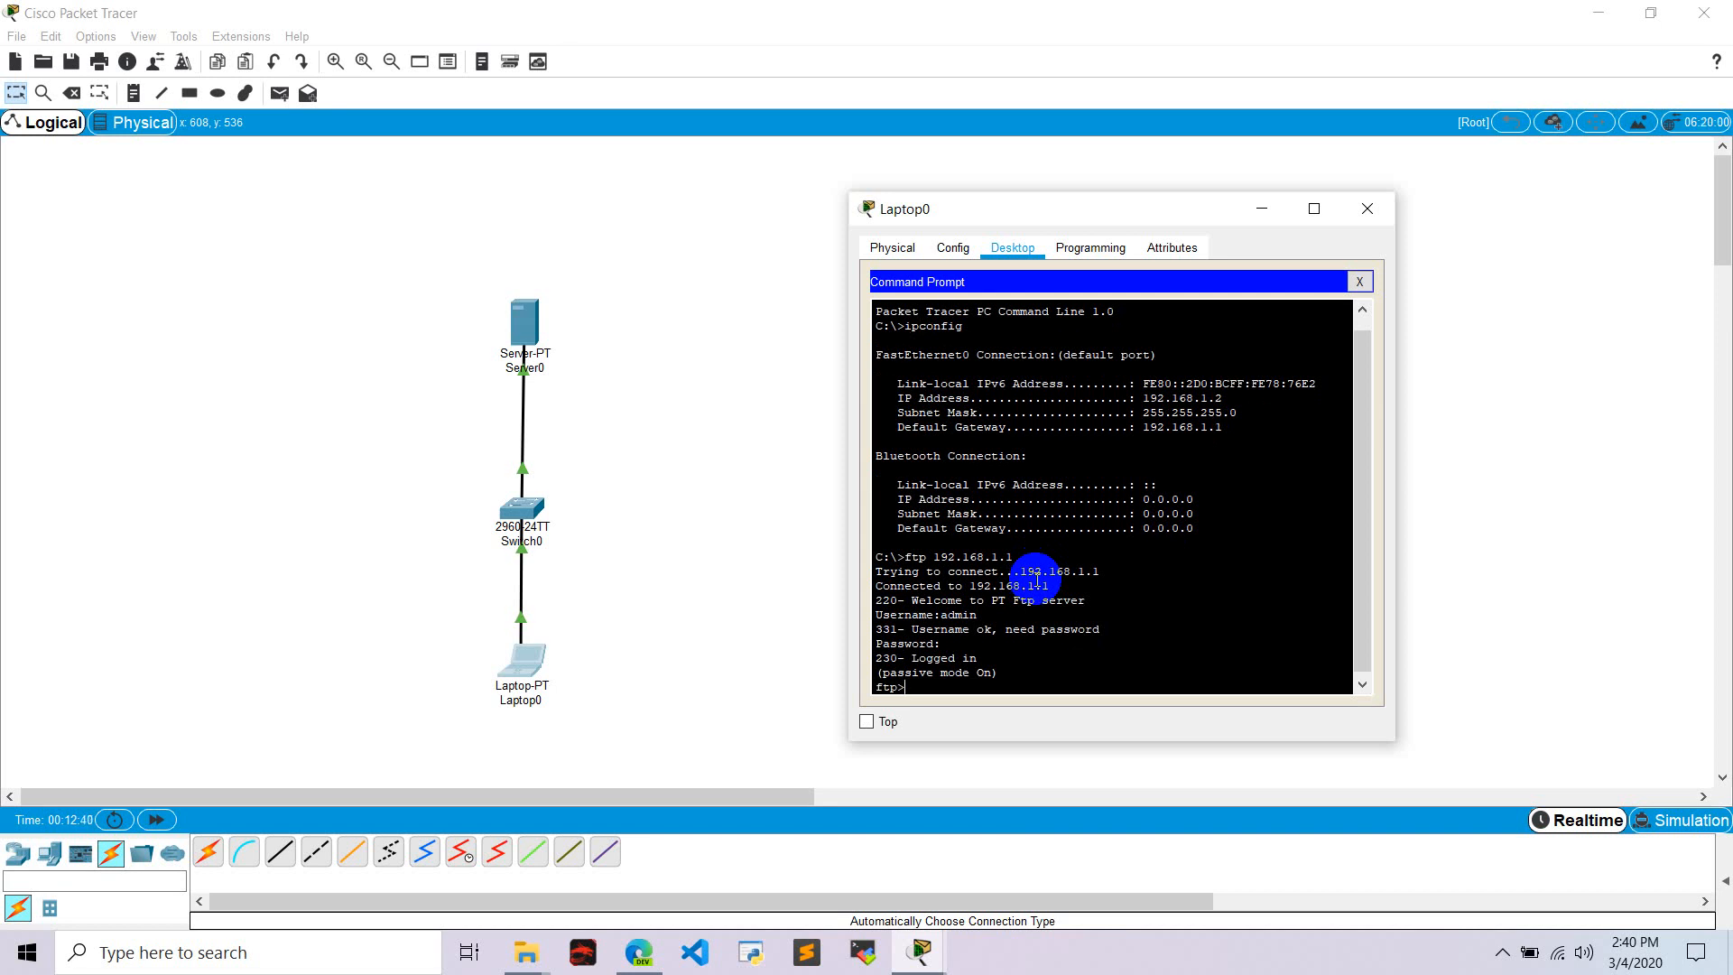
mouse_move(561, 373)
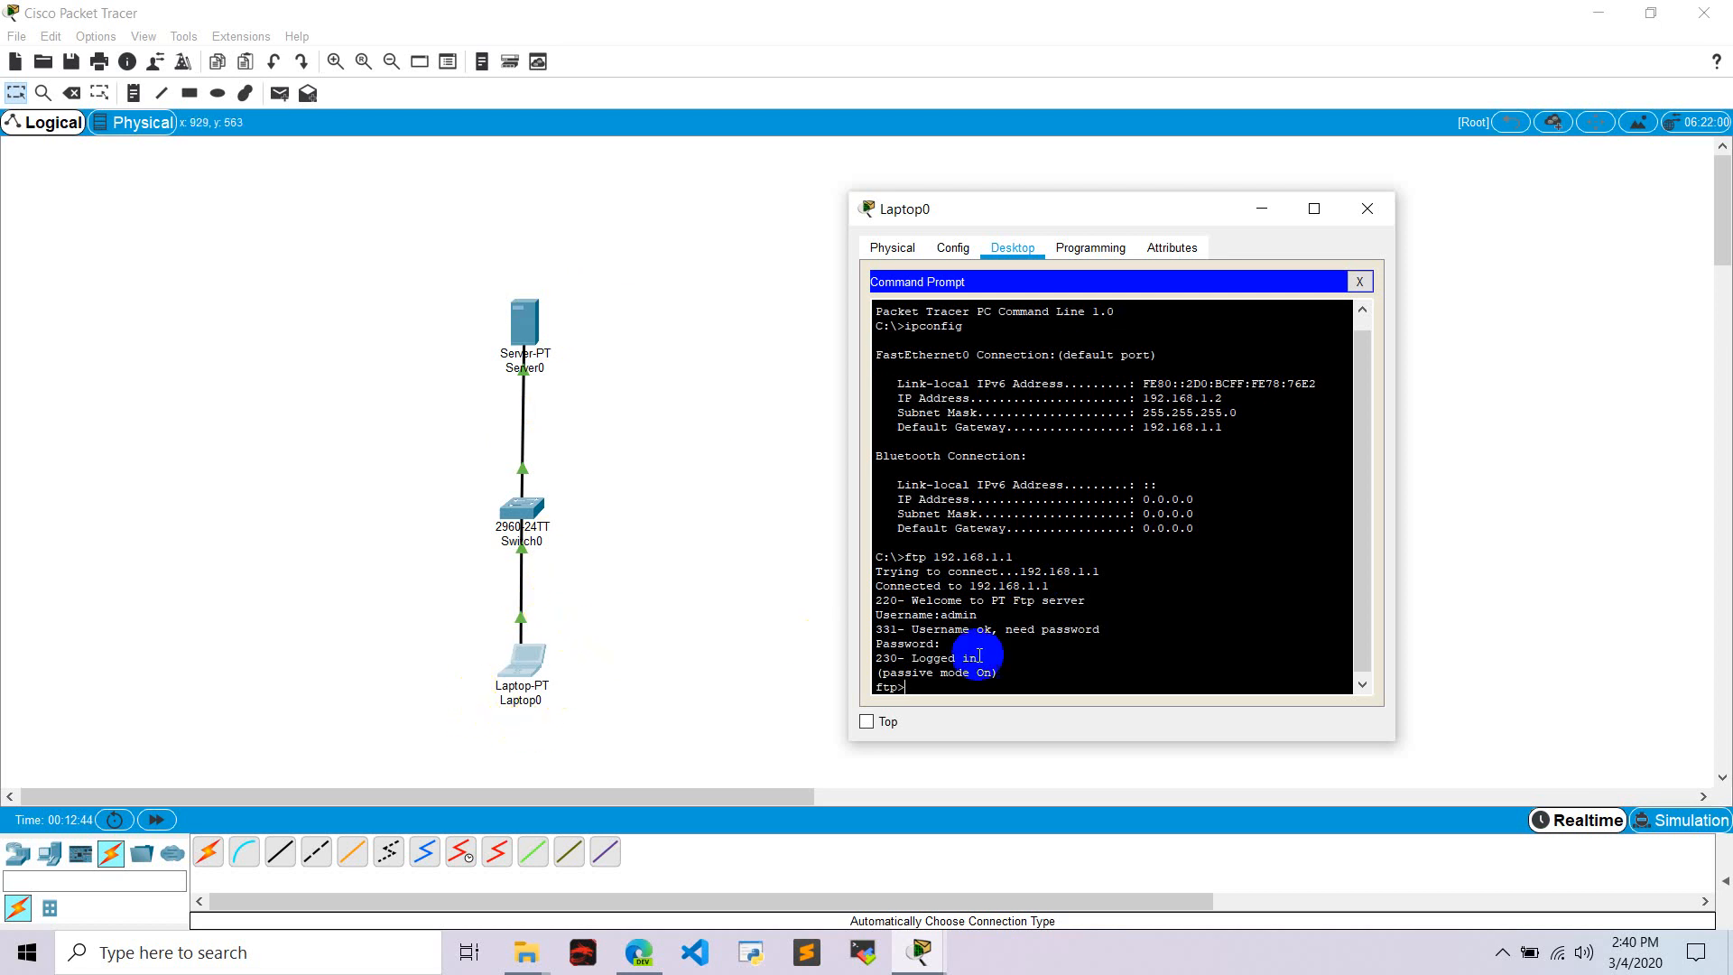
Run dir to list Server0's files over FTP, then close Laptop0's window.
type("dir")
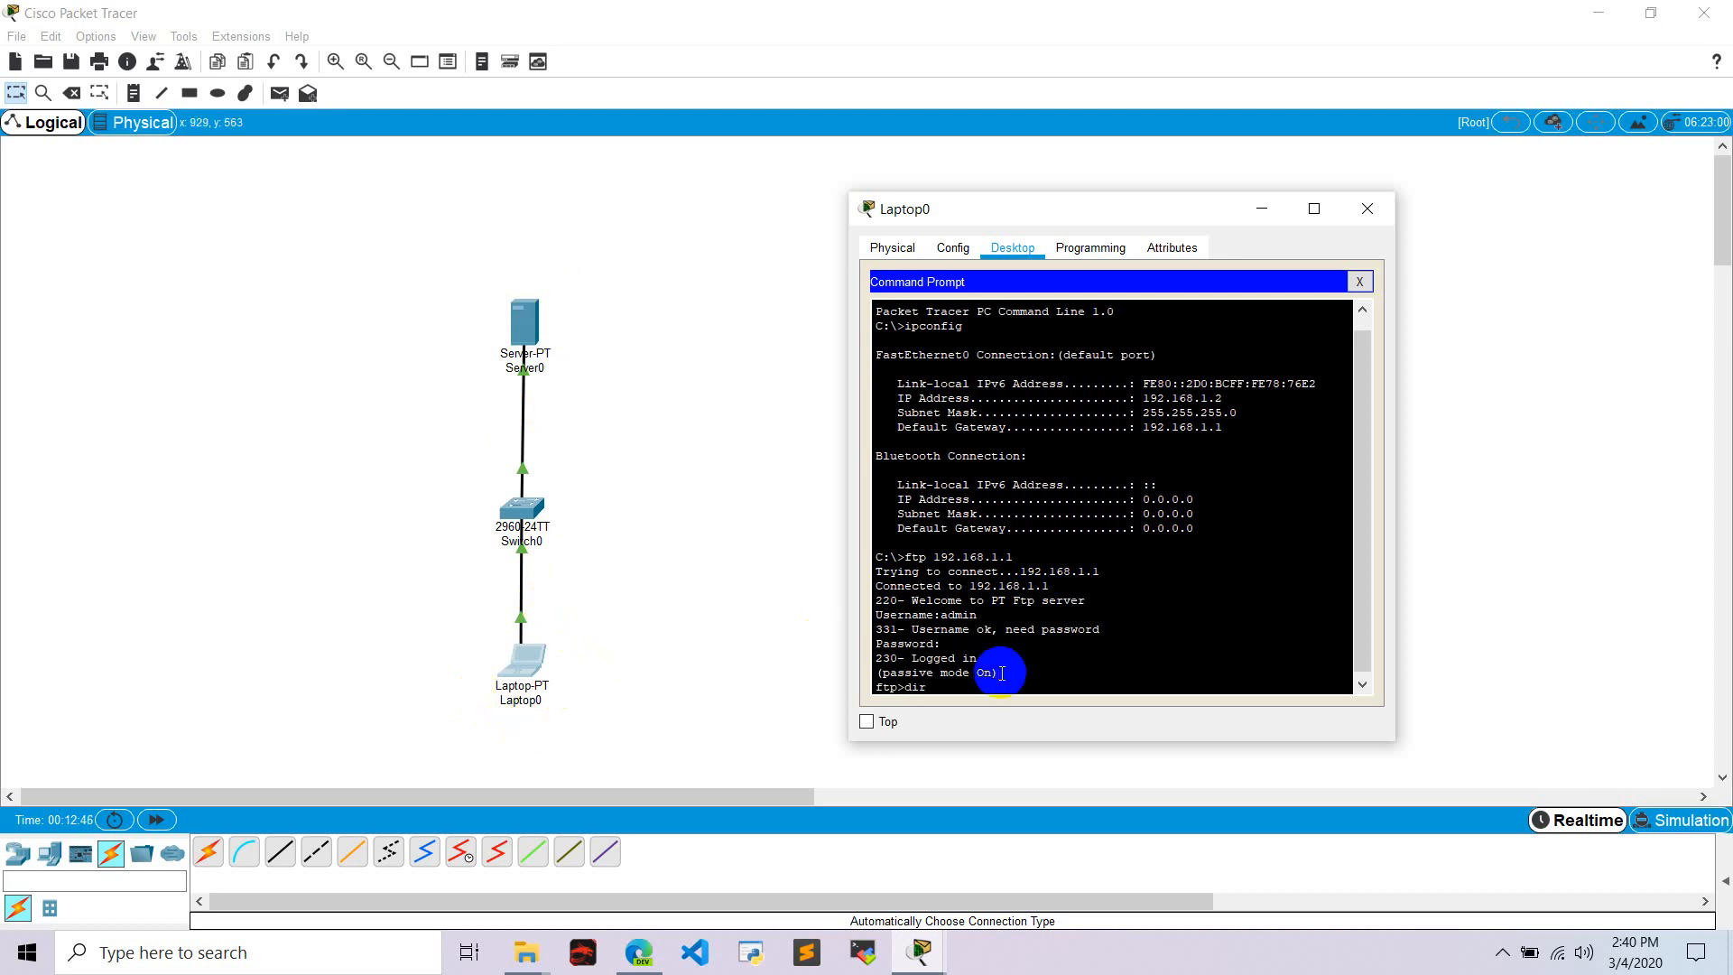
key("Return")
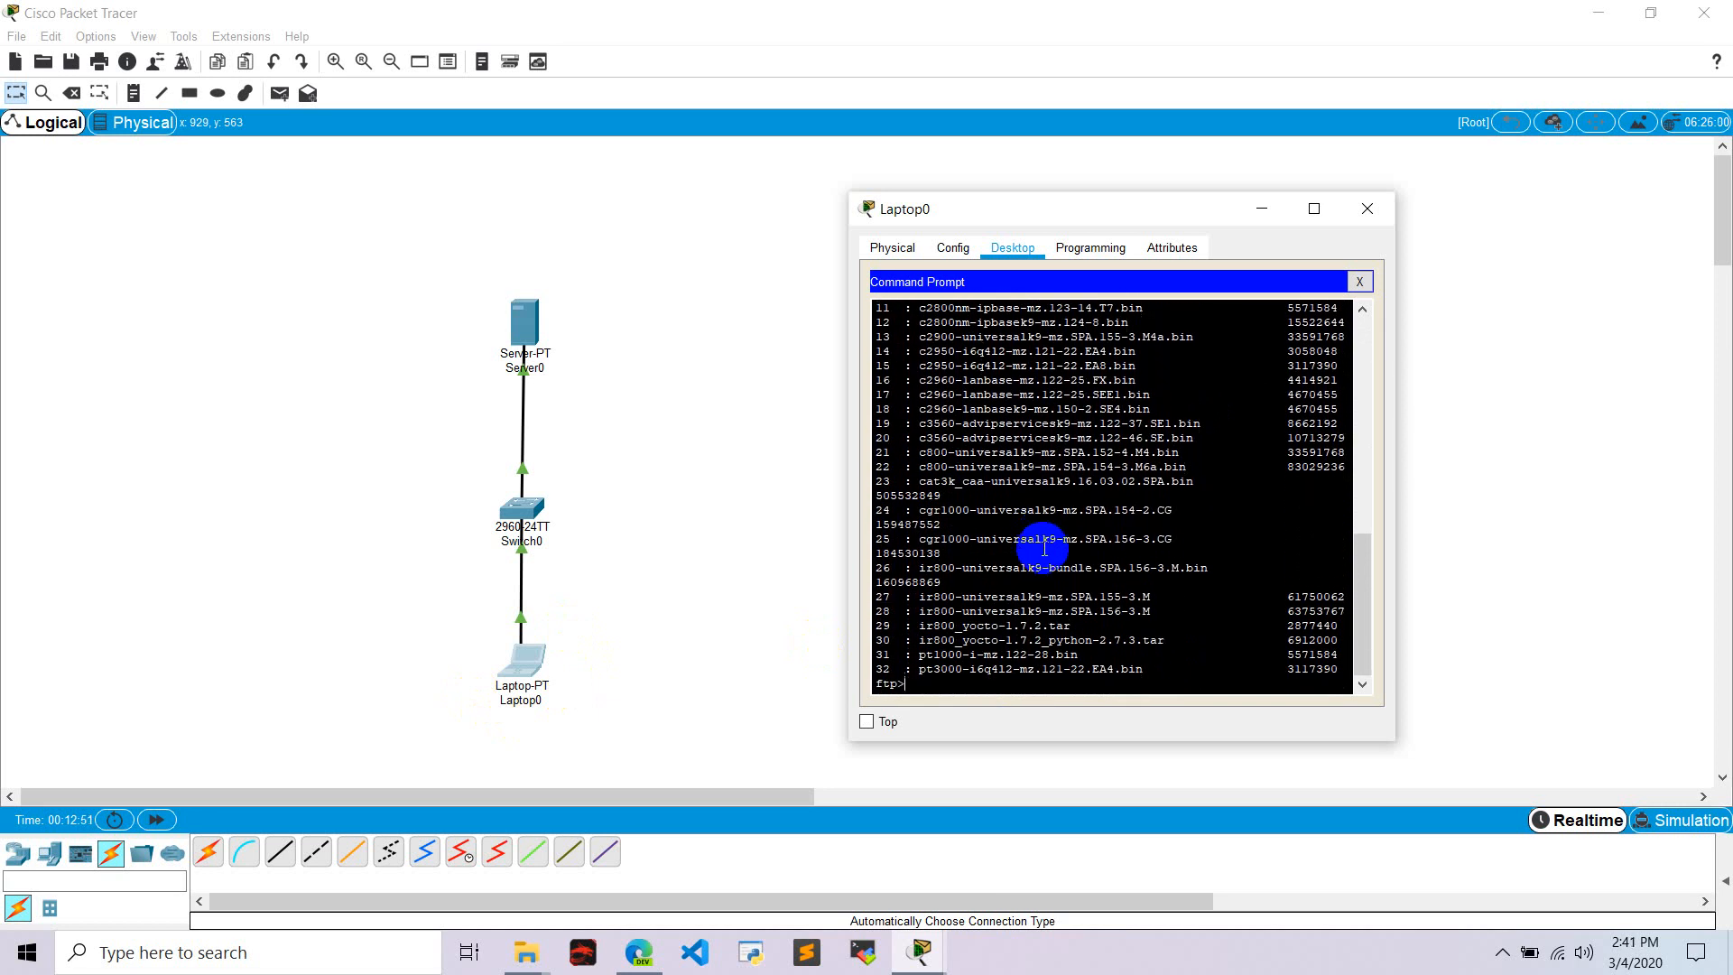
type("ftp help")
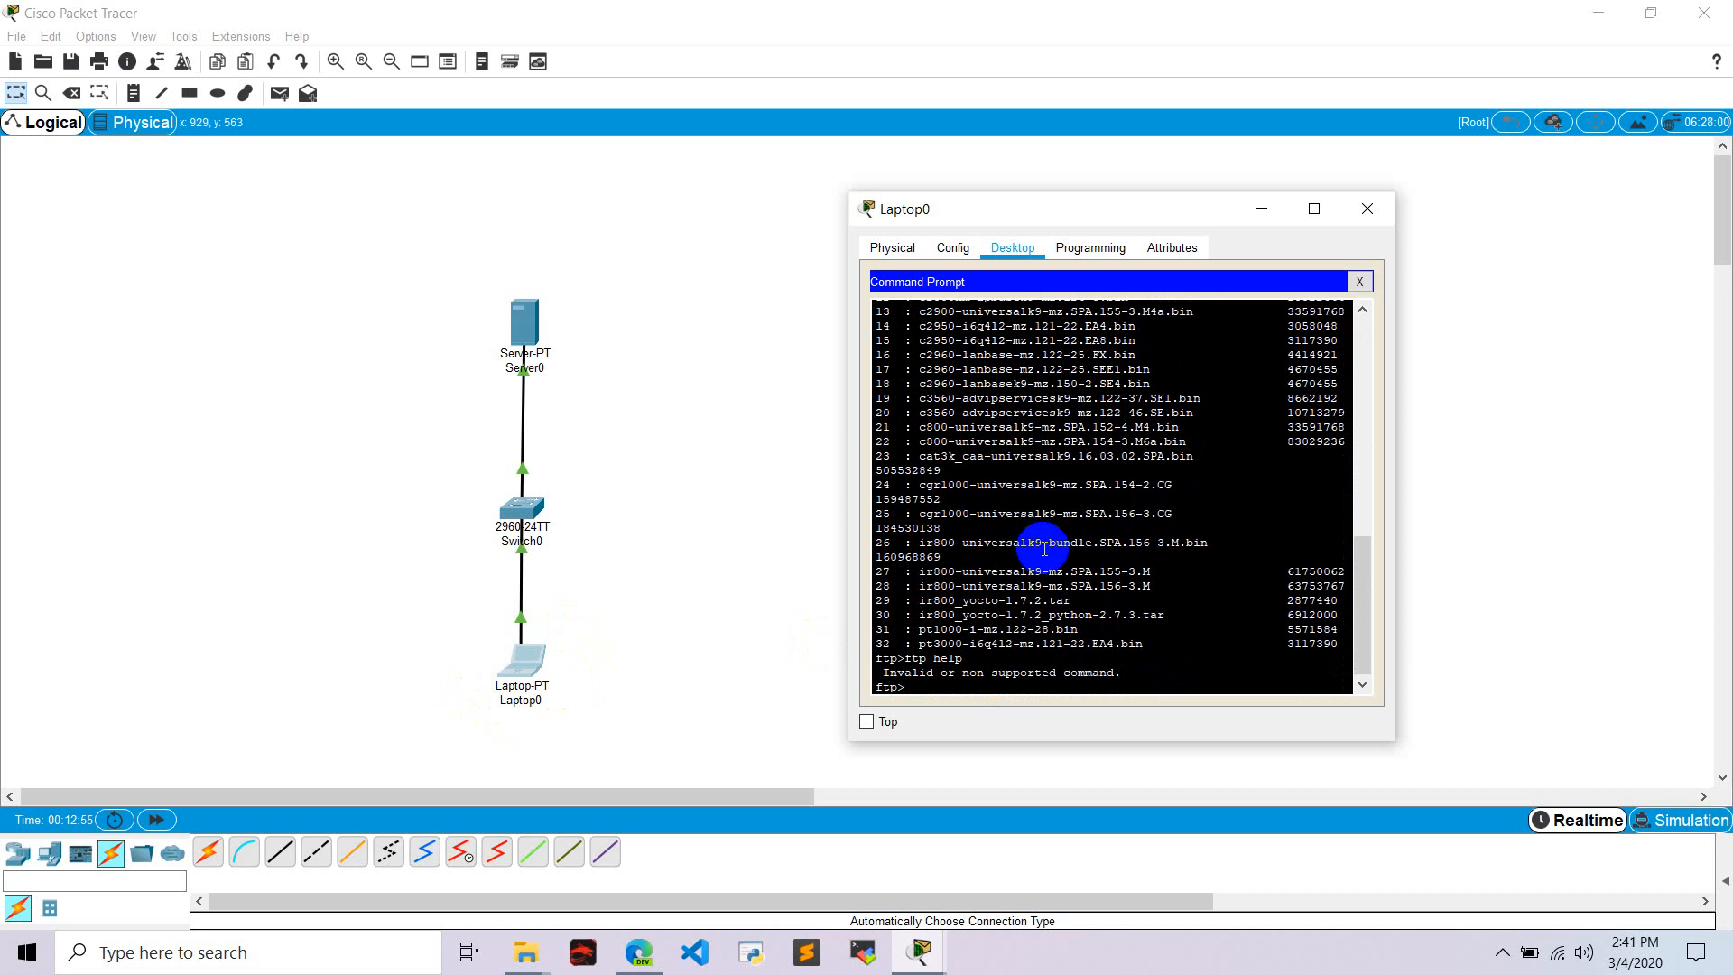
mouse_move(1034, 631)
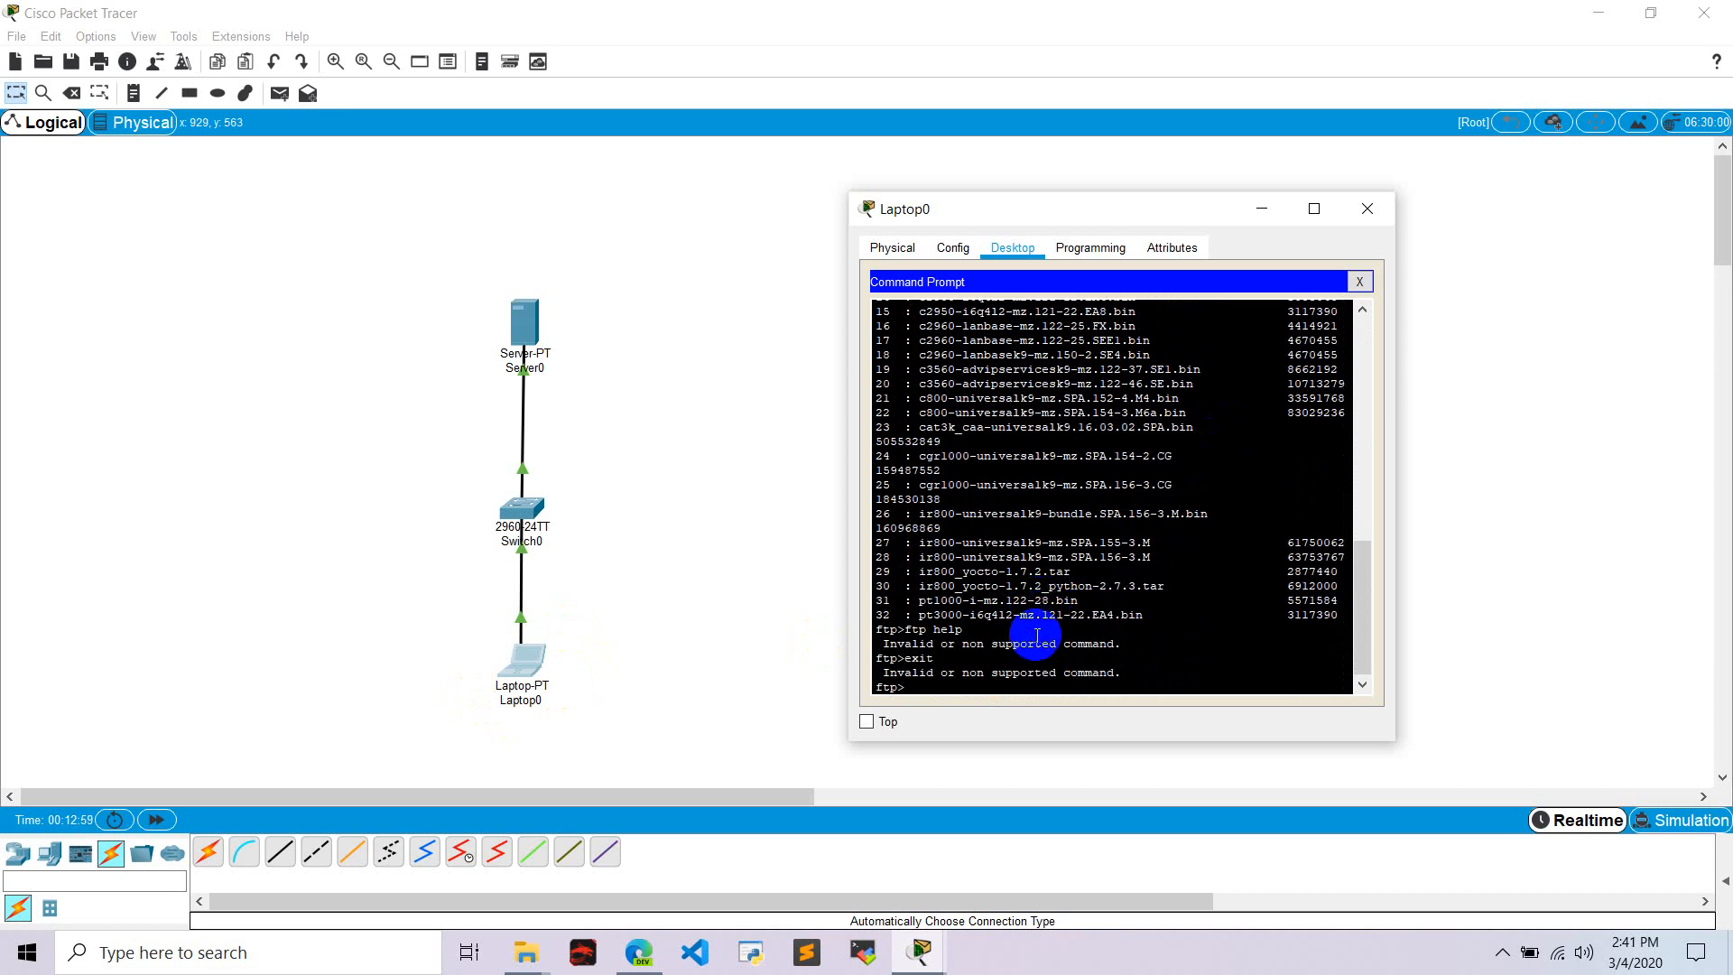
left_click(1368, 208)
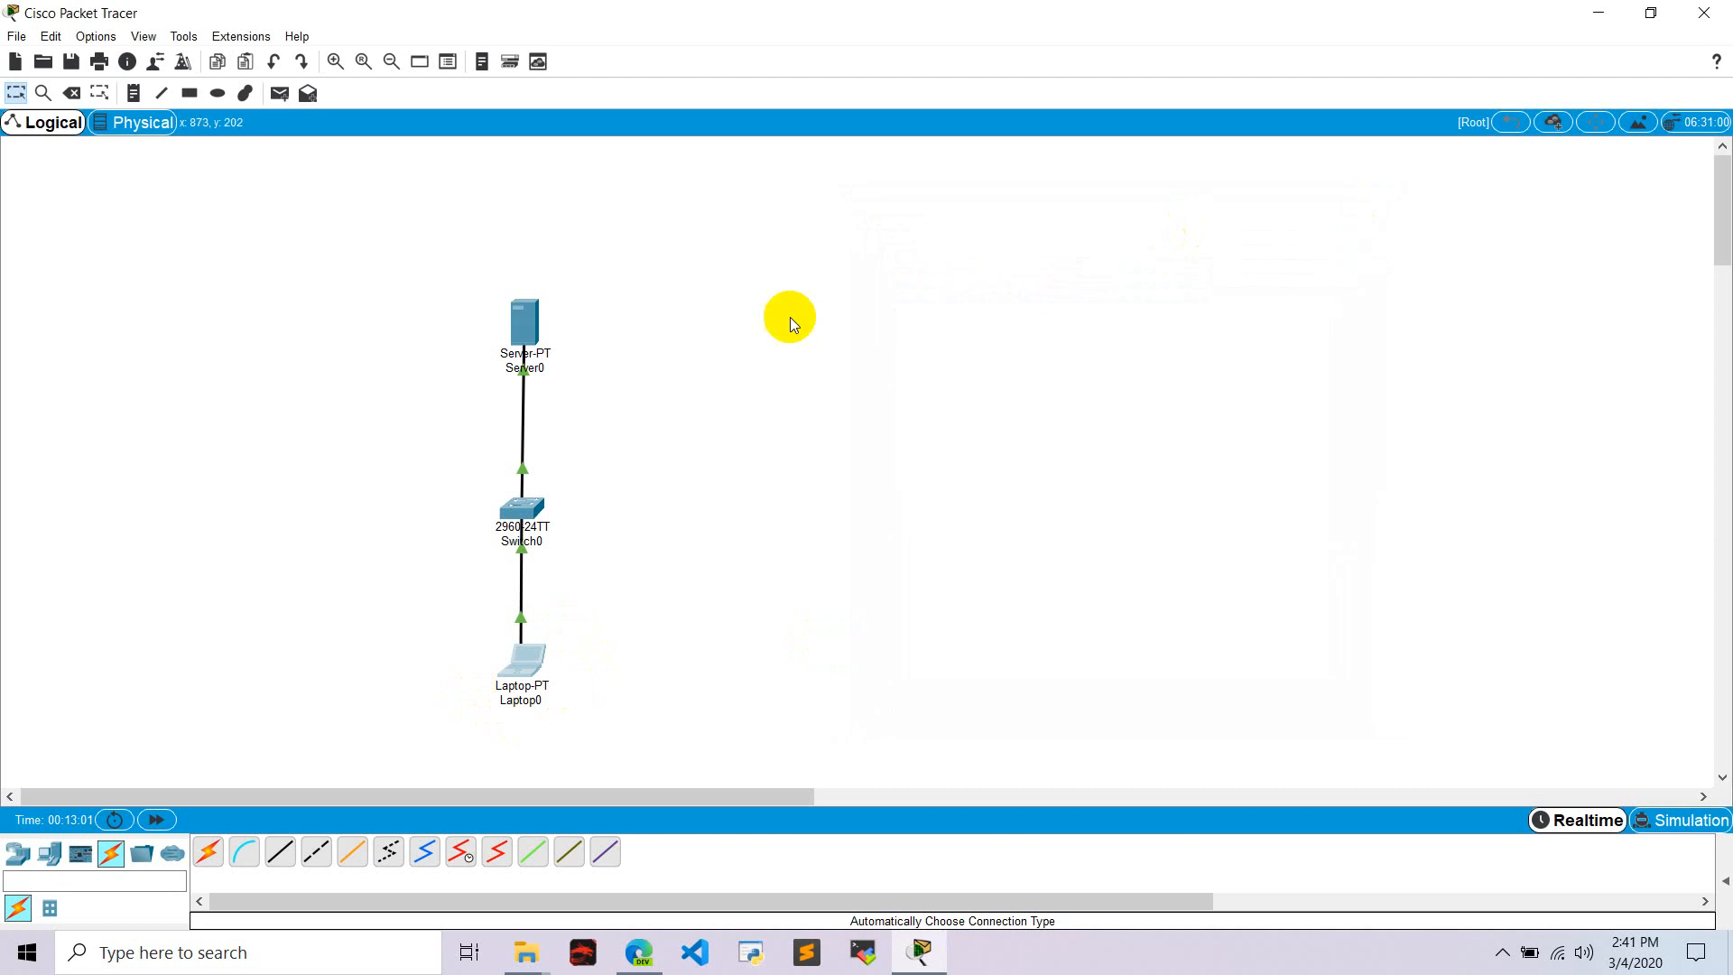
mouse_move(644, 311)
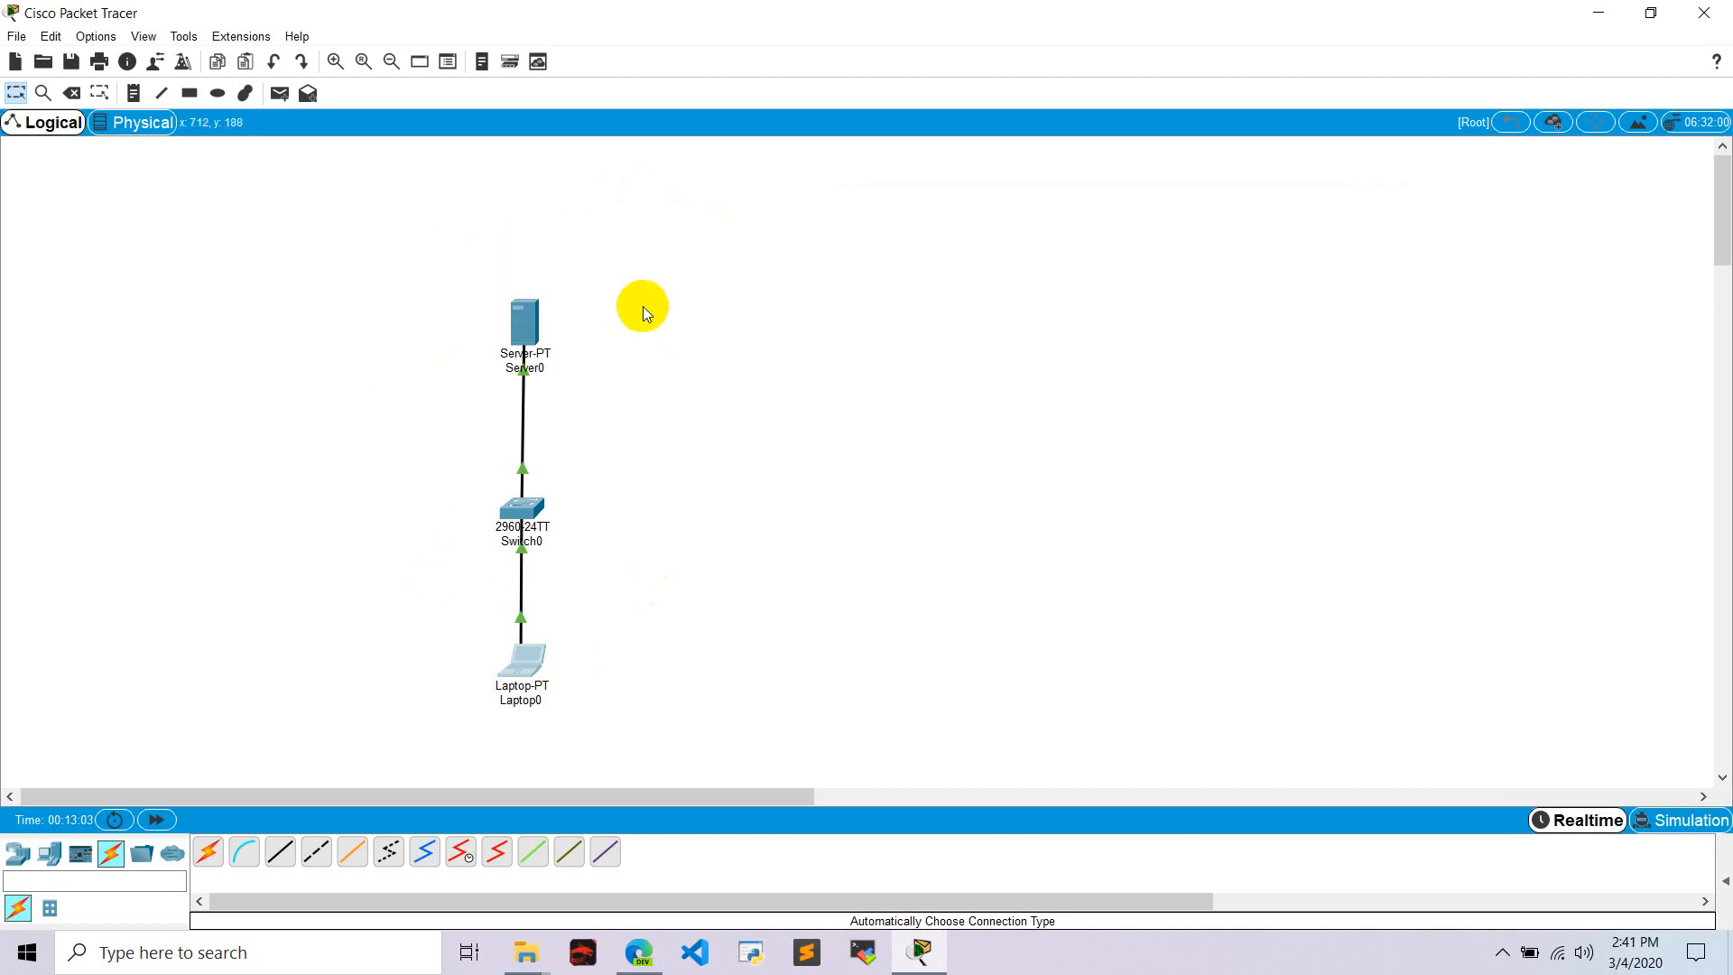
mouse_move(608, 675)
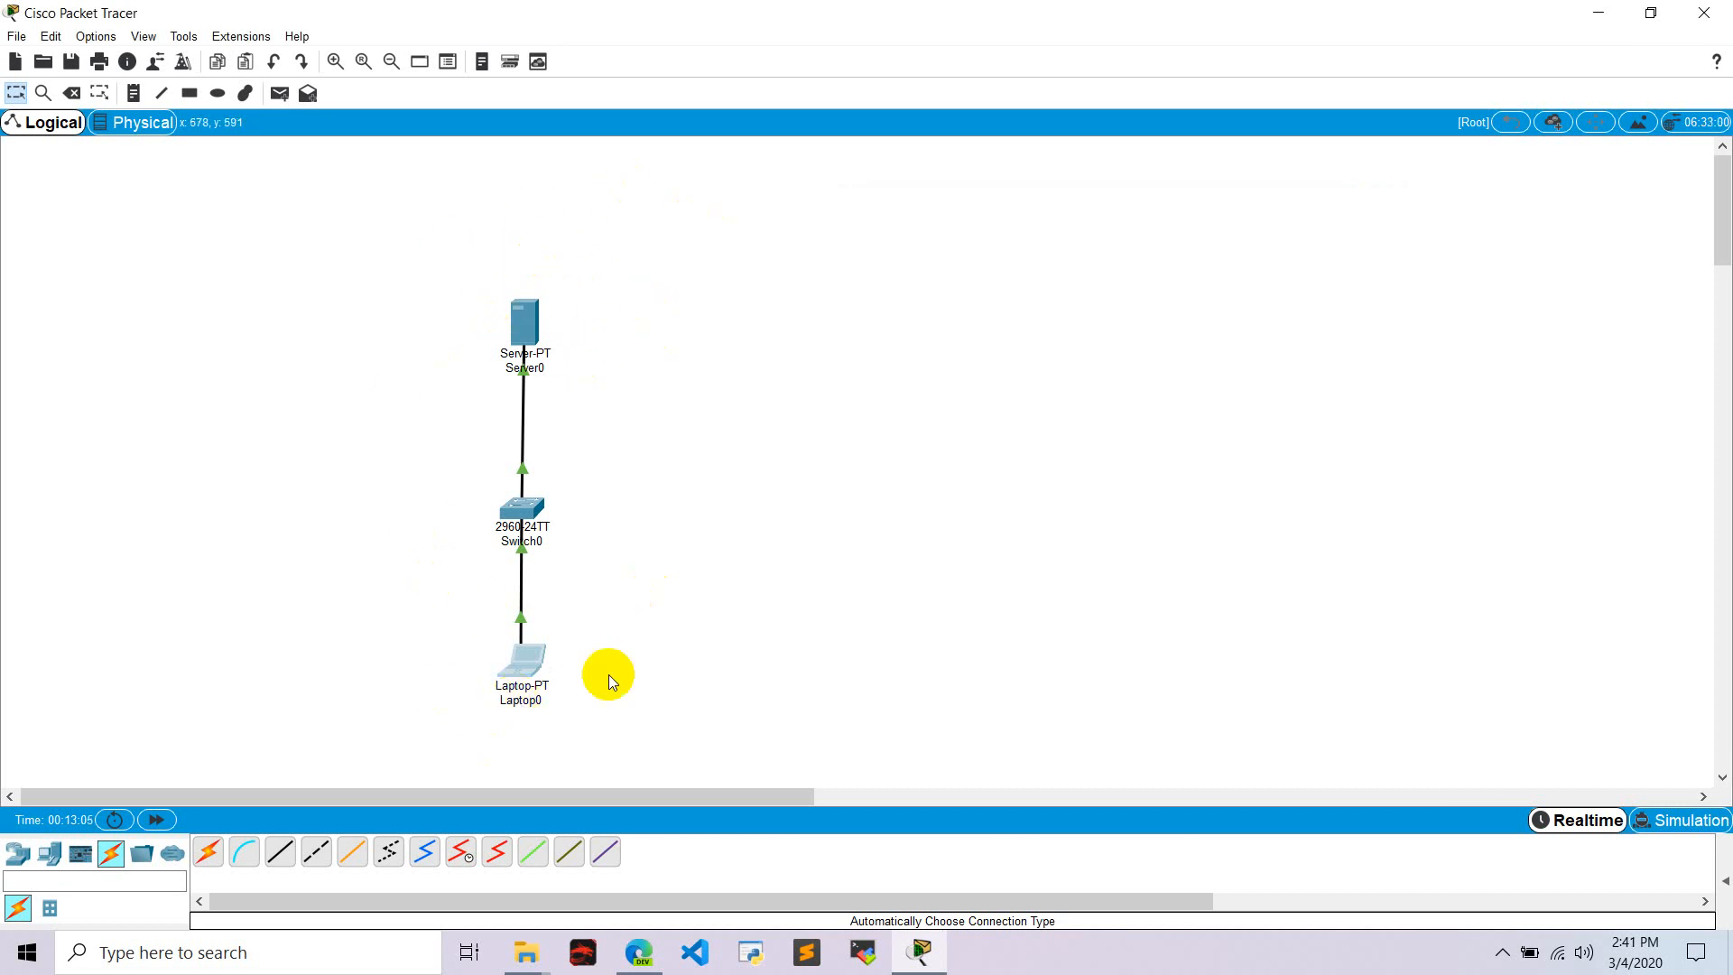
mouse_move(502, 523)
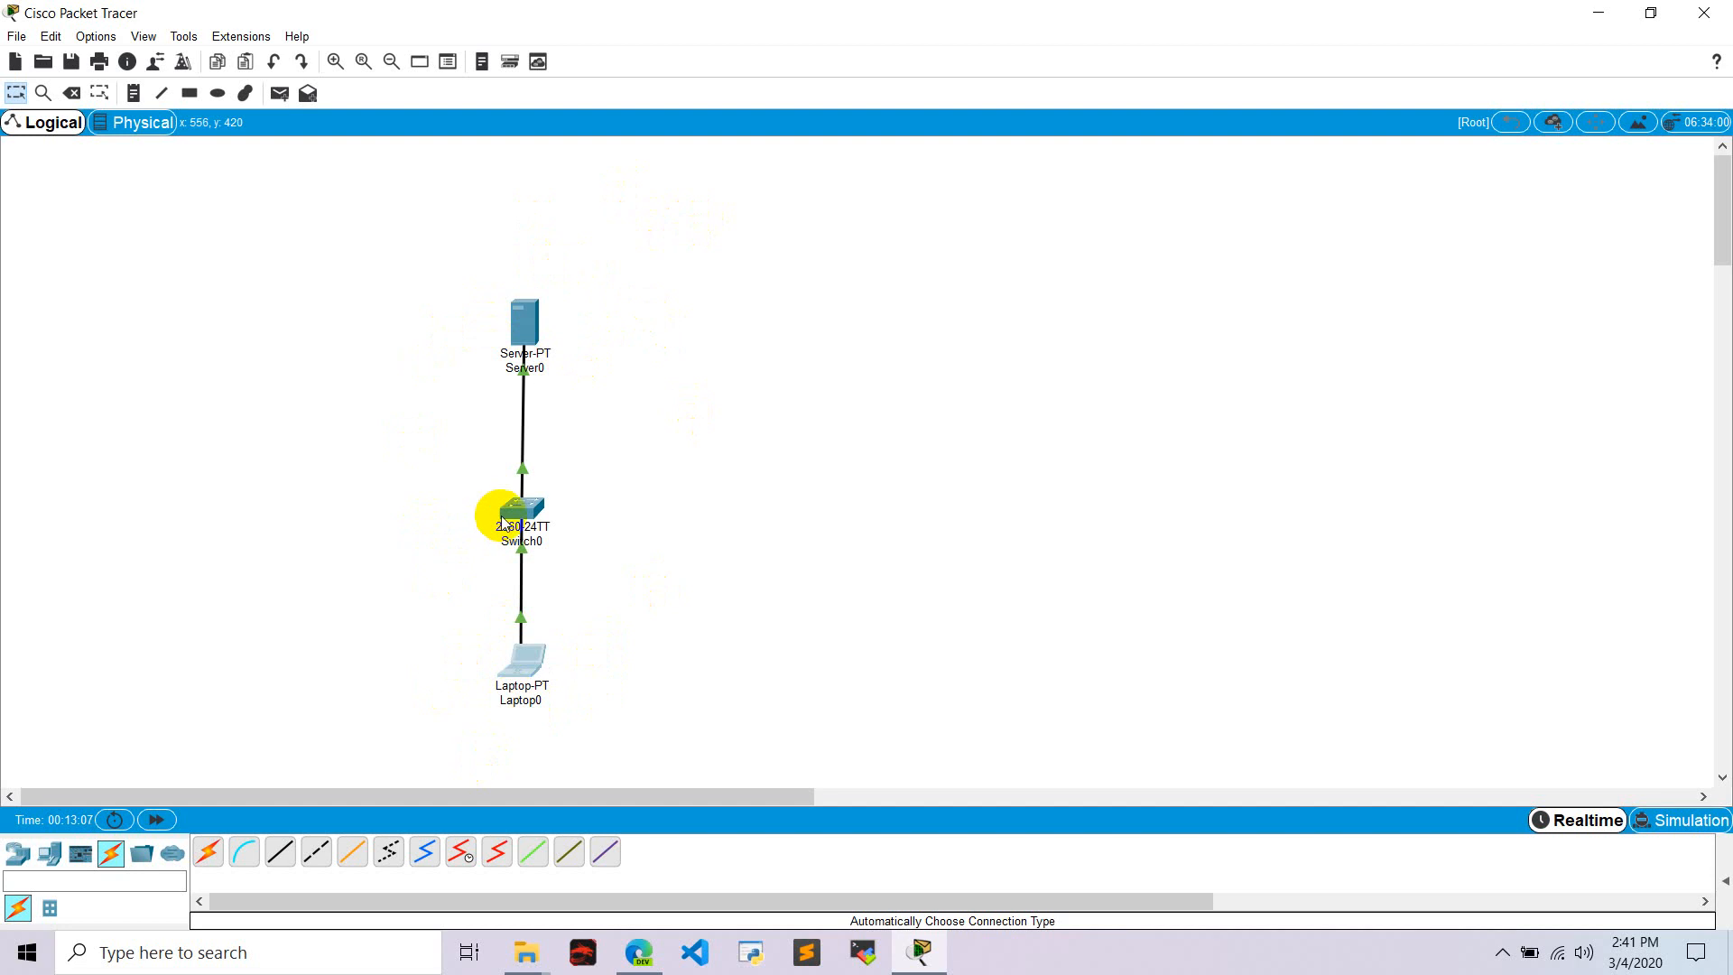